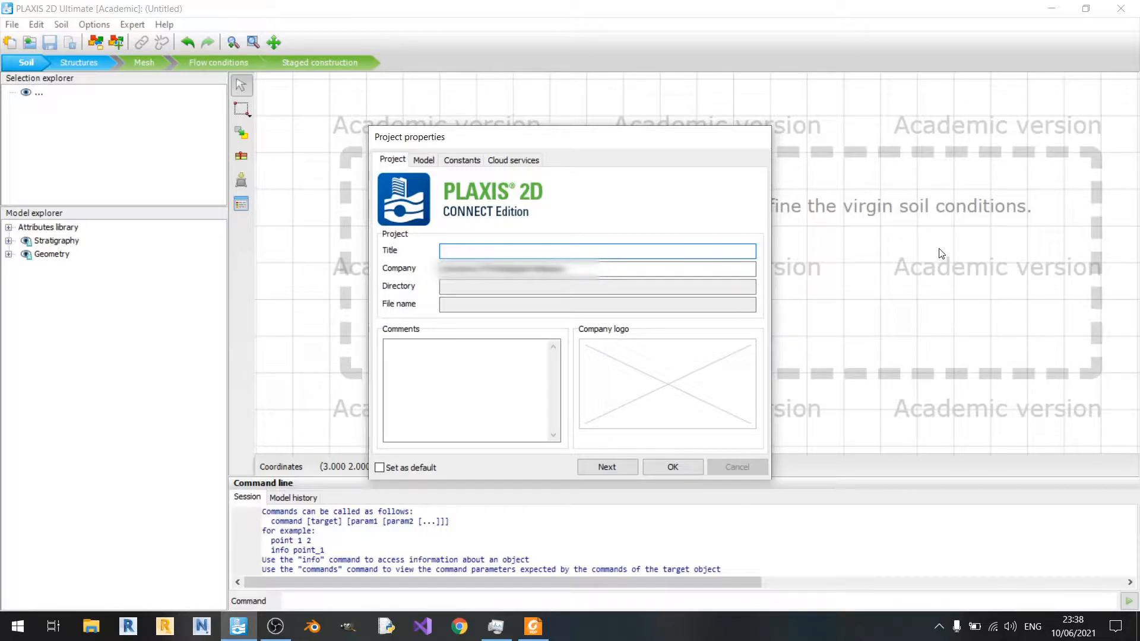
Bring up the tutorial PDF and scroll to the Project properties step on page 10
click(597, 251)
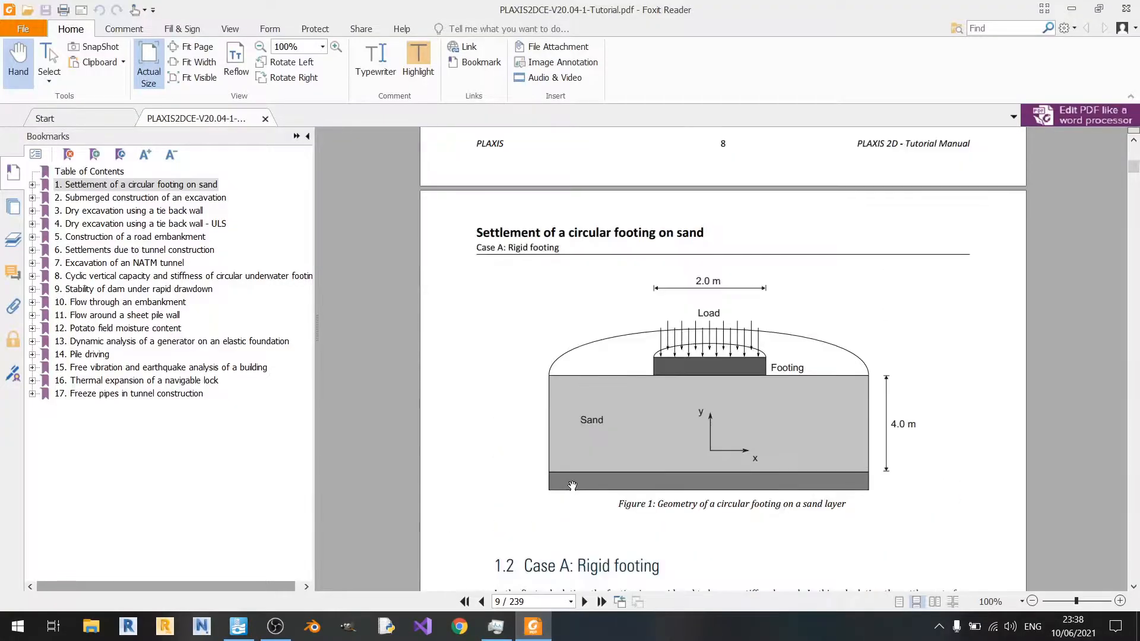
scroll(down, 3)
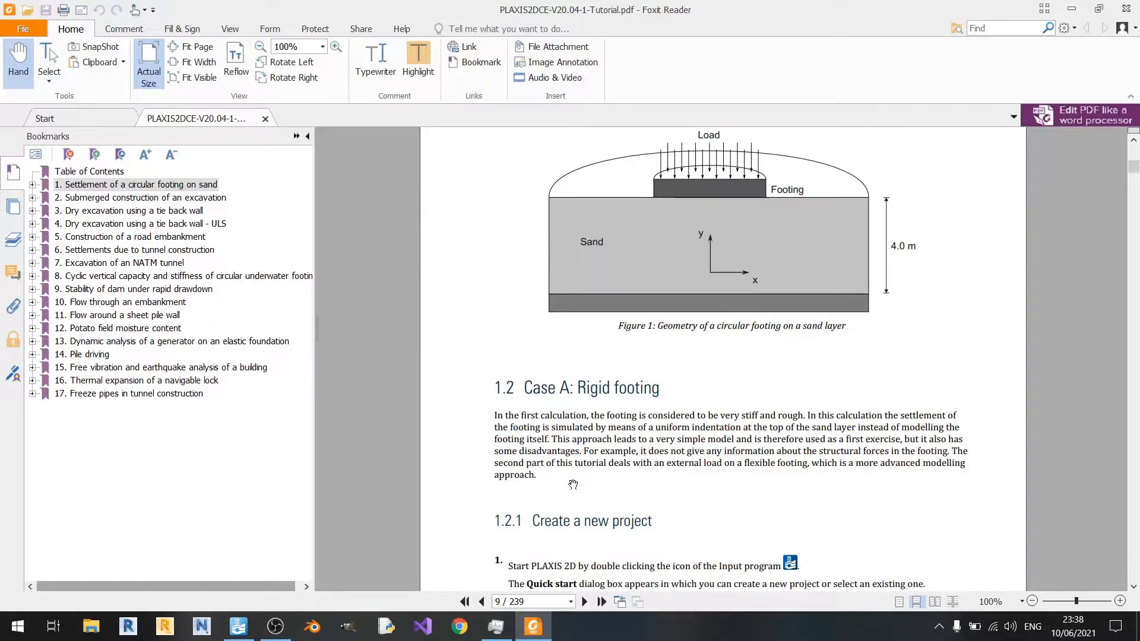
scroll(down, 3)
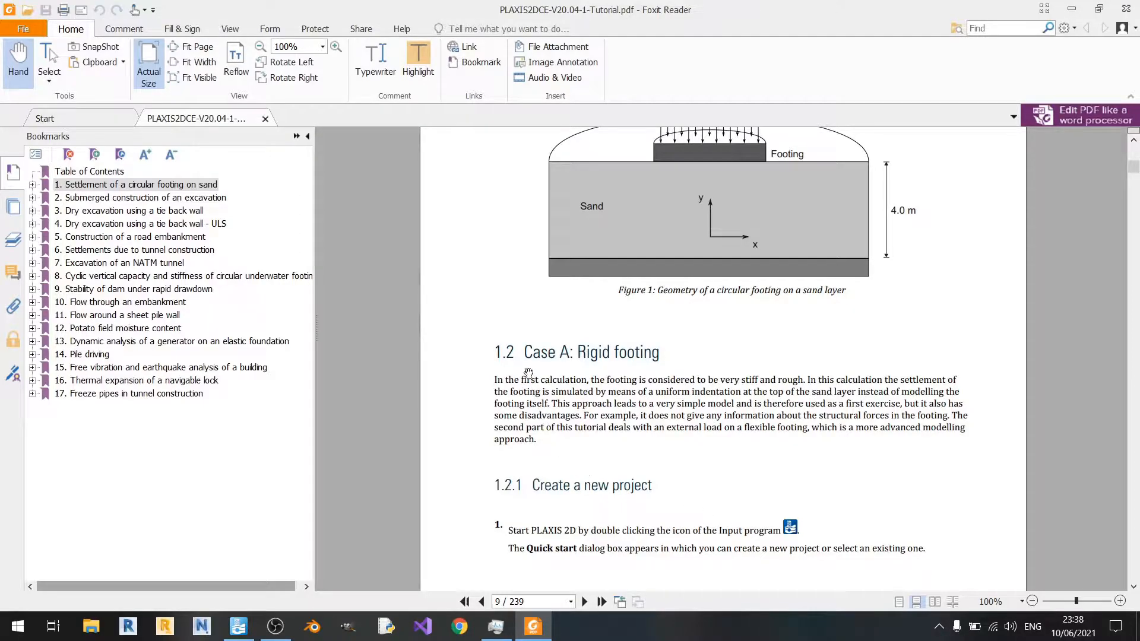
mouse_move(683, 368)
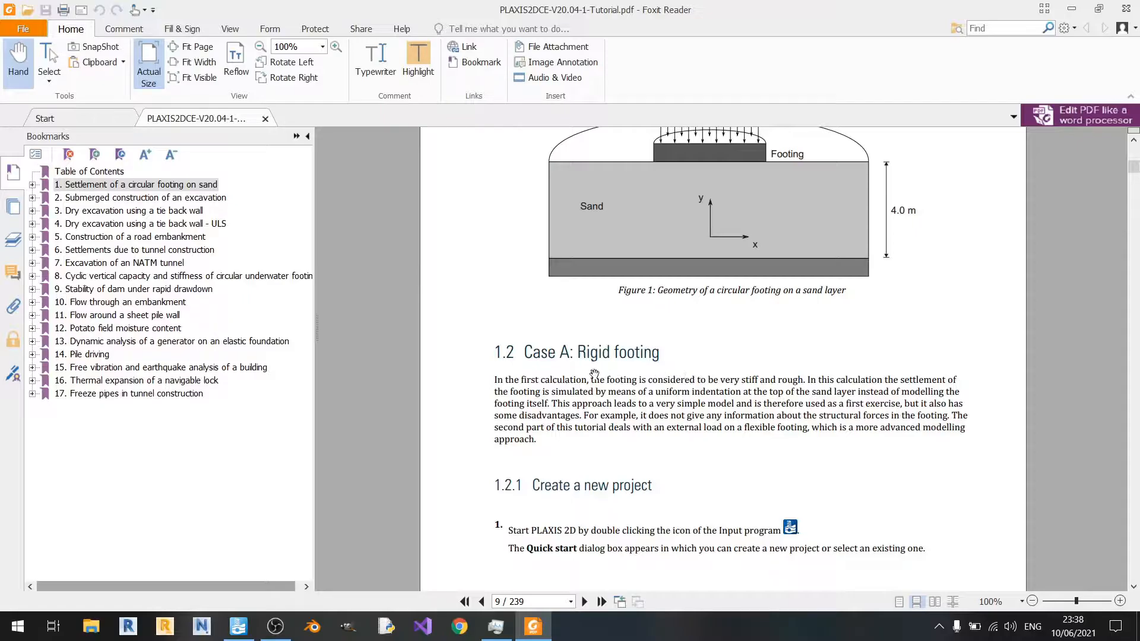
mouse_move(679, 376)
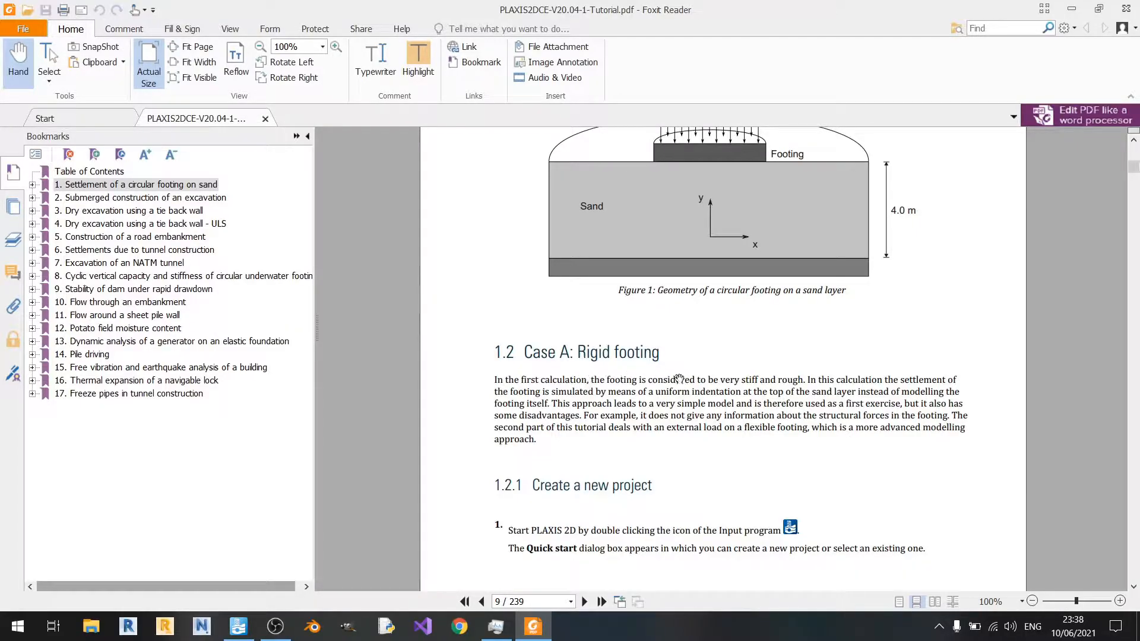
scroll(down, 3)
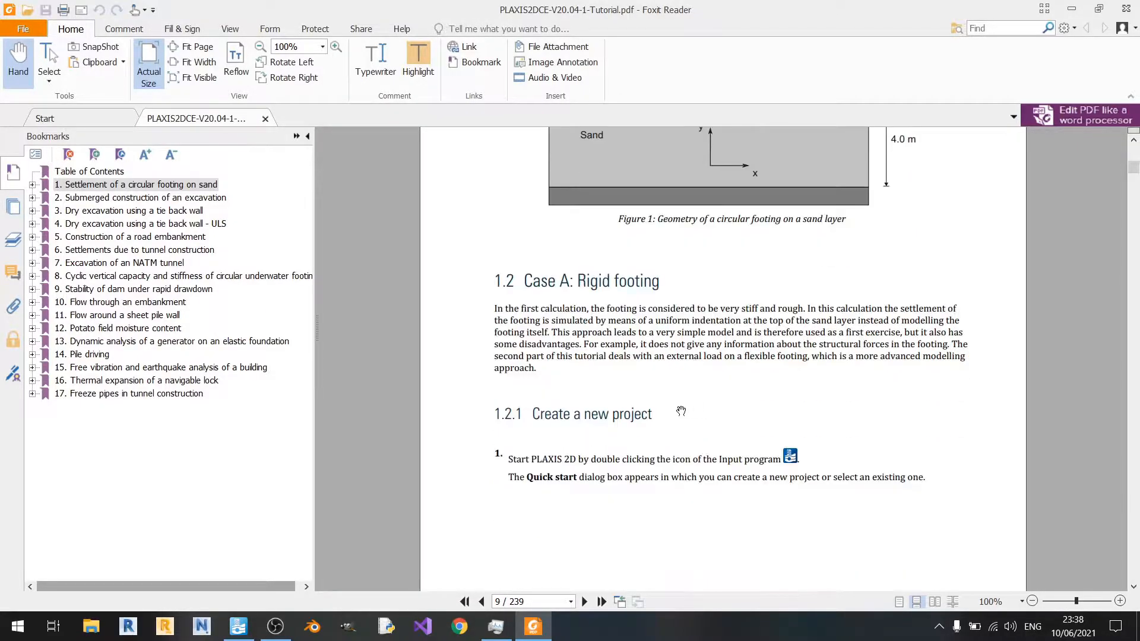
mouse_move(805, 426)
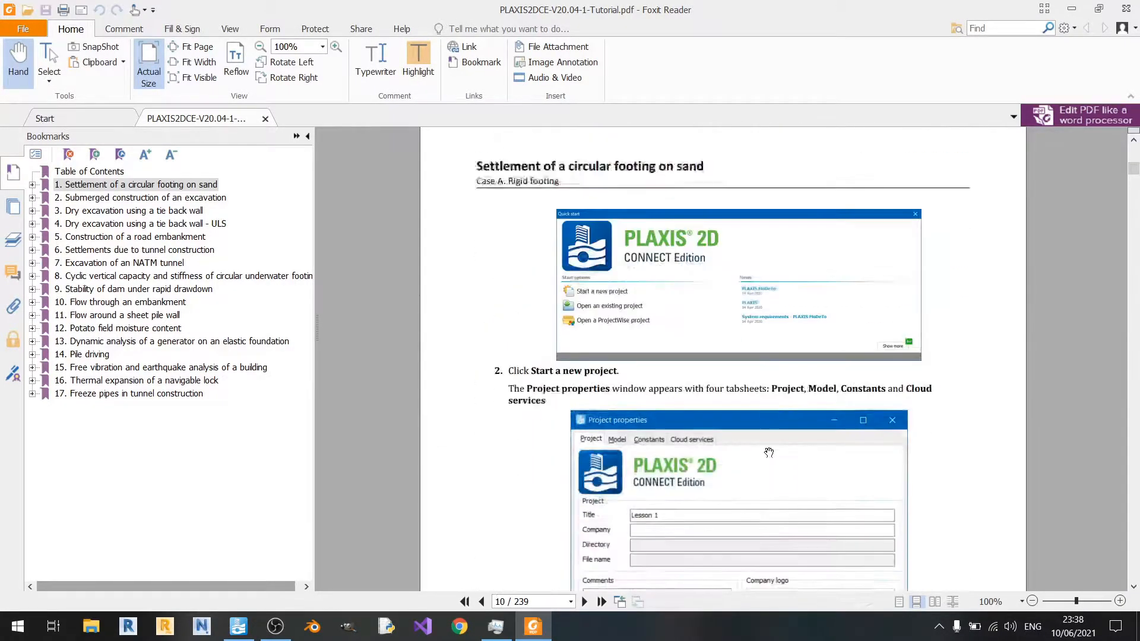
scroll(down, 3)
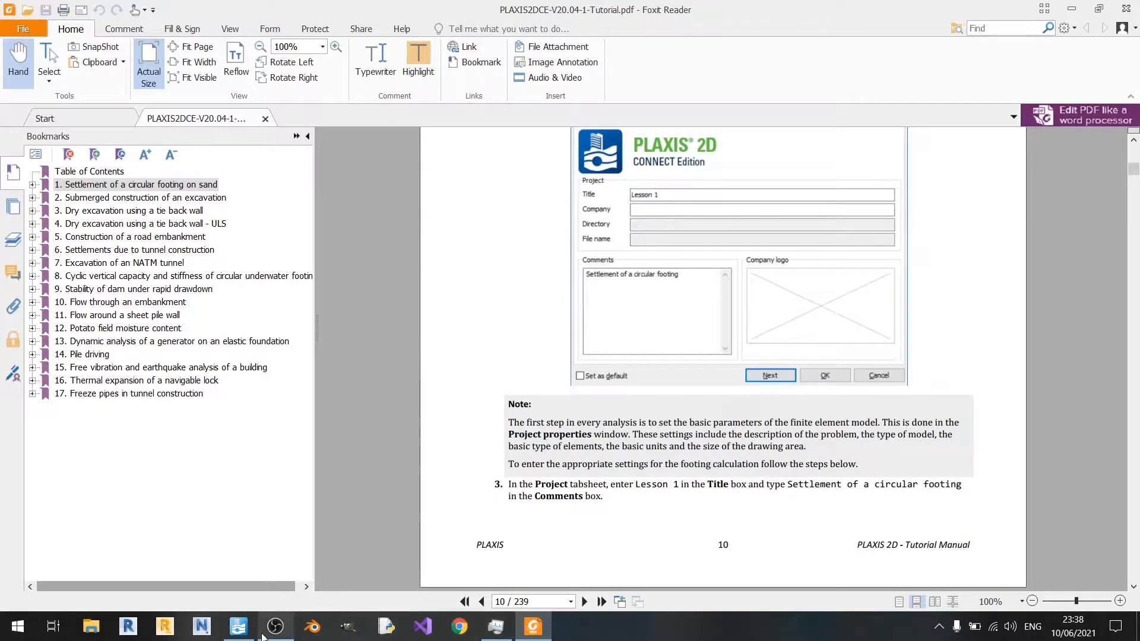
Return to PLAXIS 2D and enter the project title 'Rigid Circular Footing'
click(238, 627)
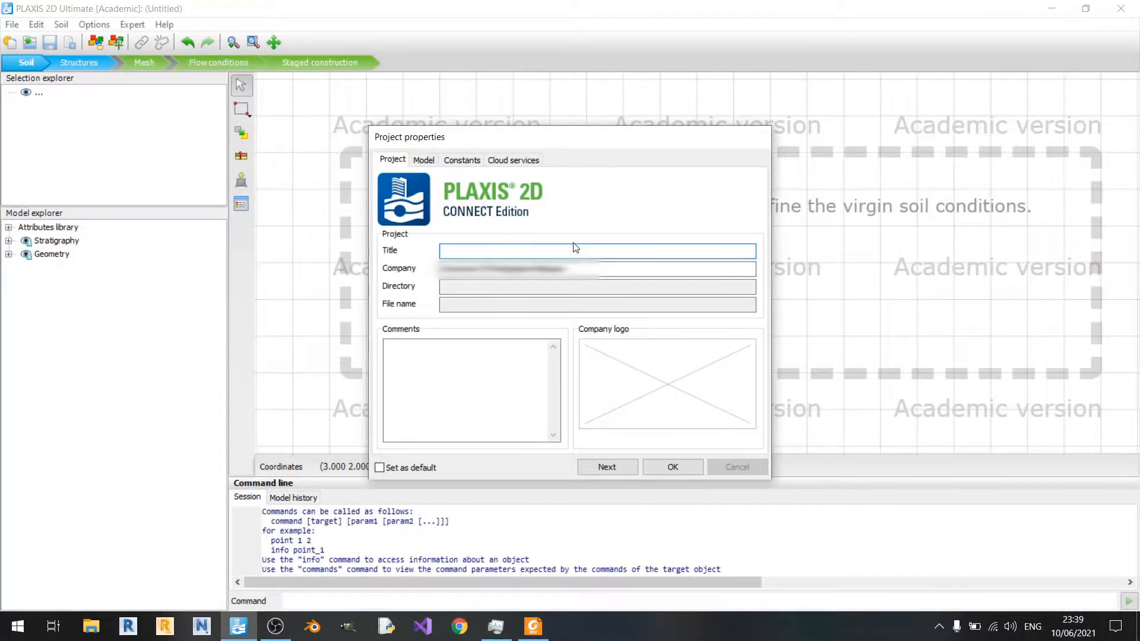
text(R)
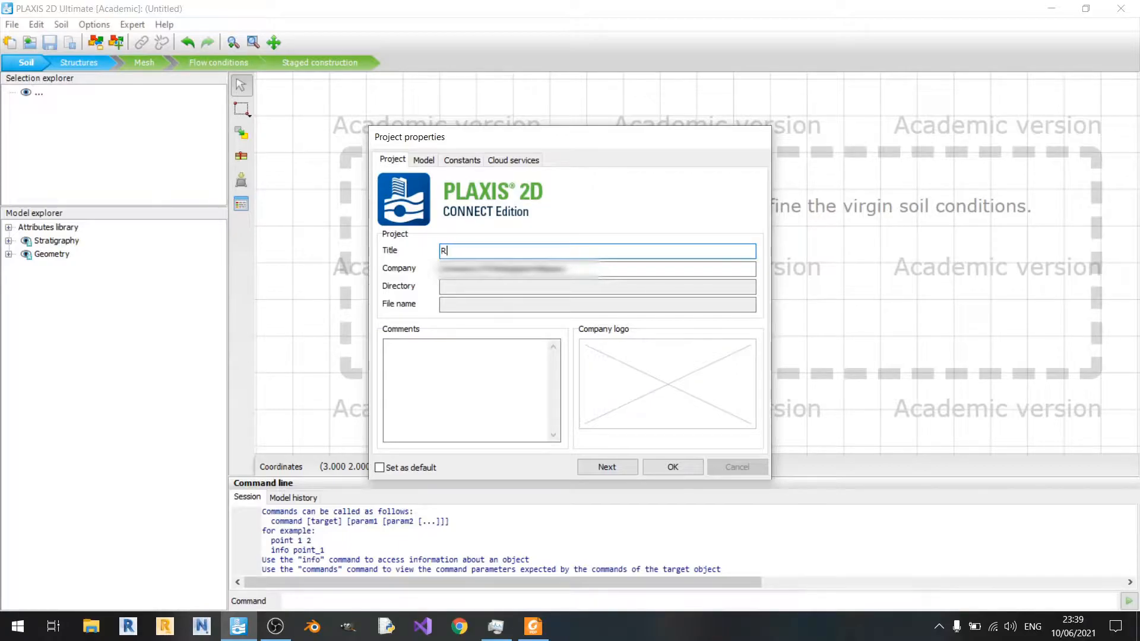
text(igid)
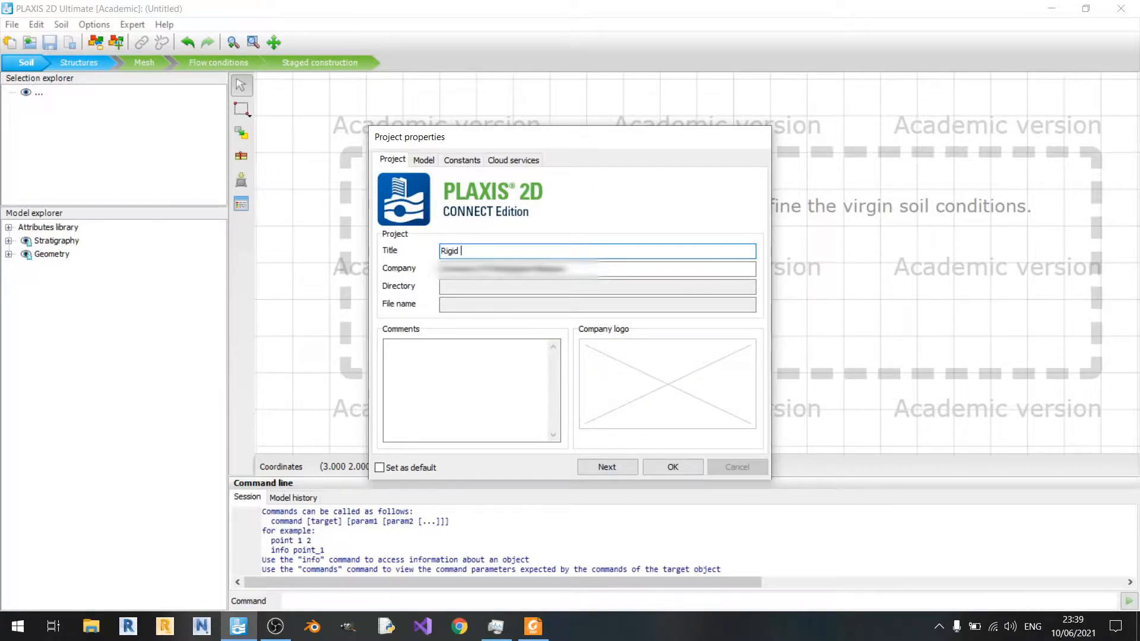
text(Circular)
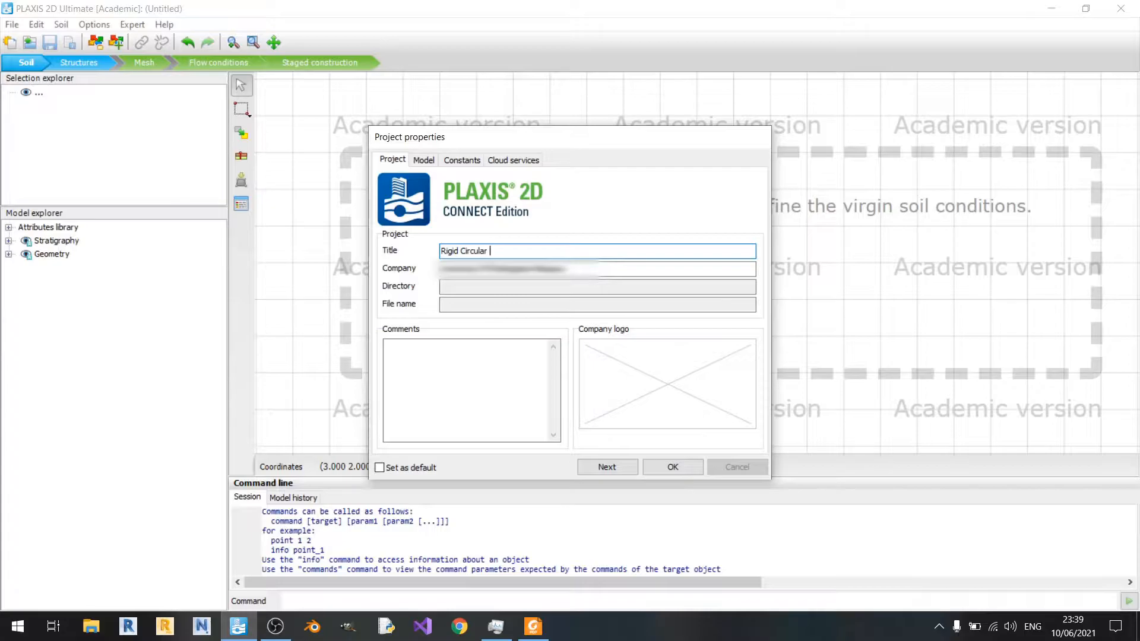
text(Footing)
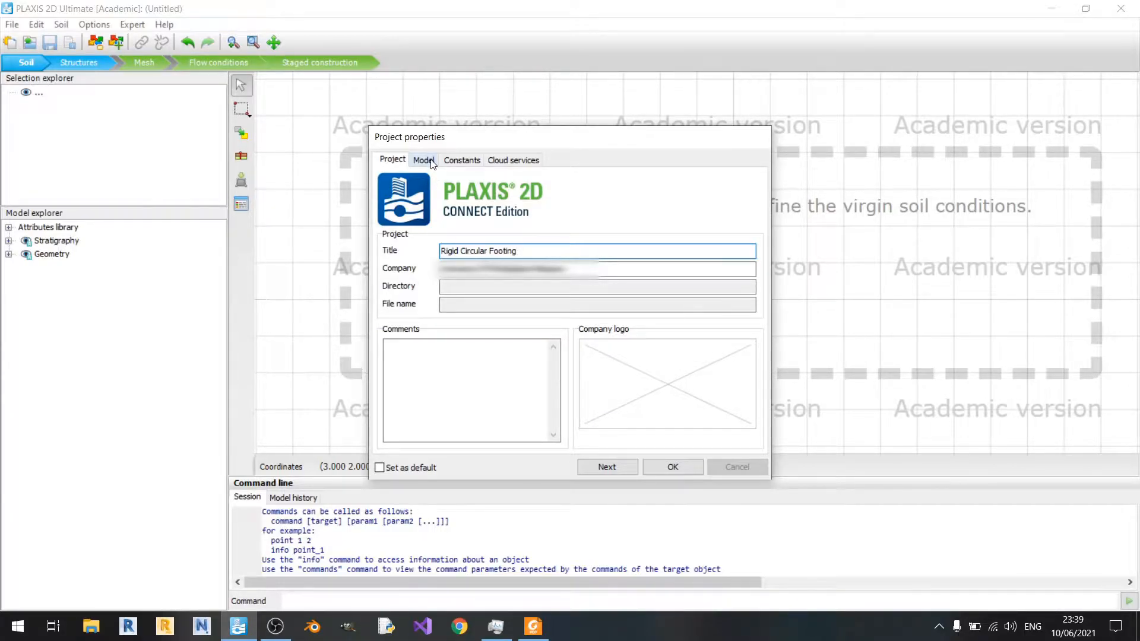
Make the model axisymmetric with contour xmax 5 and ymax 4
click(425, 159)
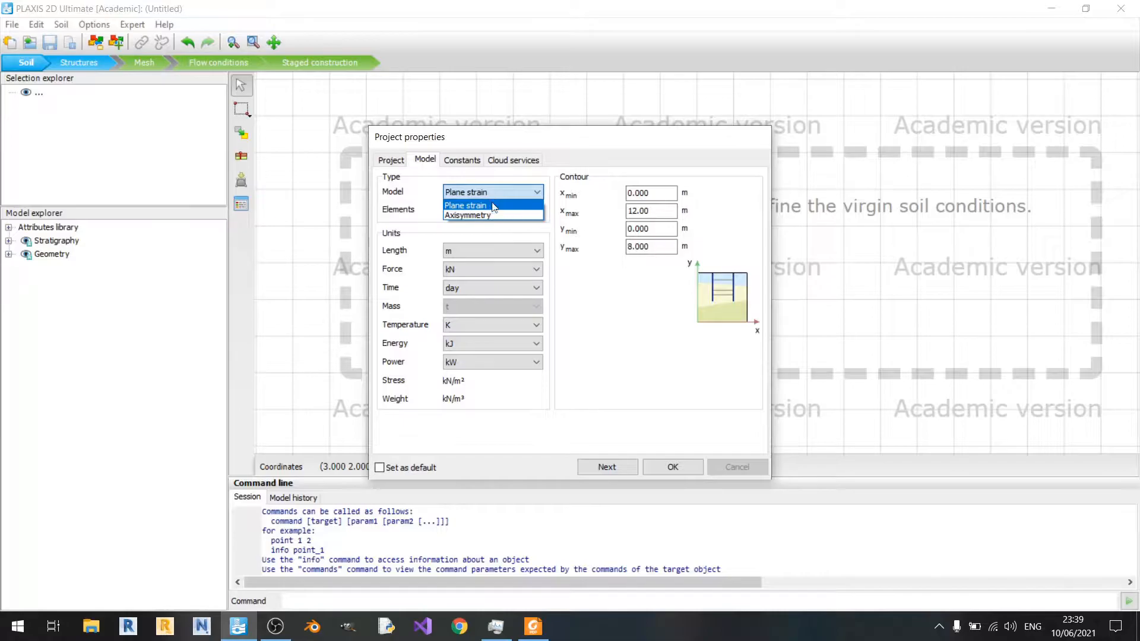
click(468, 215)
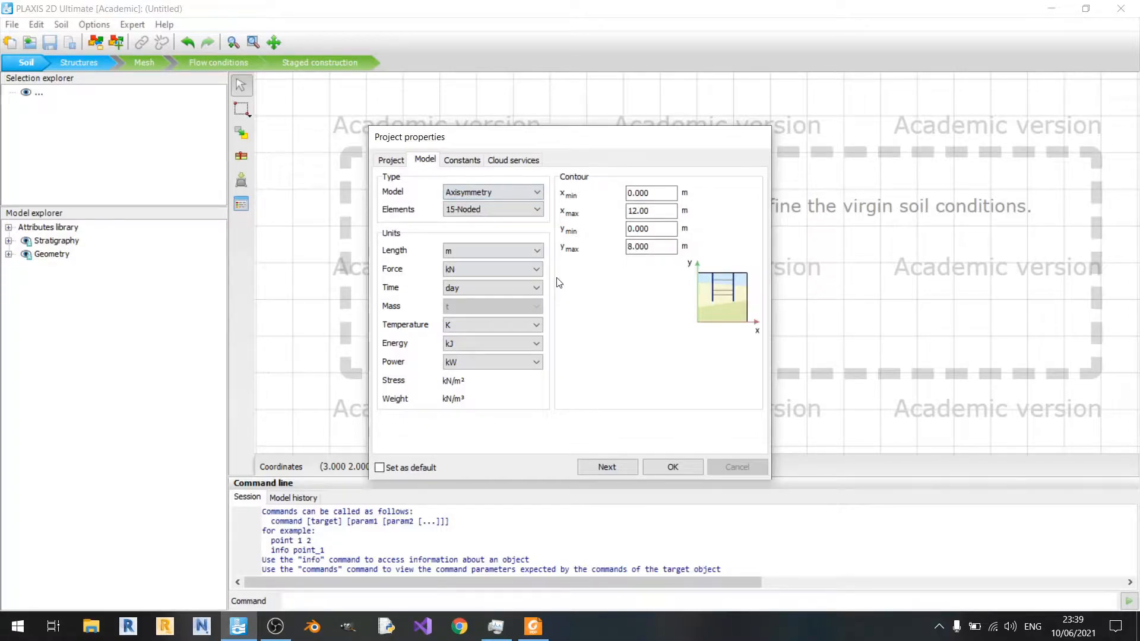
mouse_move(559, 285)
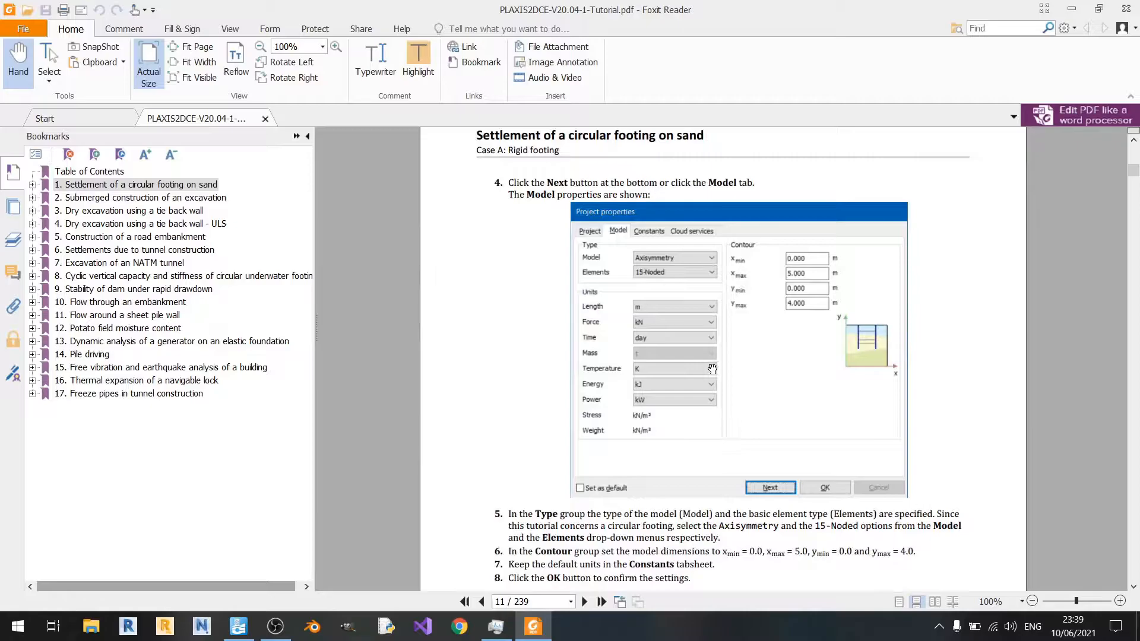
mouse_move(797, 311)
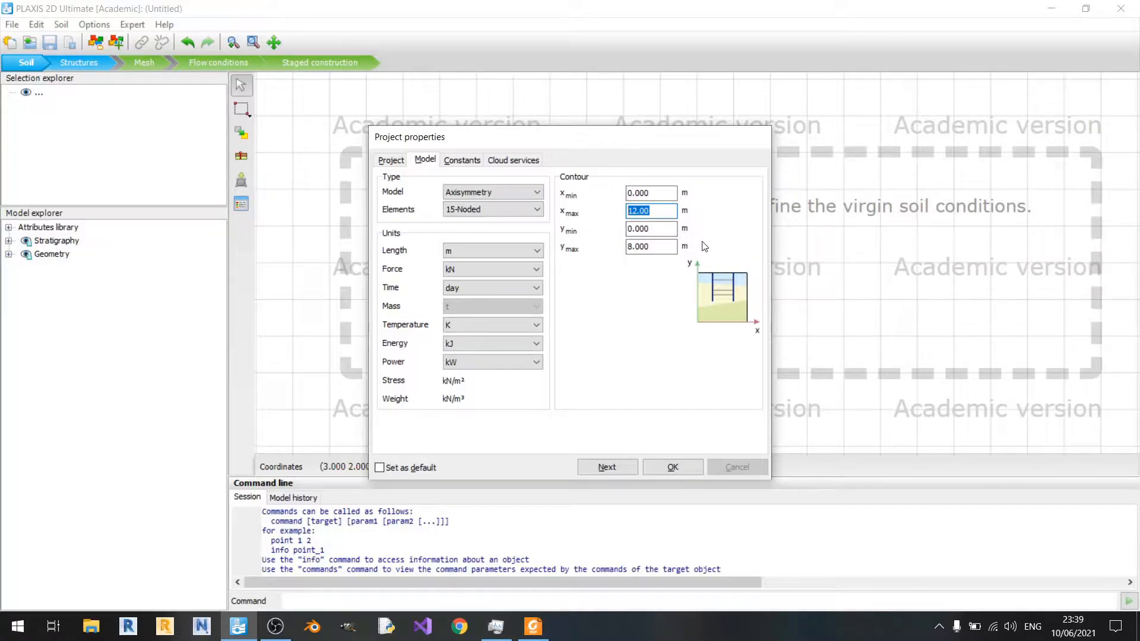
text(5)
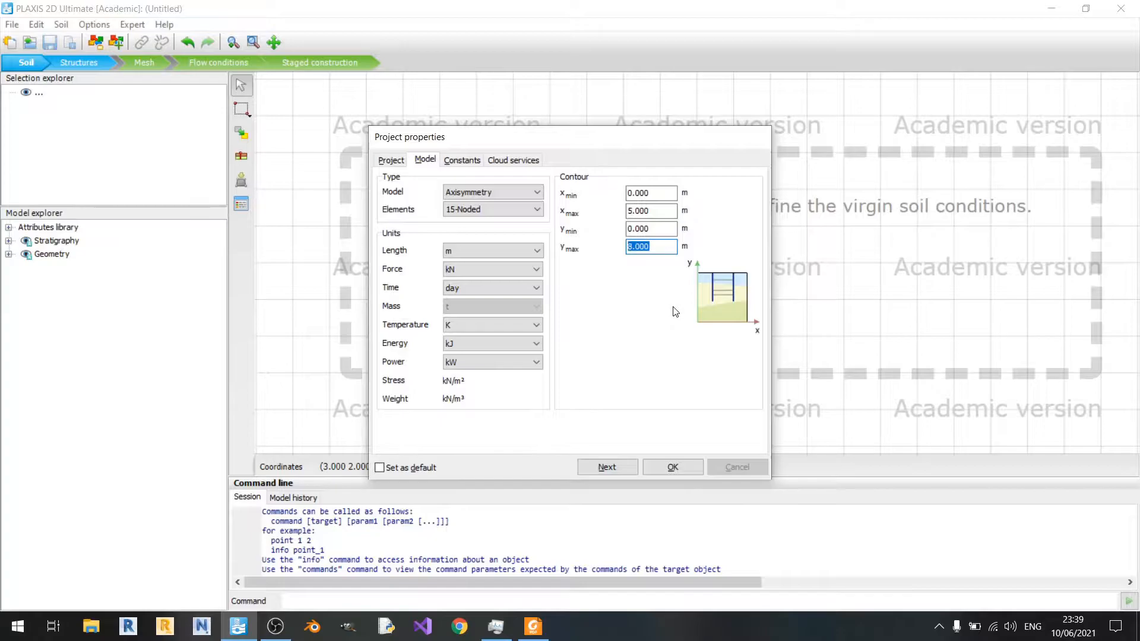
text(4)
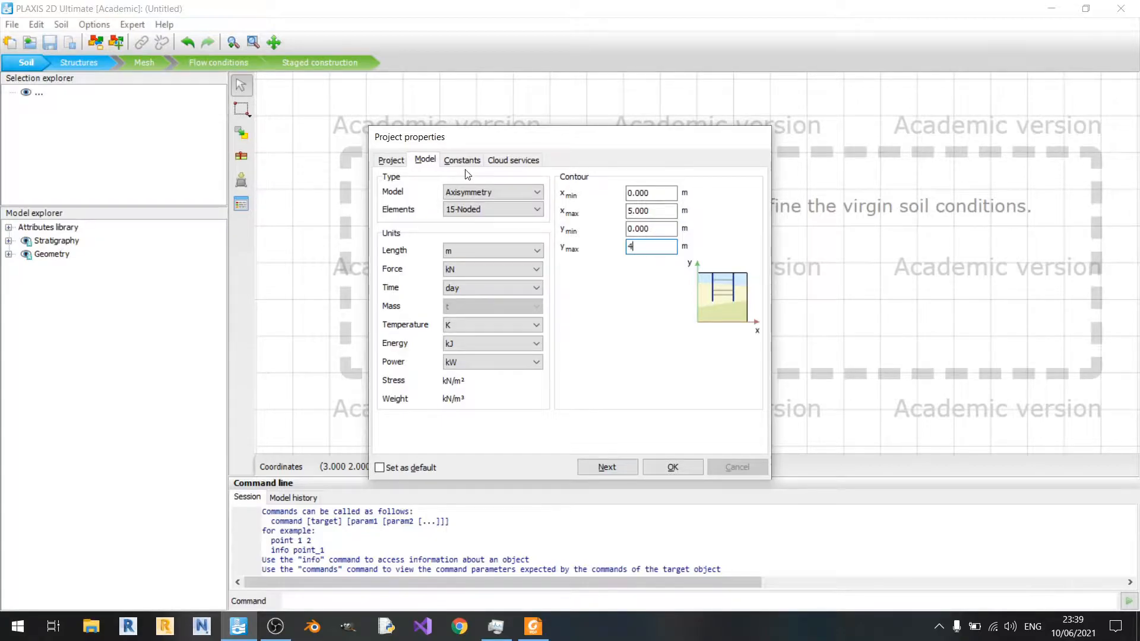
Review the Cloud services settings and return to the project properties
click(513, 159)
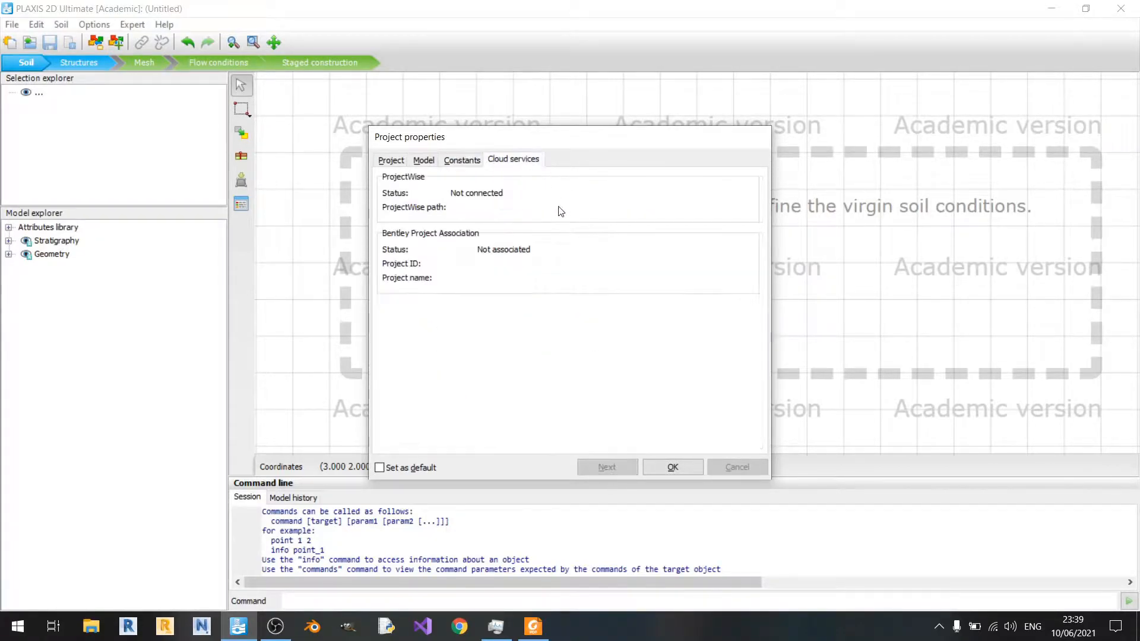
mouse_move(622, 390)
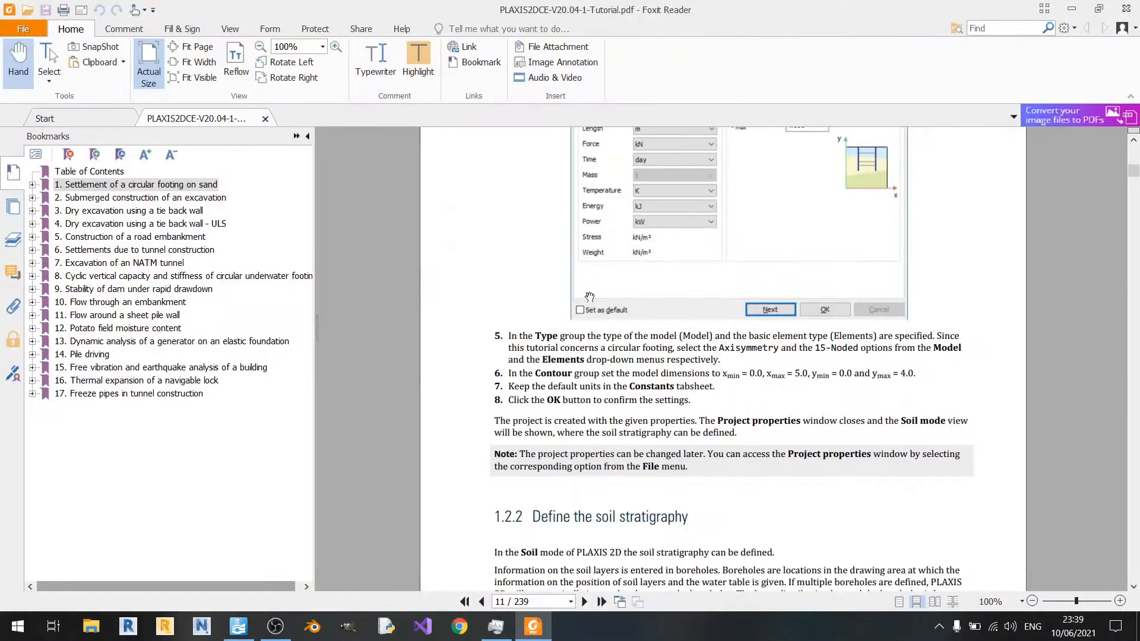
scroll(down, 3)
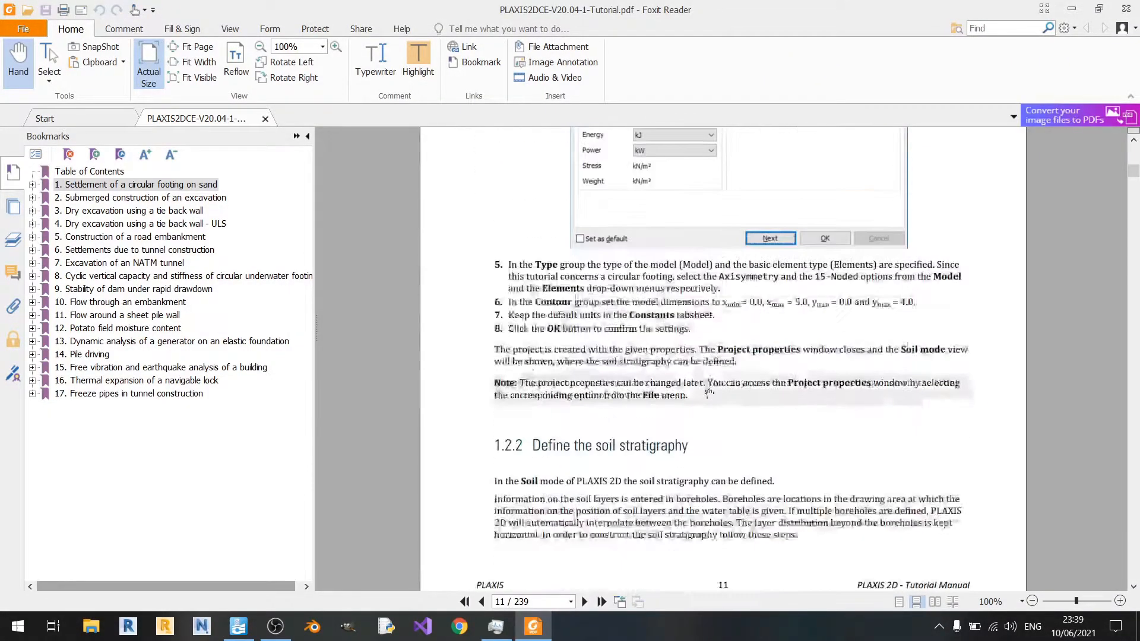
click(237, 627)
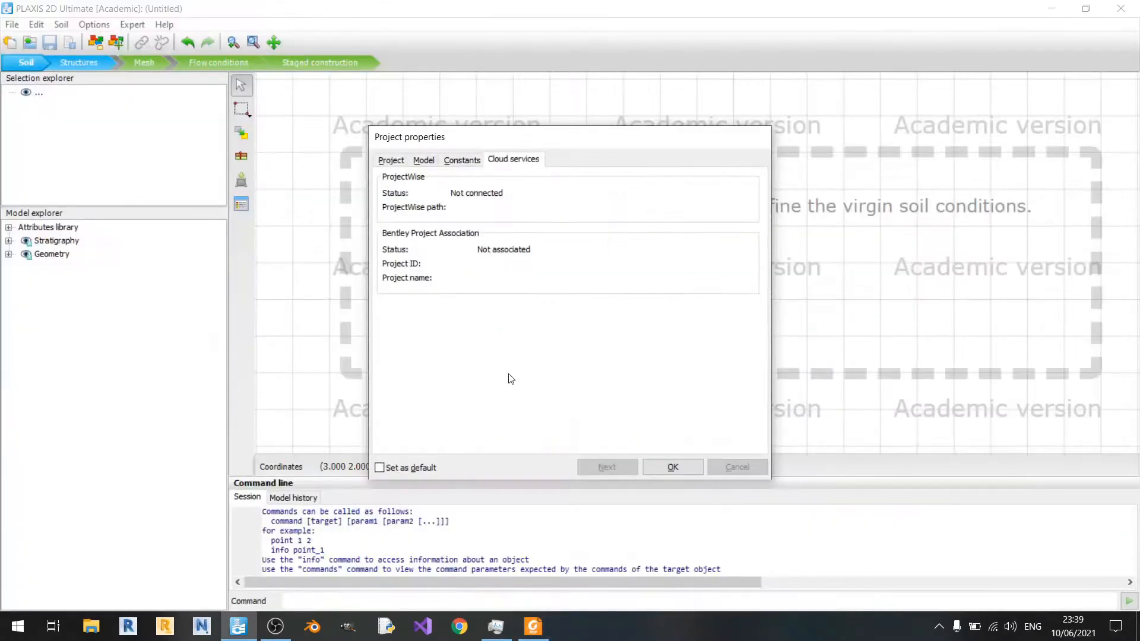
Confirm the project properties, creating the 5 by 4 soil contour in Soil mode
click(672, 468)
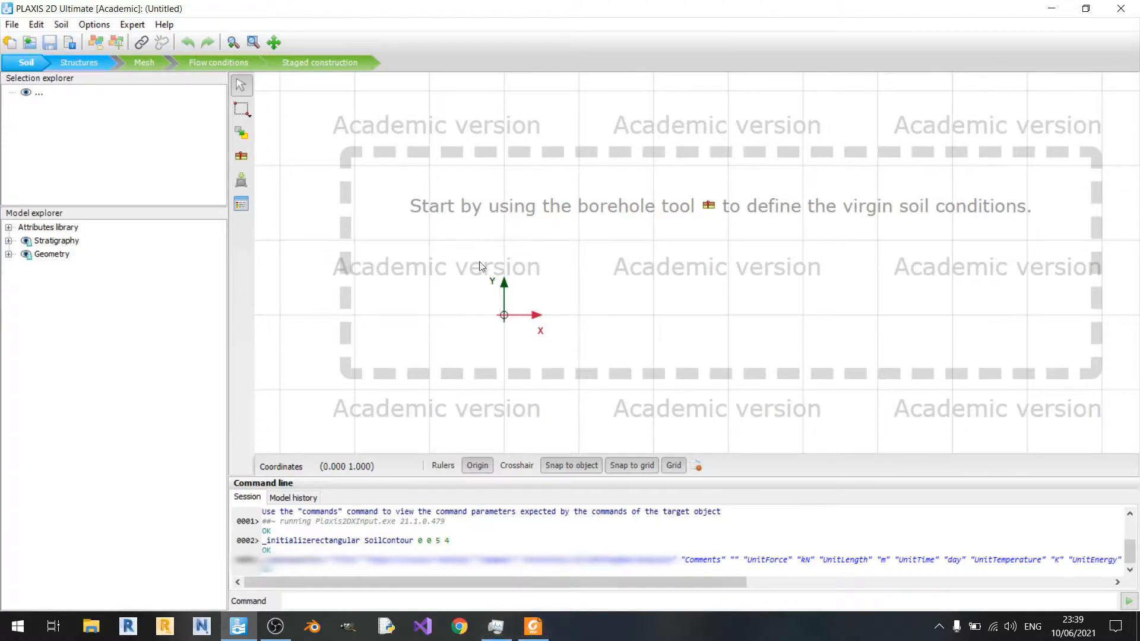
mouse_move(727, 268)
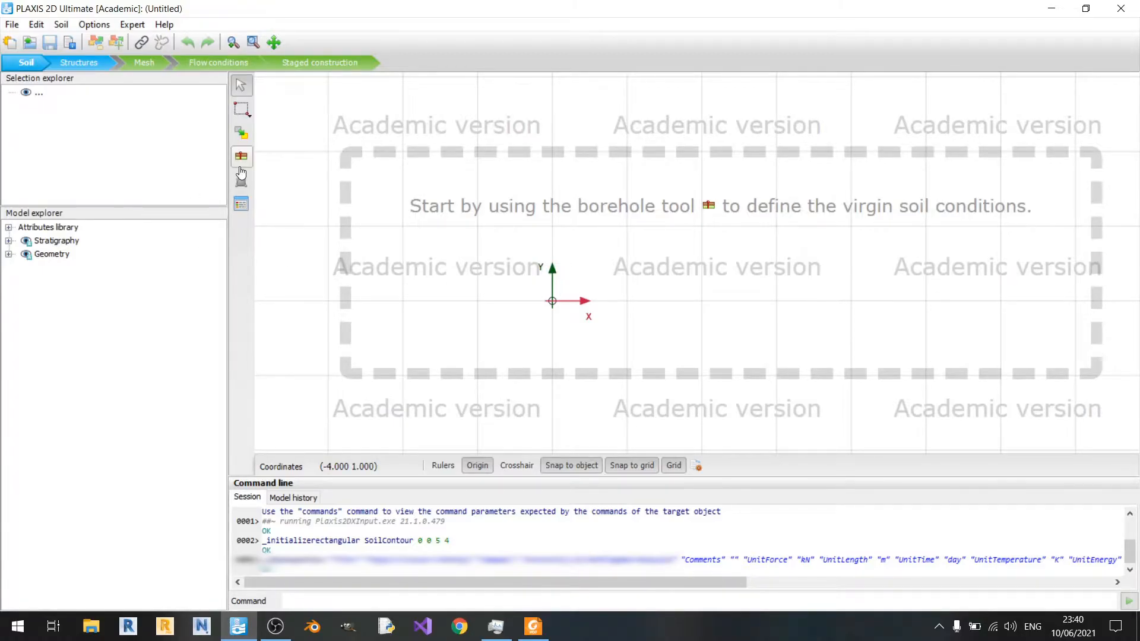
mouse_move(226, 173)
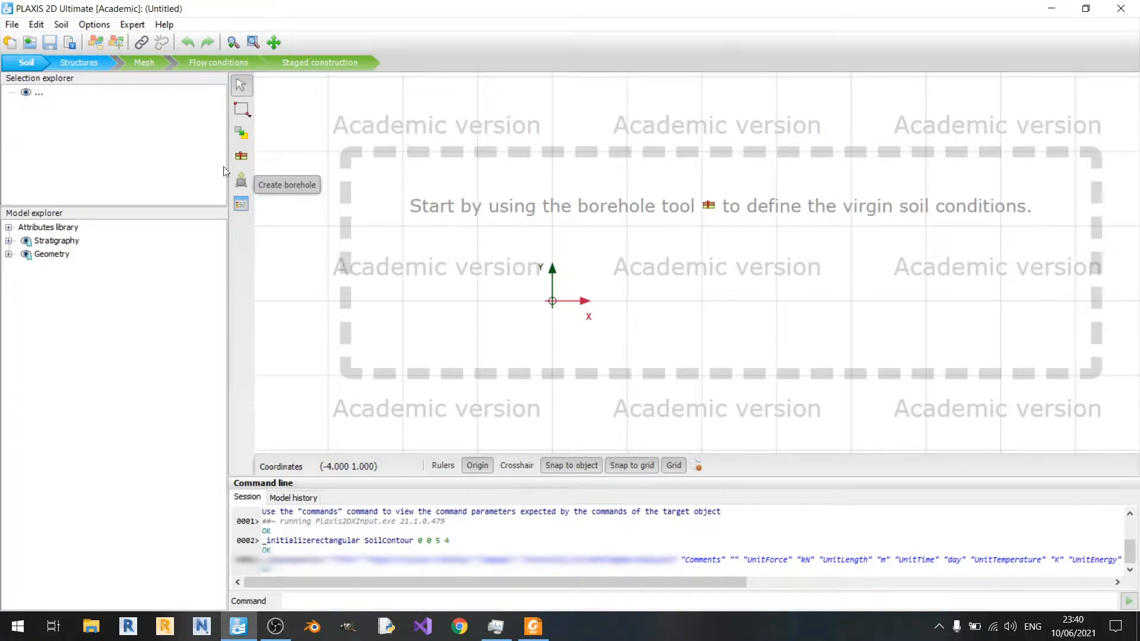
mouse_move(240, 161)
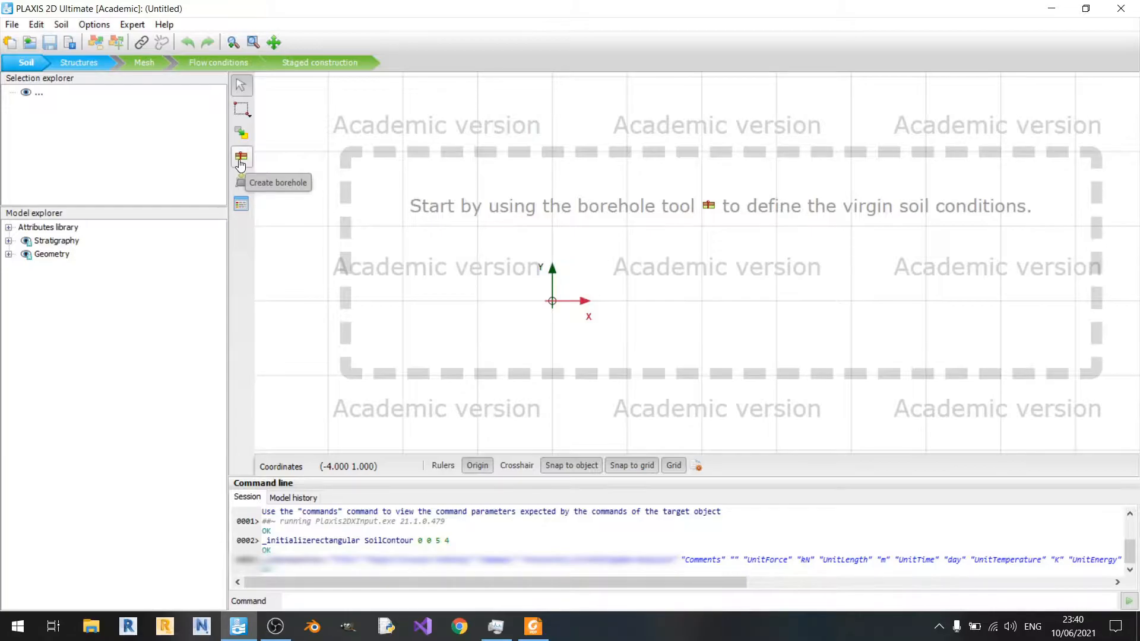
Read the tutorial's borehole creation steps on page 12
click(241, 157)
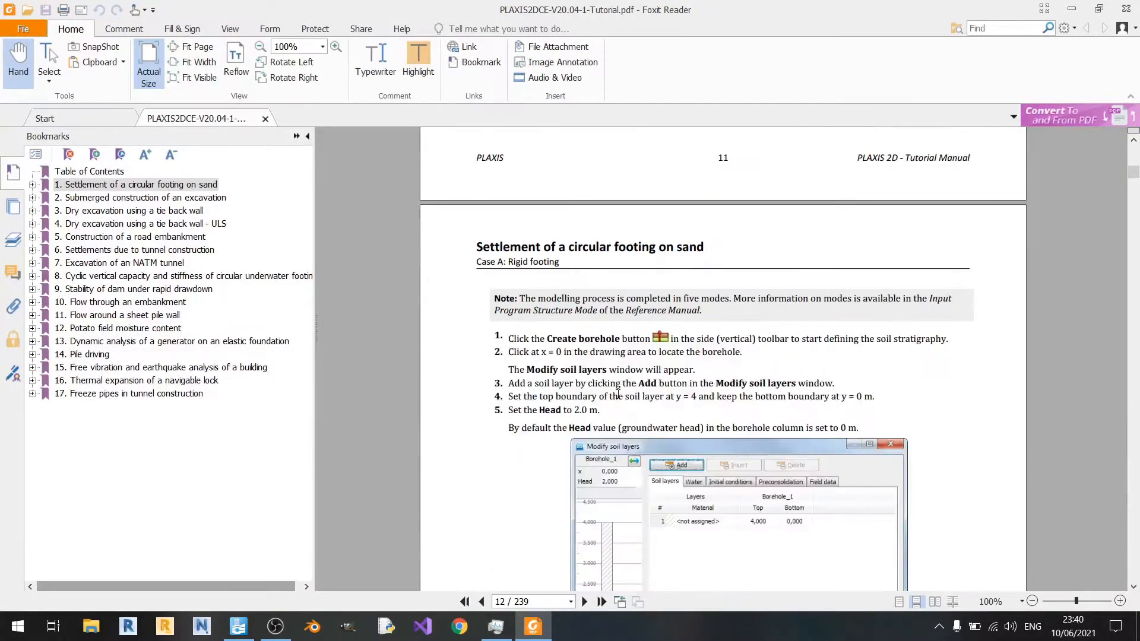
scroll(down, 3)
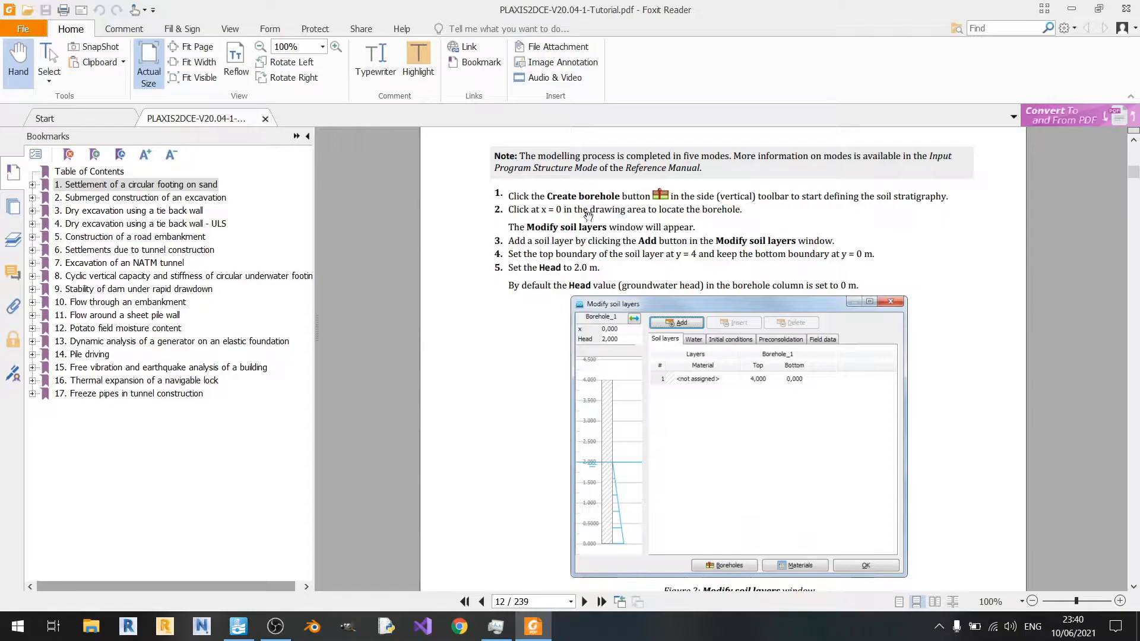
mouse_move(507, 212)
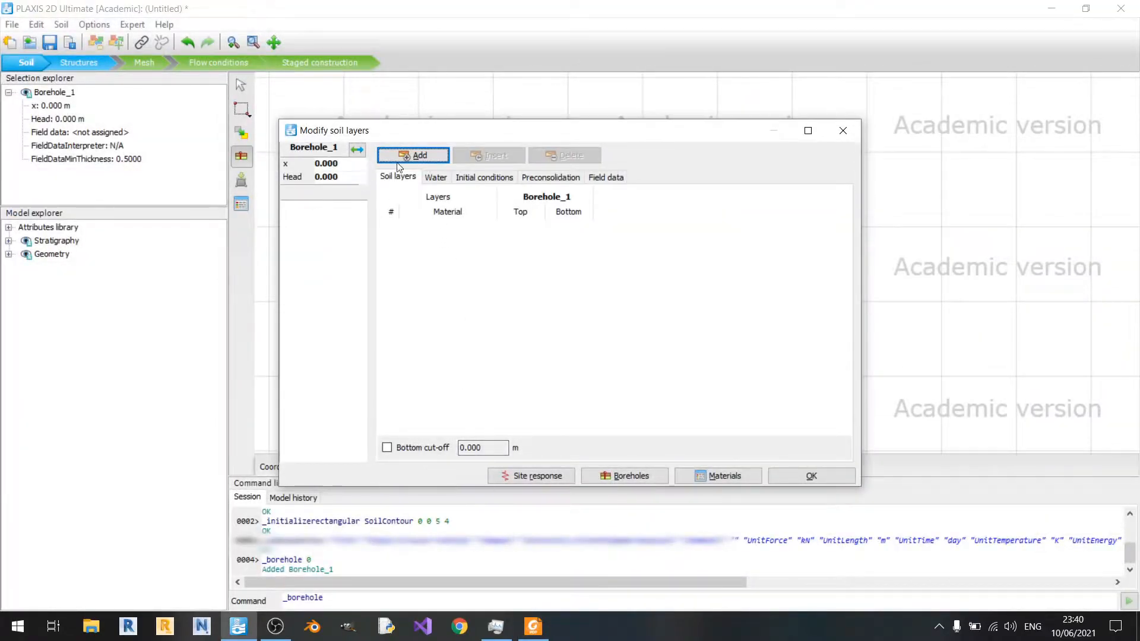
Add a soil layer to Borehole_1 from 4 m to 0 m with head 2 m
click(413, 154)
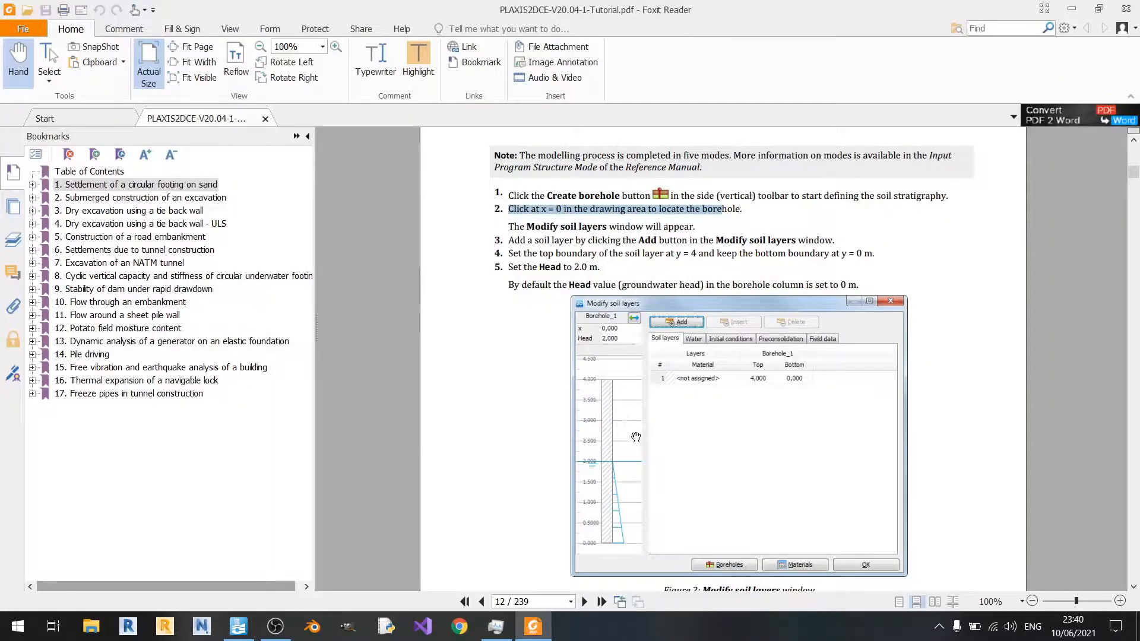
scroll(down, 3)
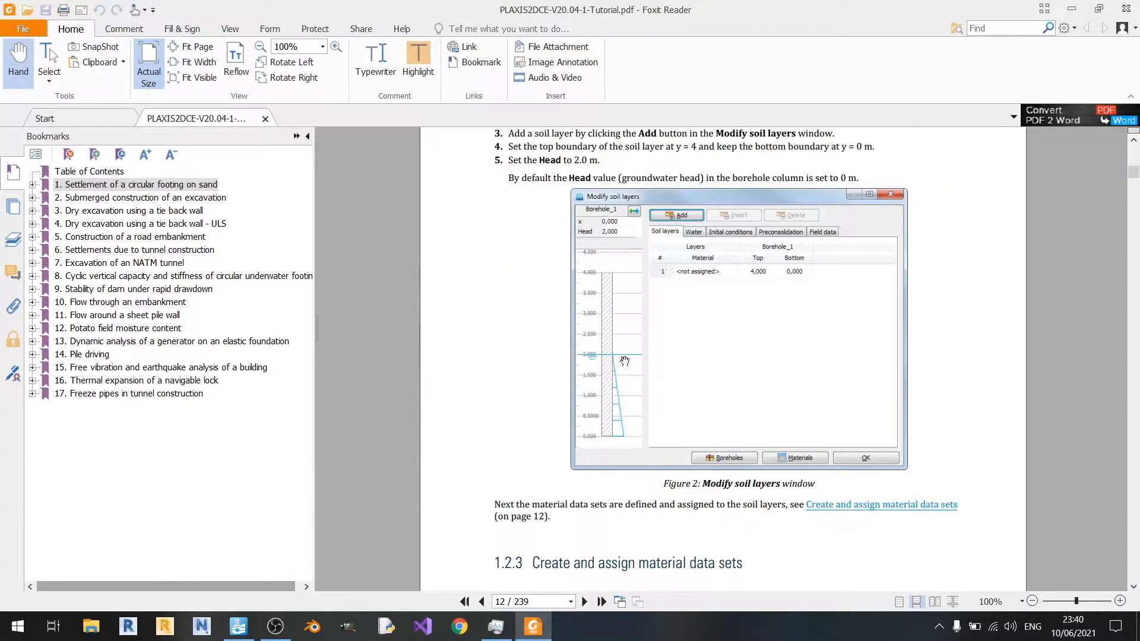
click(237, 625)
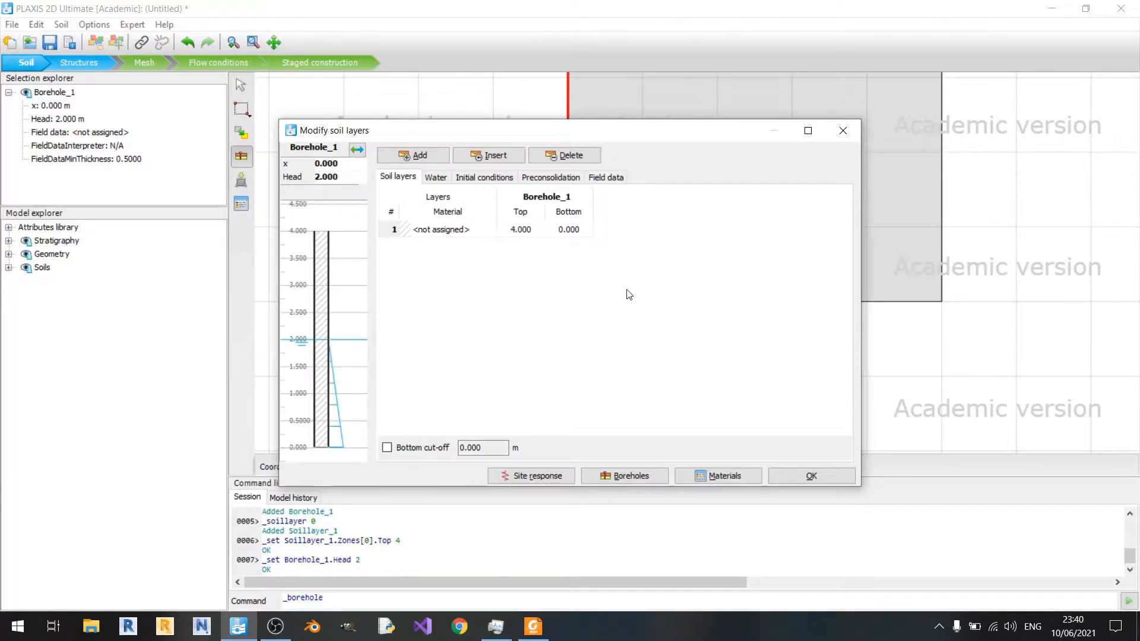
mouse_move(693, 385)
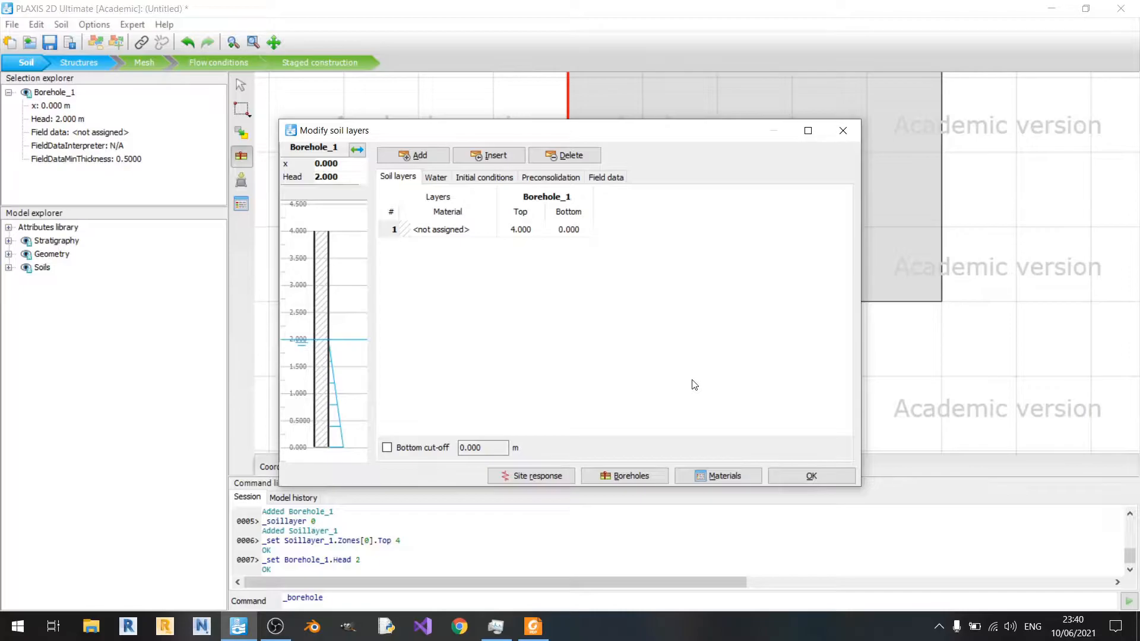
mouse_move(390, 321)
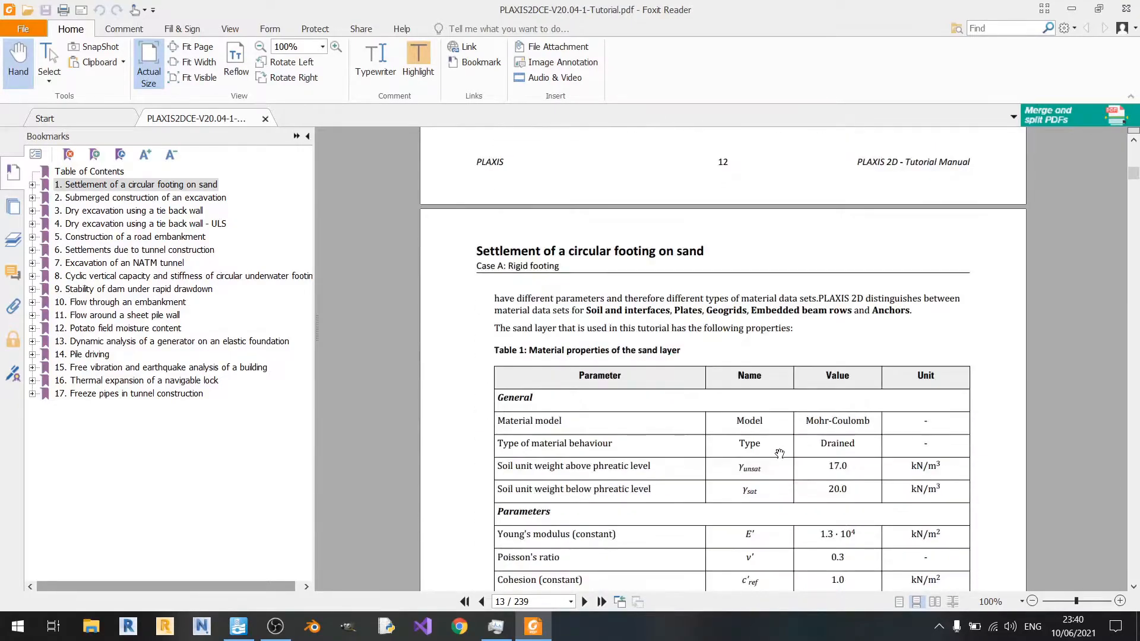
Review the sand material table in the PDF and return to the soil layers window
scroll(down, 3)
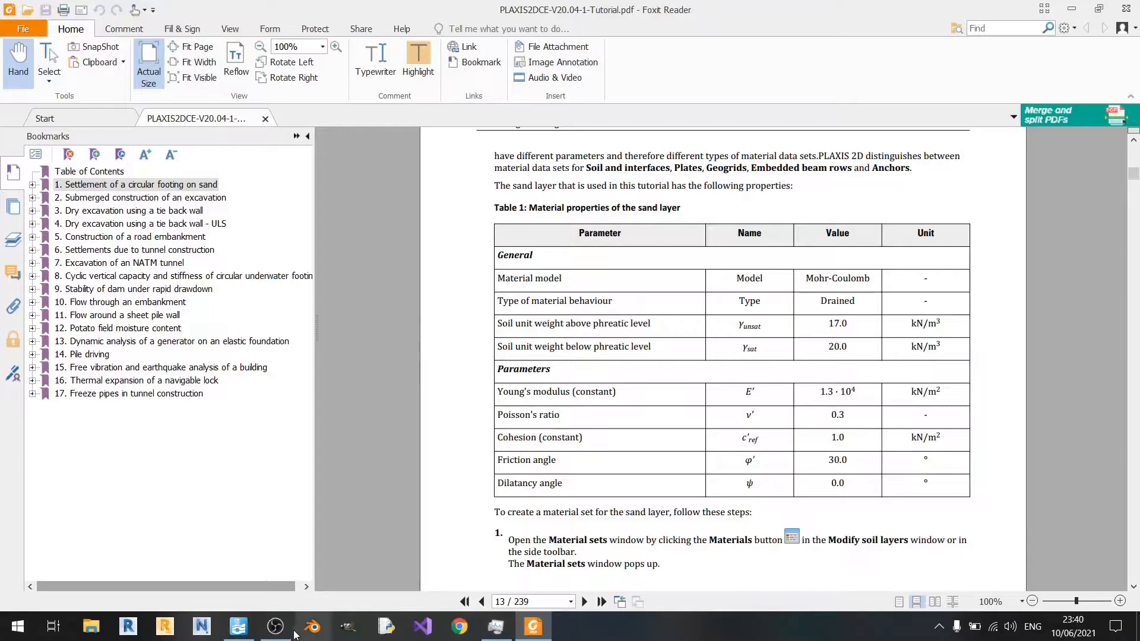
click(238, 626)
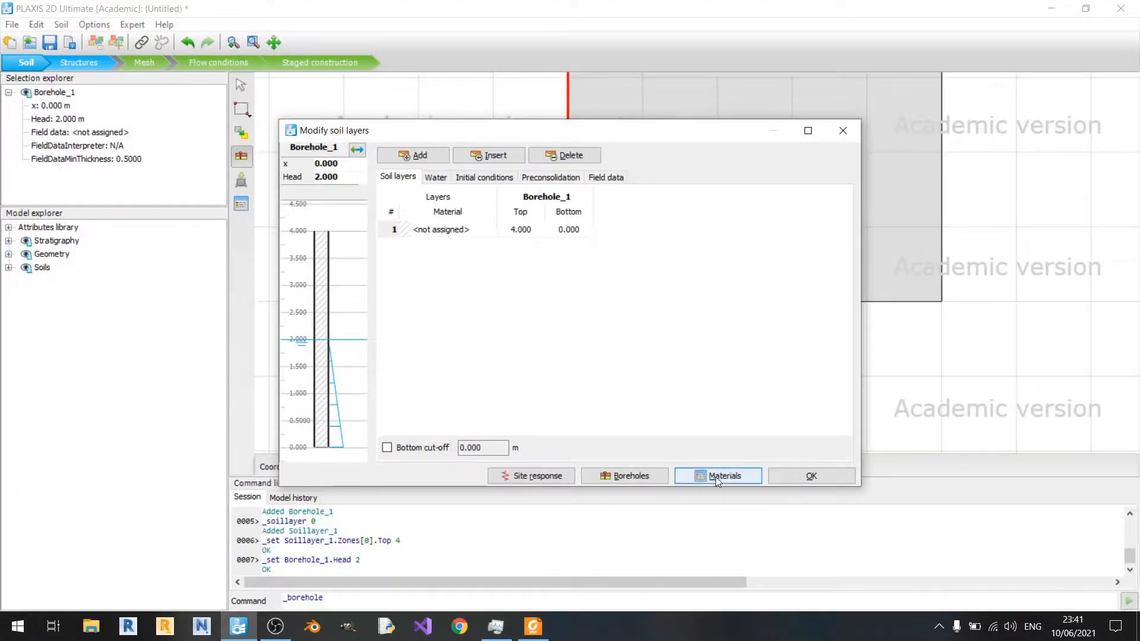
Create a new drained Mohr-Coulomb material set named Sand
click(718, 475)
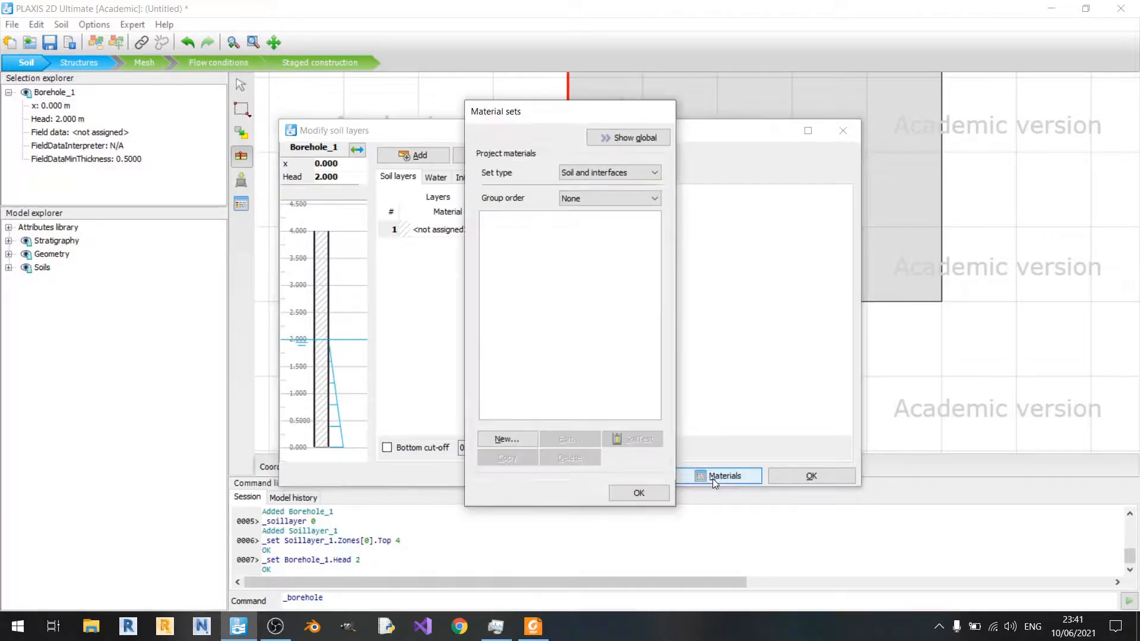
click(506, 440)
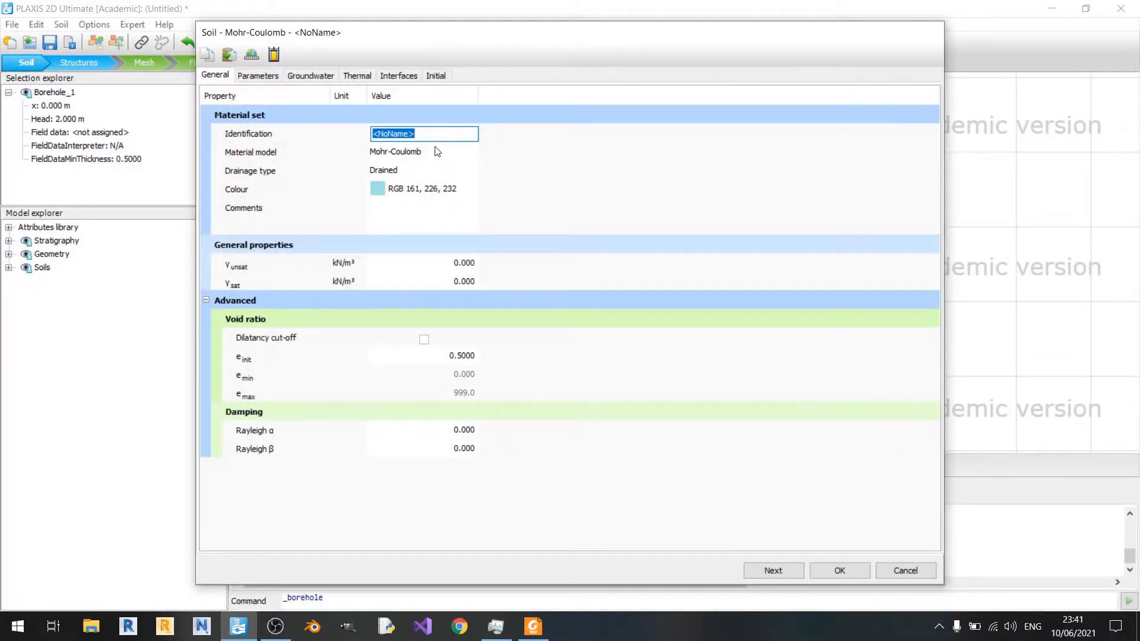
text(Sand)
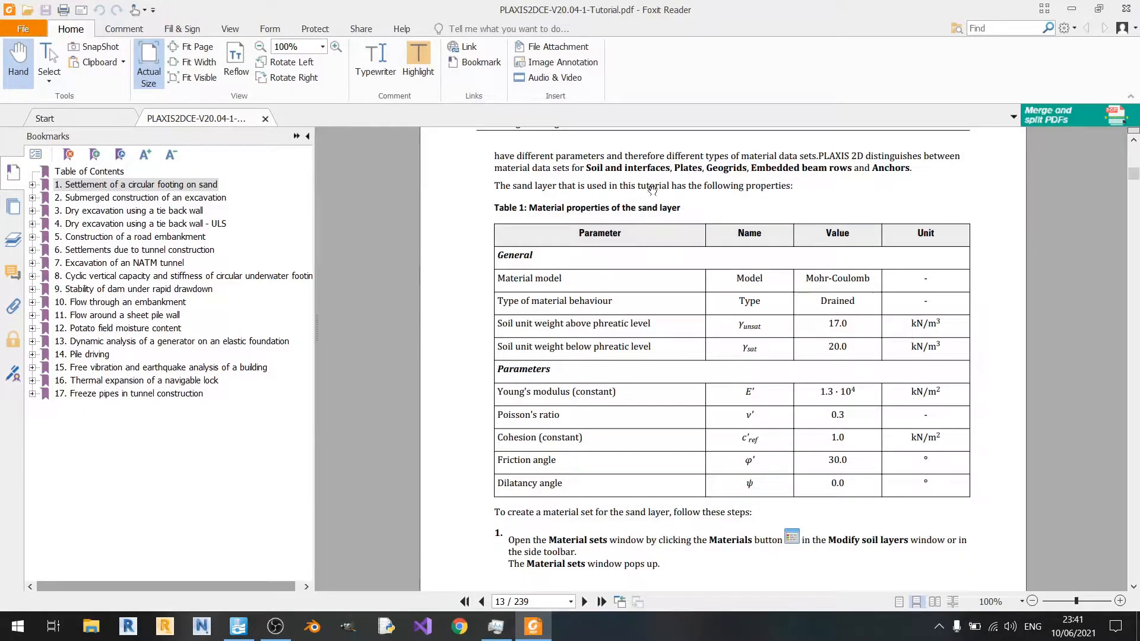
mouse_move(705, 308)
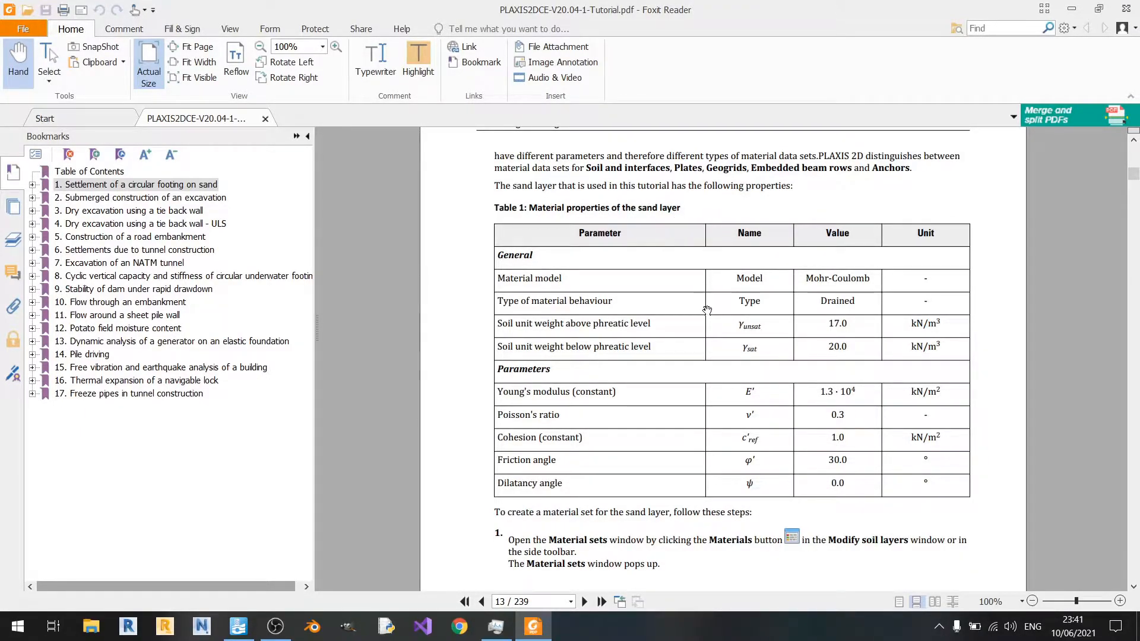
mouse_move(872, 293)
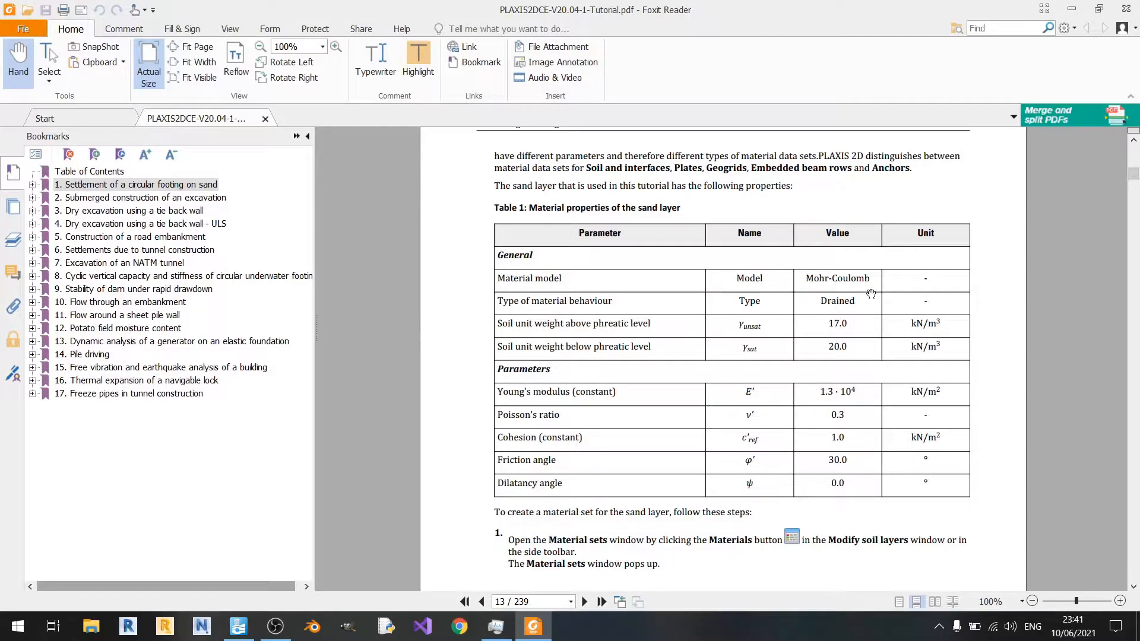
key(alt+tab)
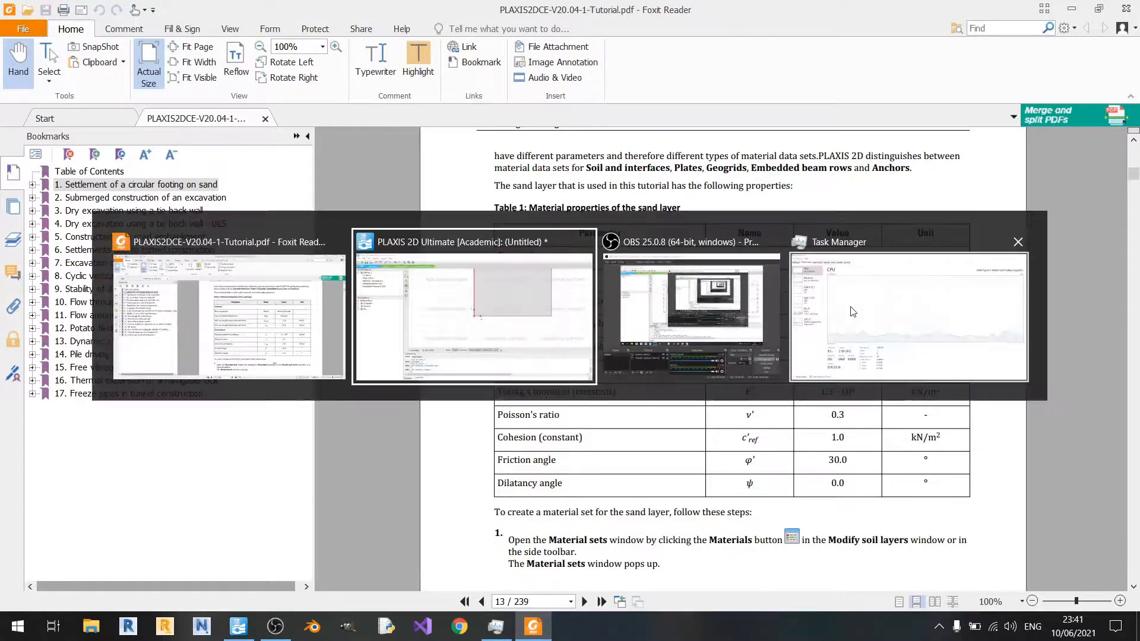
click(475, 307)
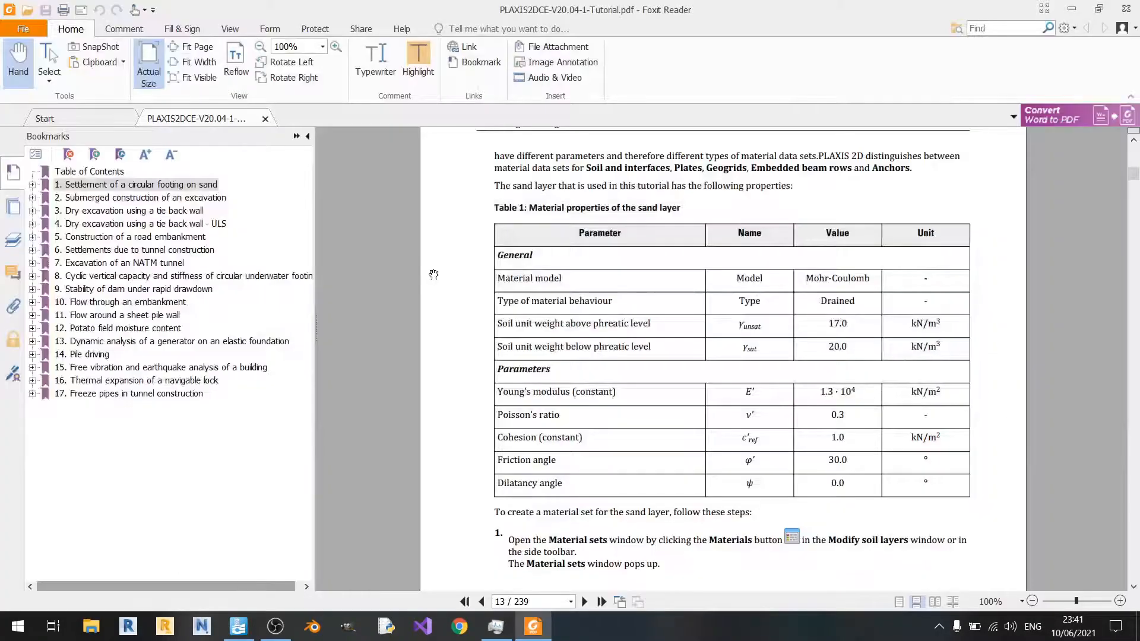
mouse_move(807, 337)
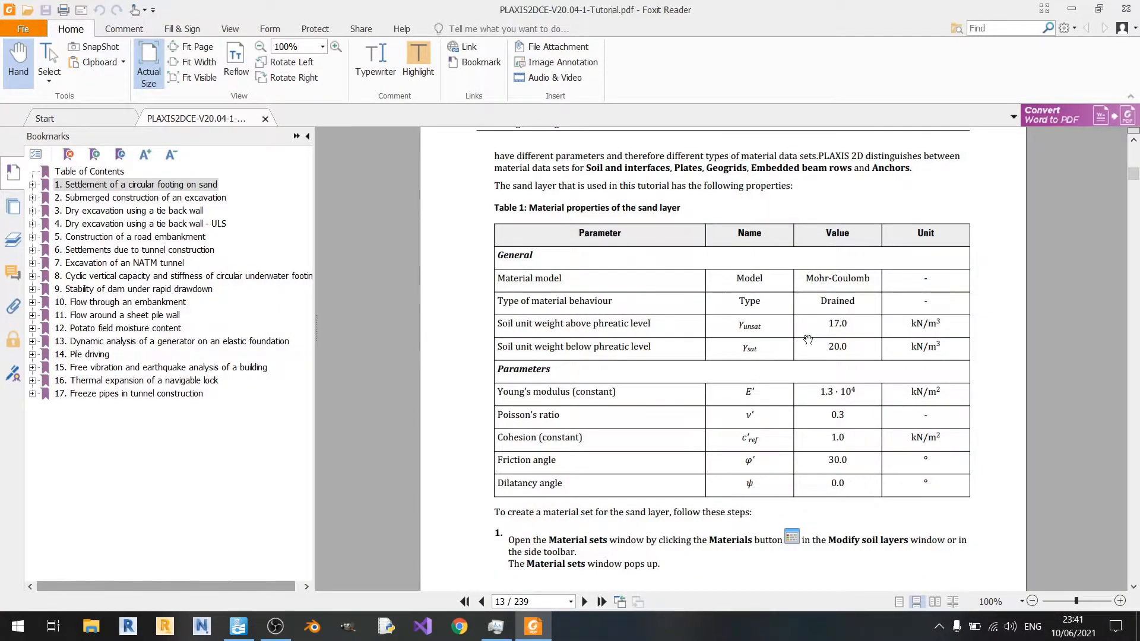
mouse_move(840, 335)
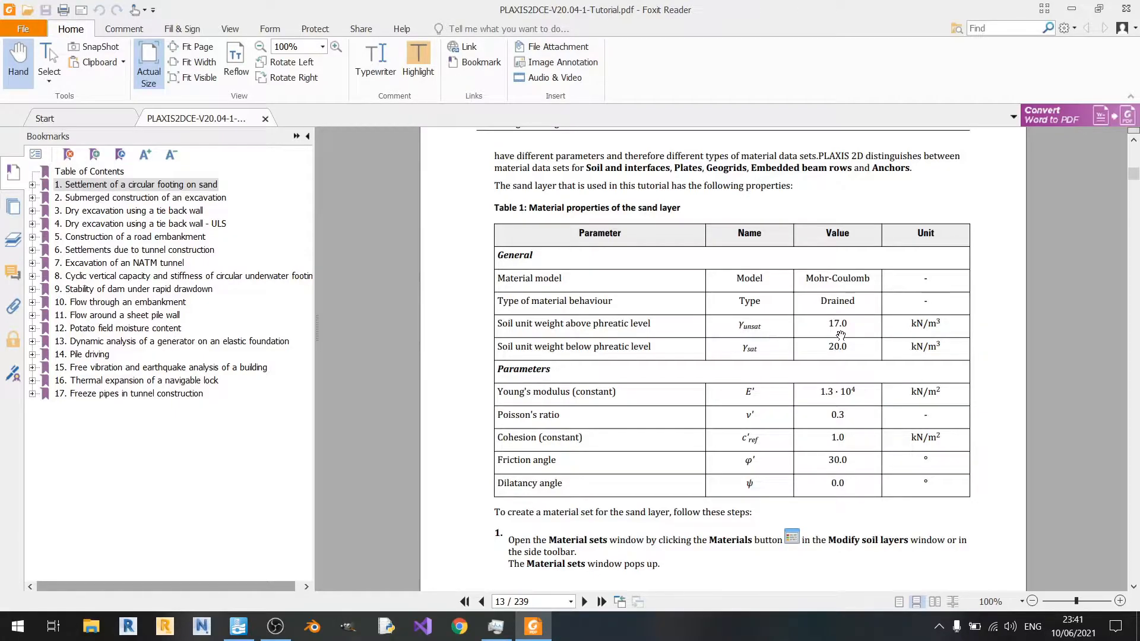
mouse_move(923, 328)
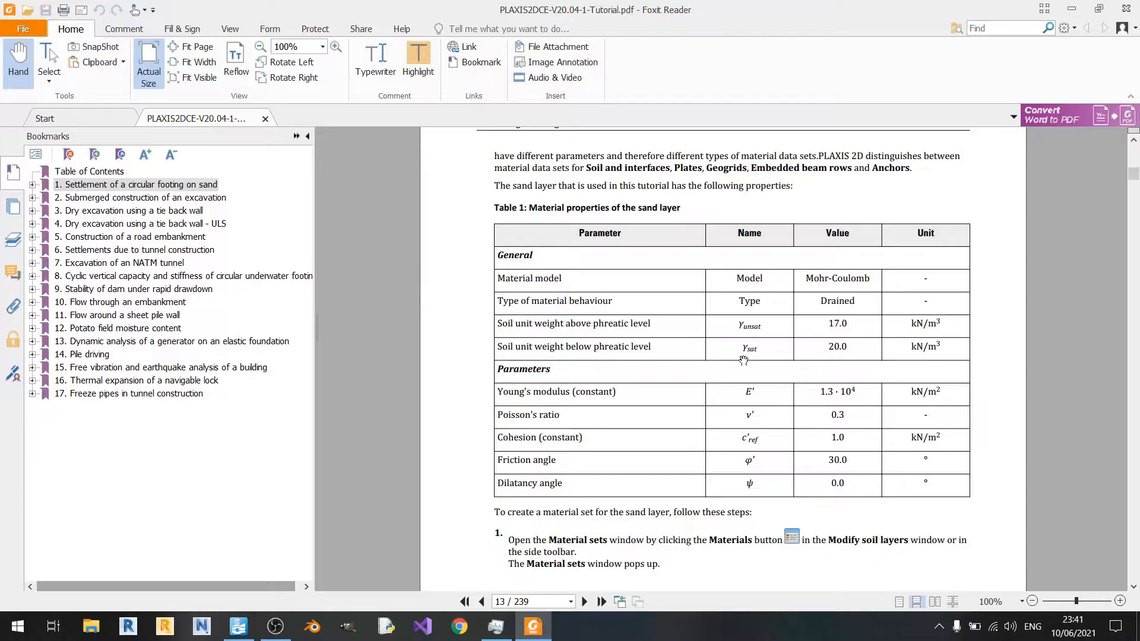
mouse_move(862, 374)
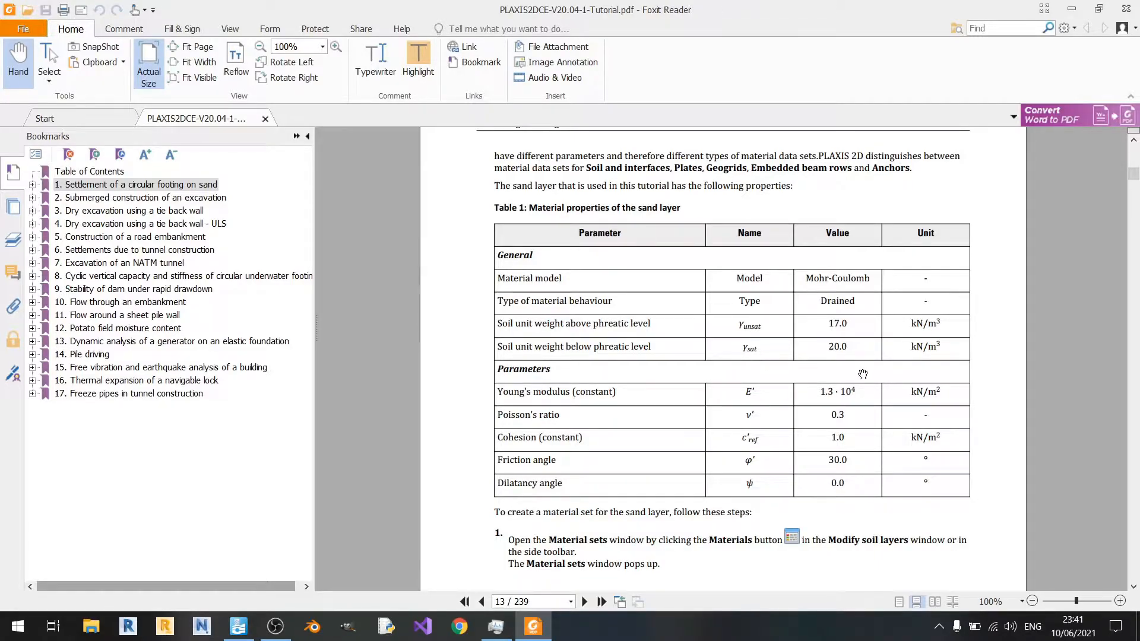
mouse_move(933, 366)
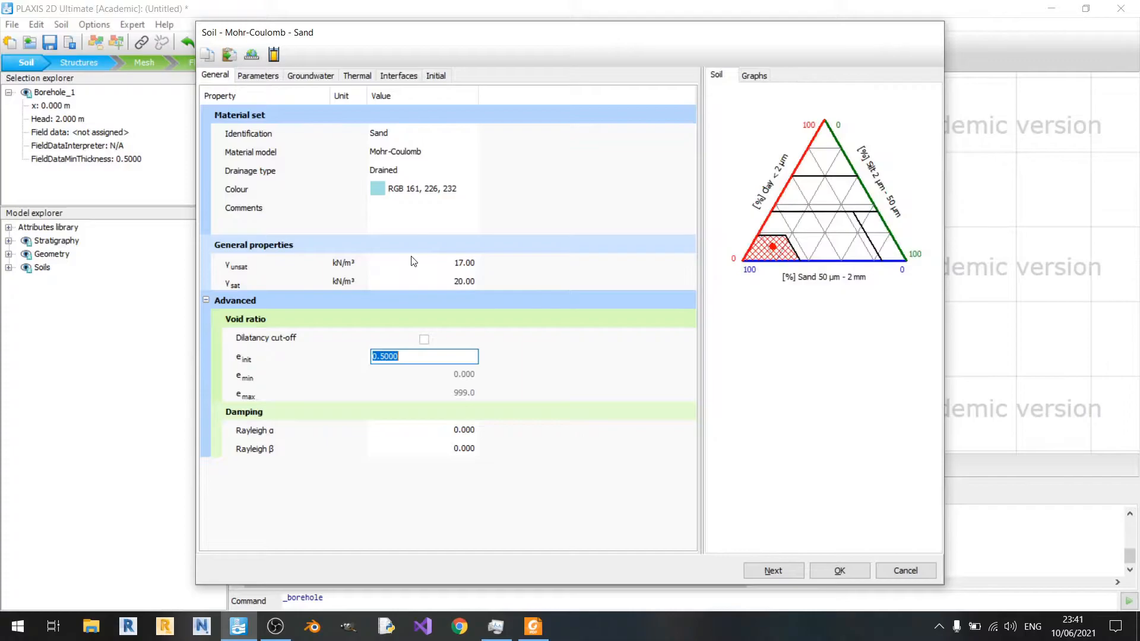
Check the sand unit weights 17 and 20 kN/m³ in the manual and return to the Sand set
click(532, 627)
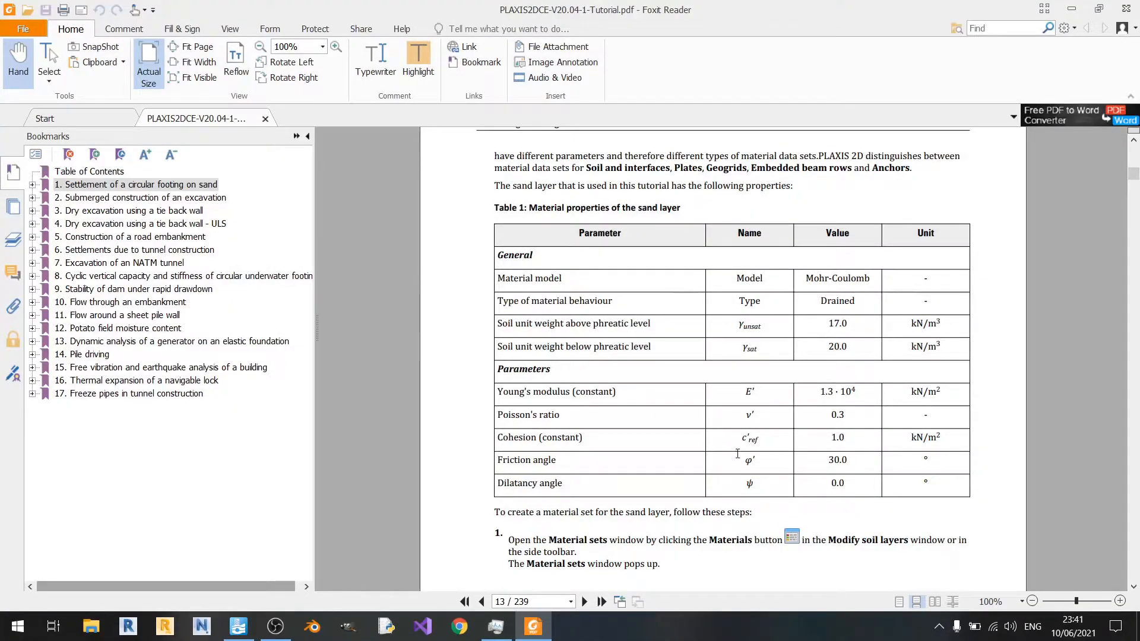
key(Alt+Tab)
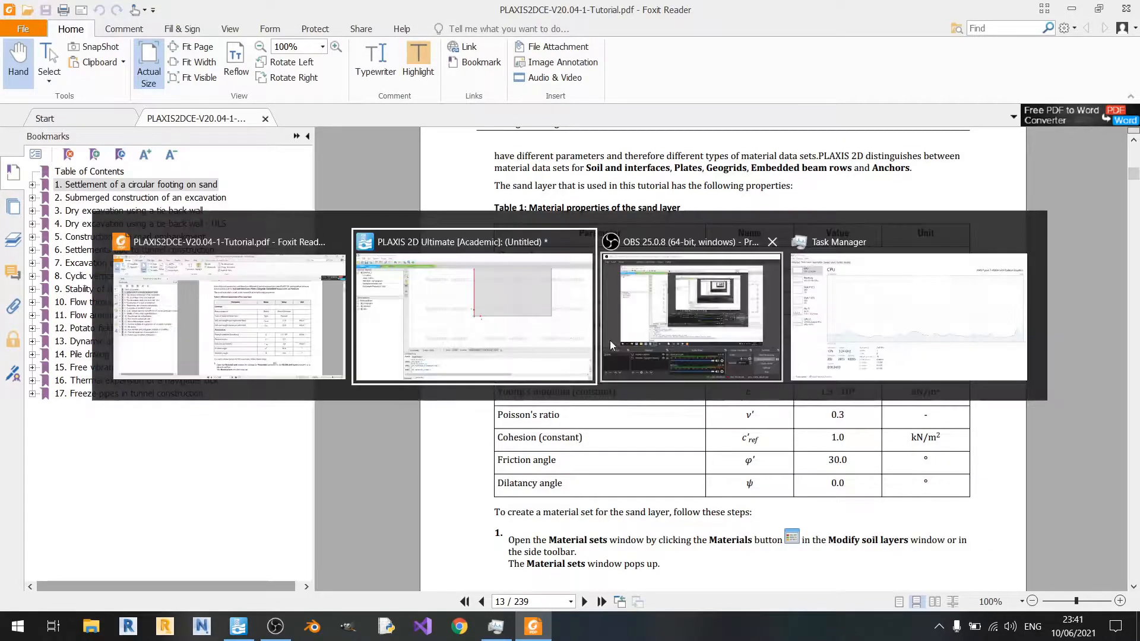
click(472, 242)
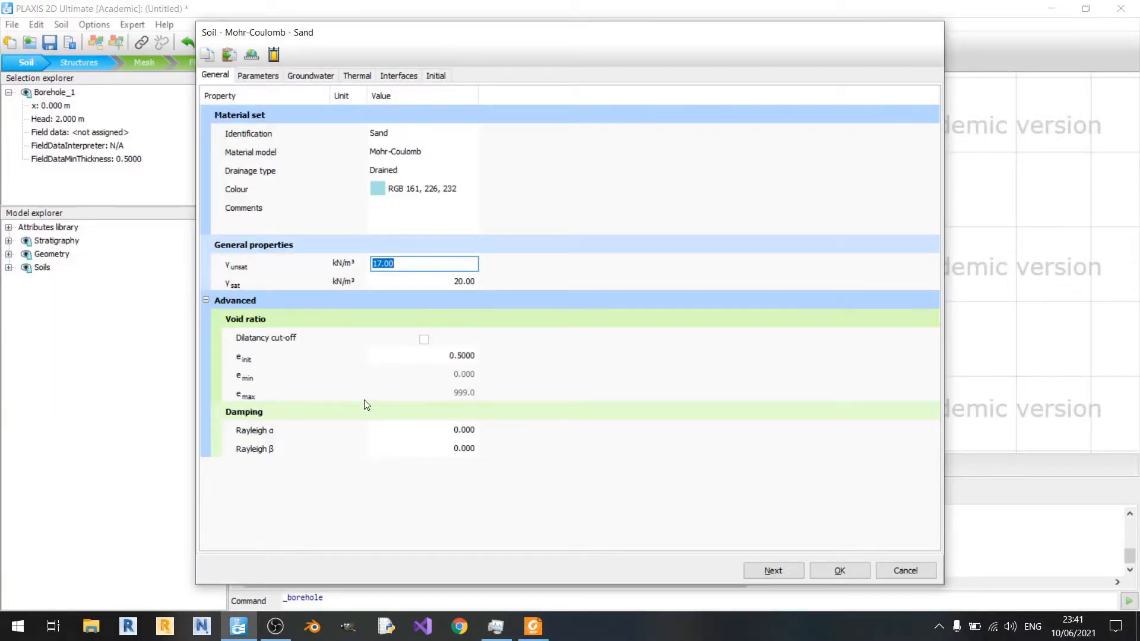
mouse_move(391, 447)
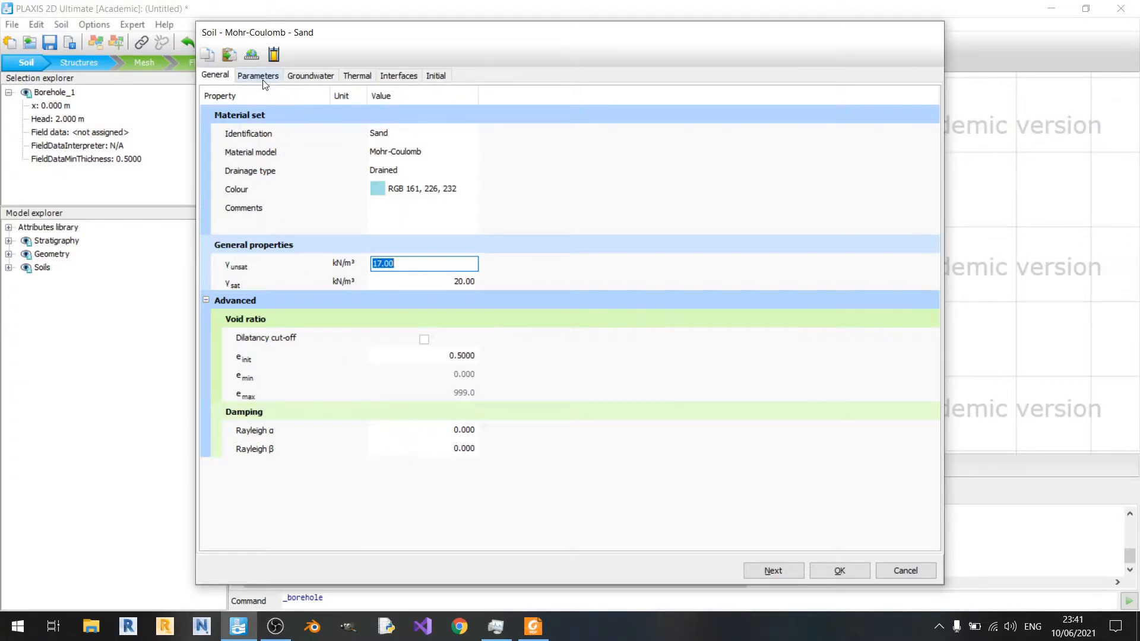
Enter Sand parameters E' 13000, ν' 0.3, c'ref 1 and φ' 30 from the tutorial's Table 1
click(258, 75)
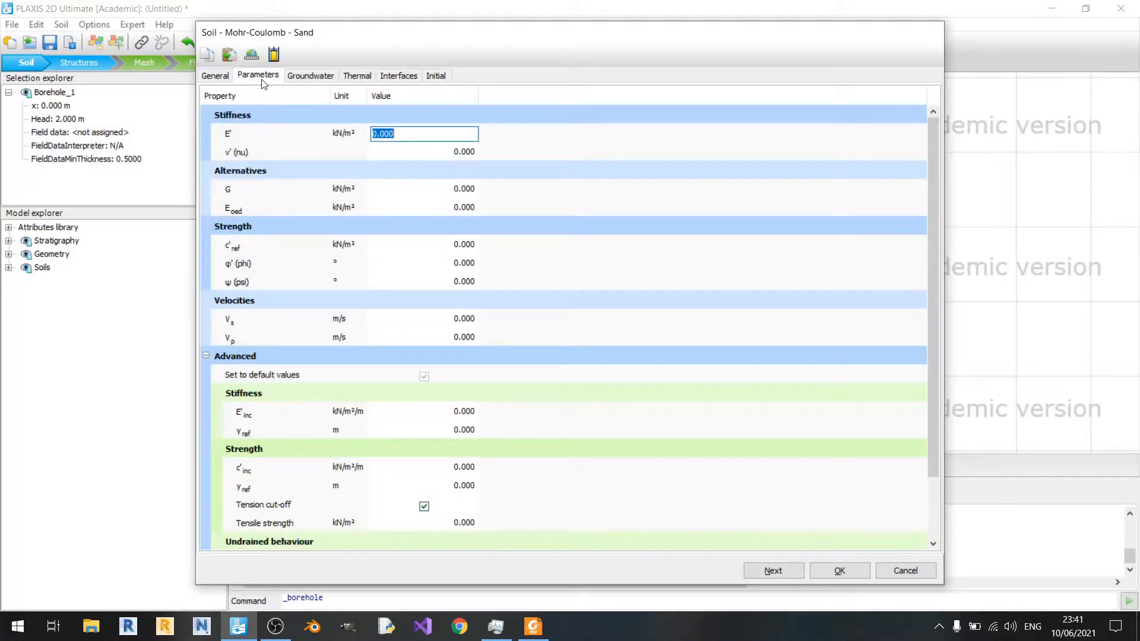
click(533, 627)
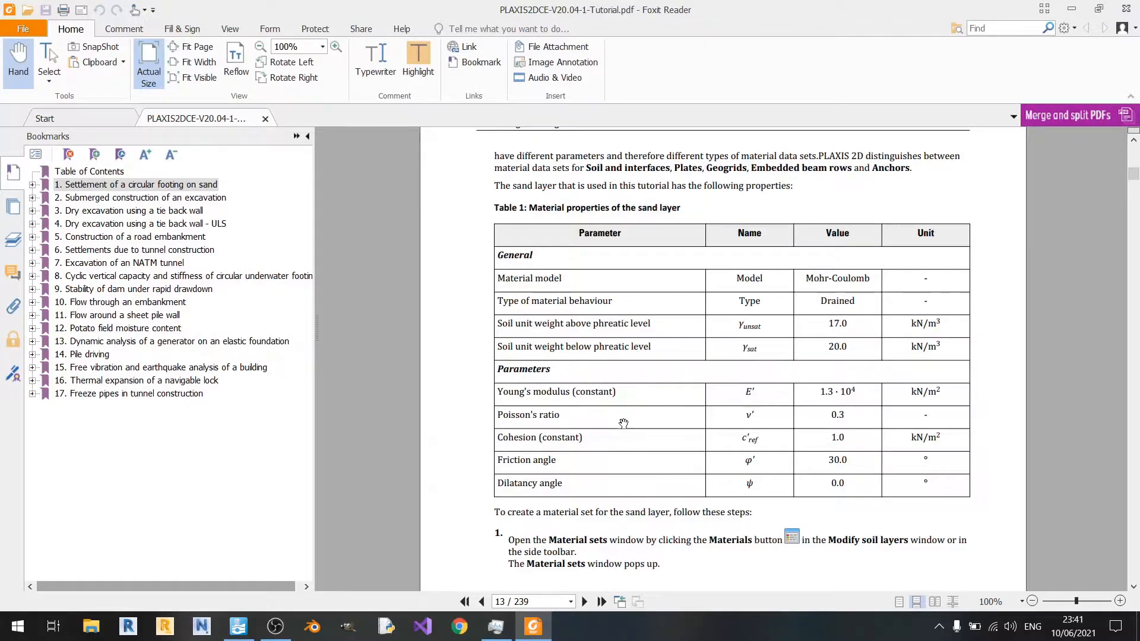
mouse_move(526, 397)
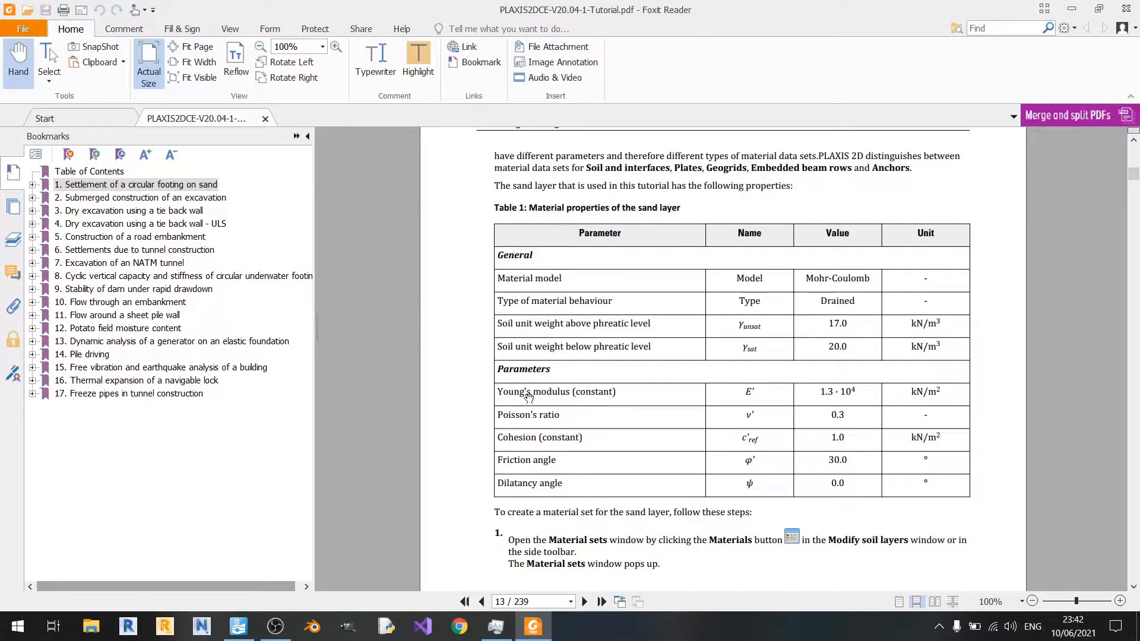
mouse_move(550, 408)
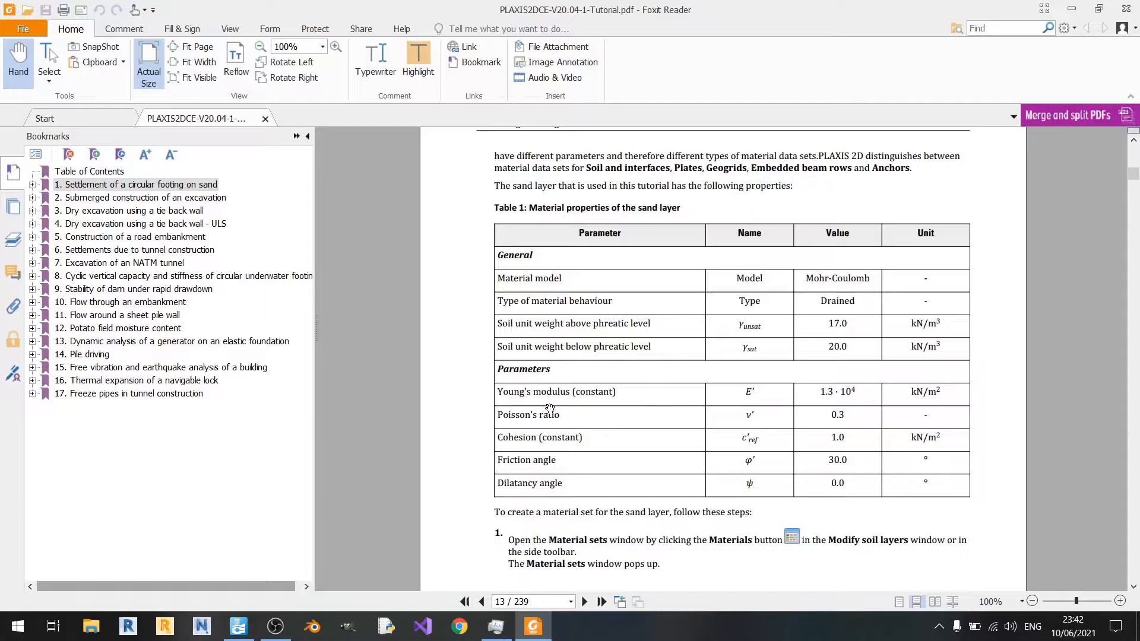
mouse_move(590, 422)
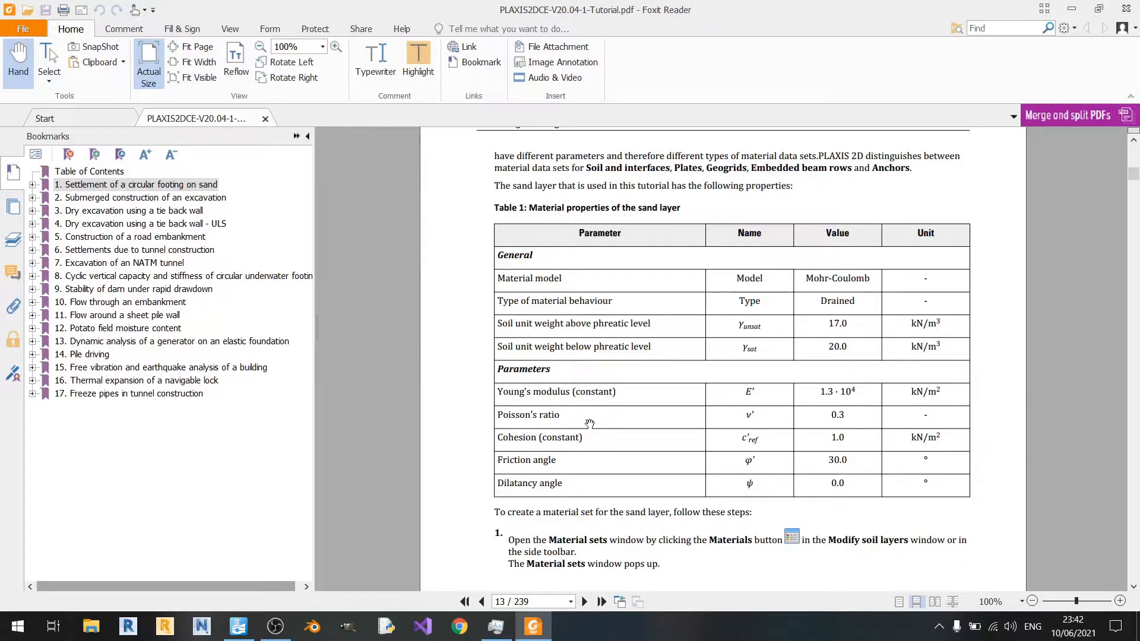
mouse_move(578, 444)
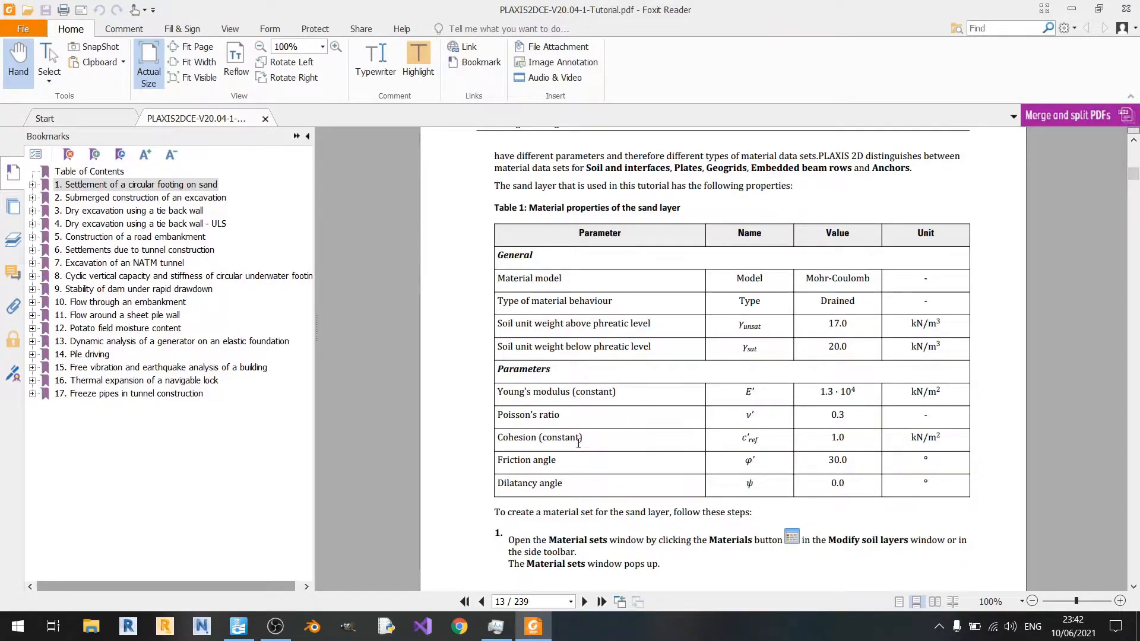
mouse_move(564, 491)
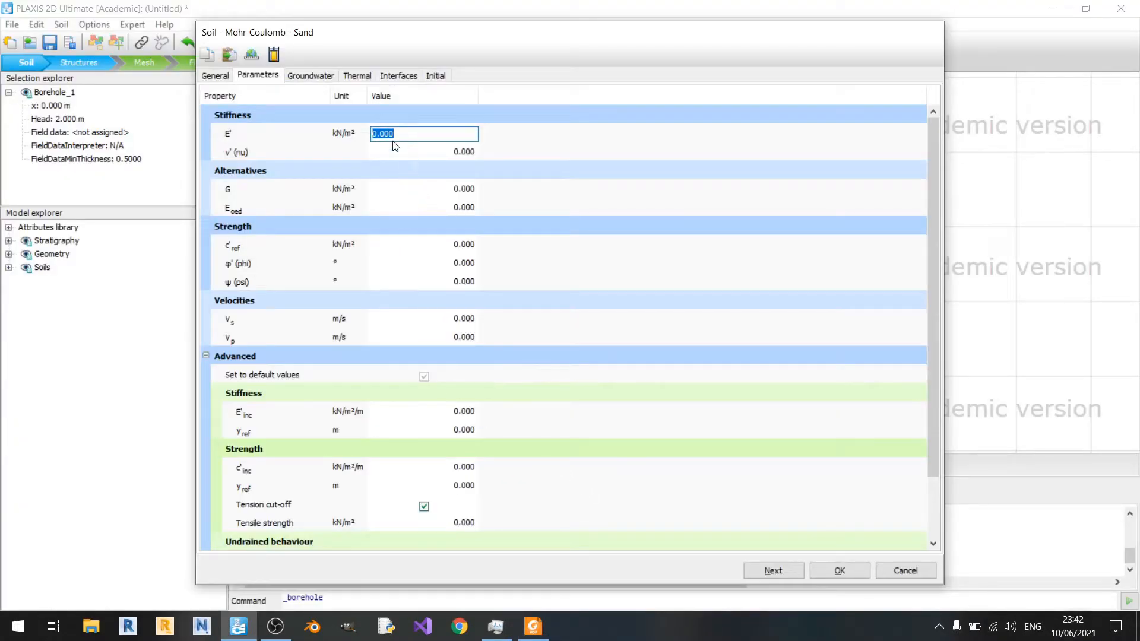
key(alt+tab)
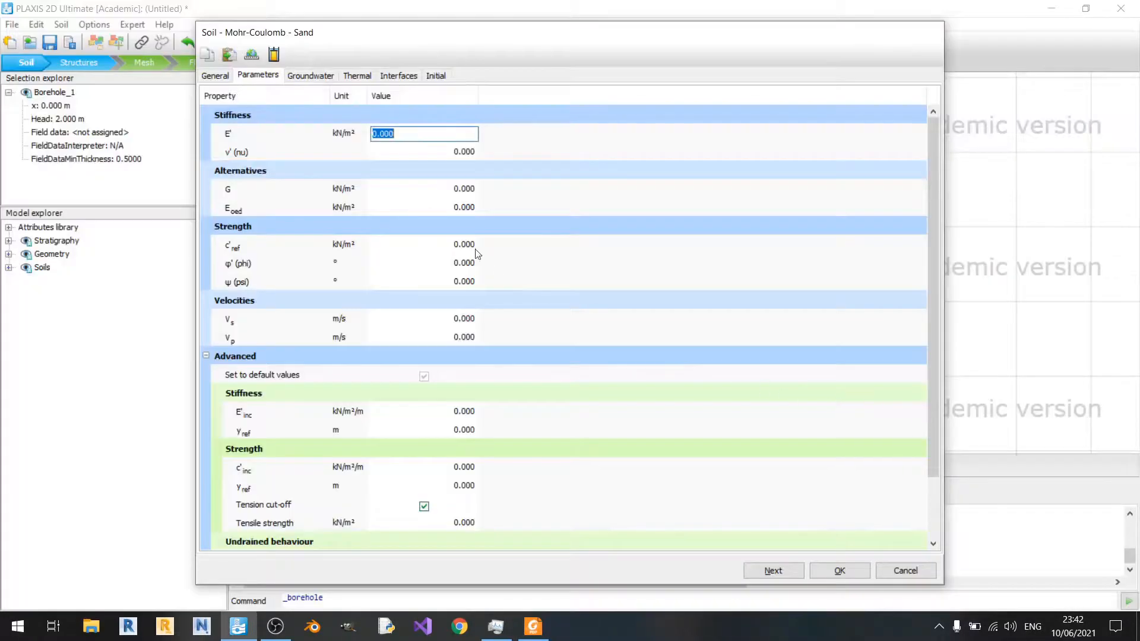
text(13000)
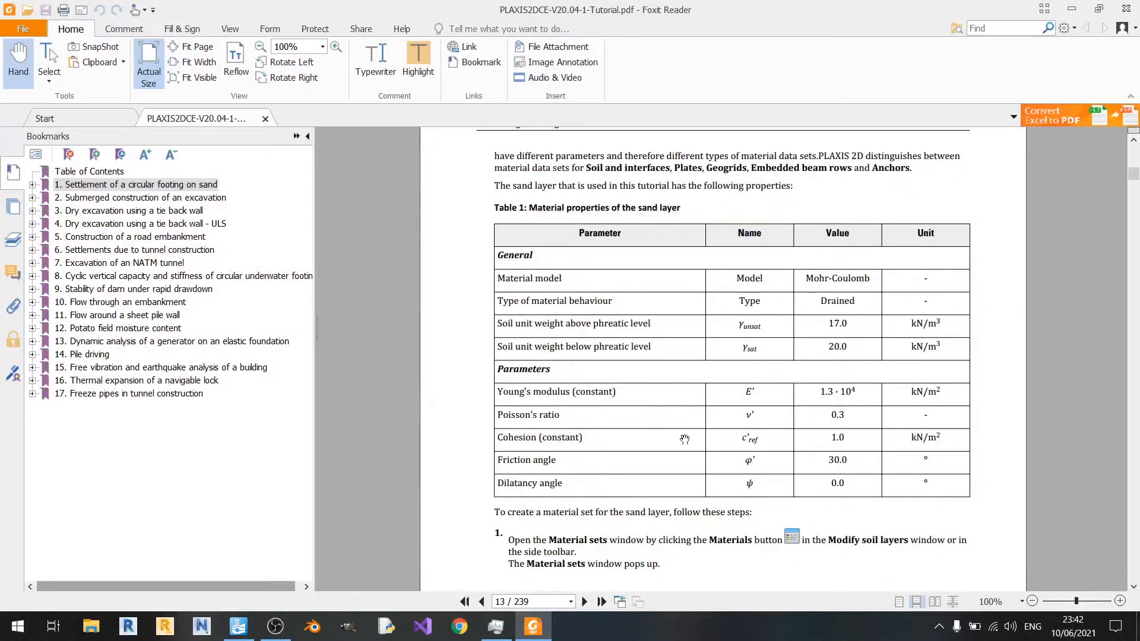
mouse_move(780, 420)
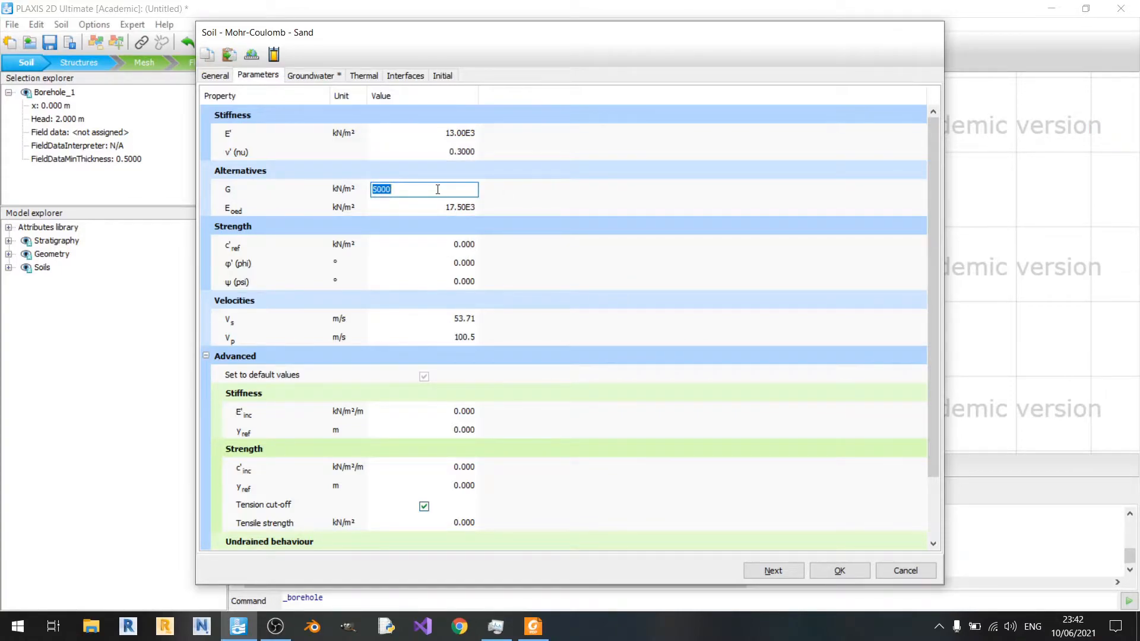
mouse_move(402, 215)
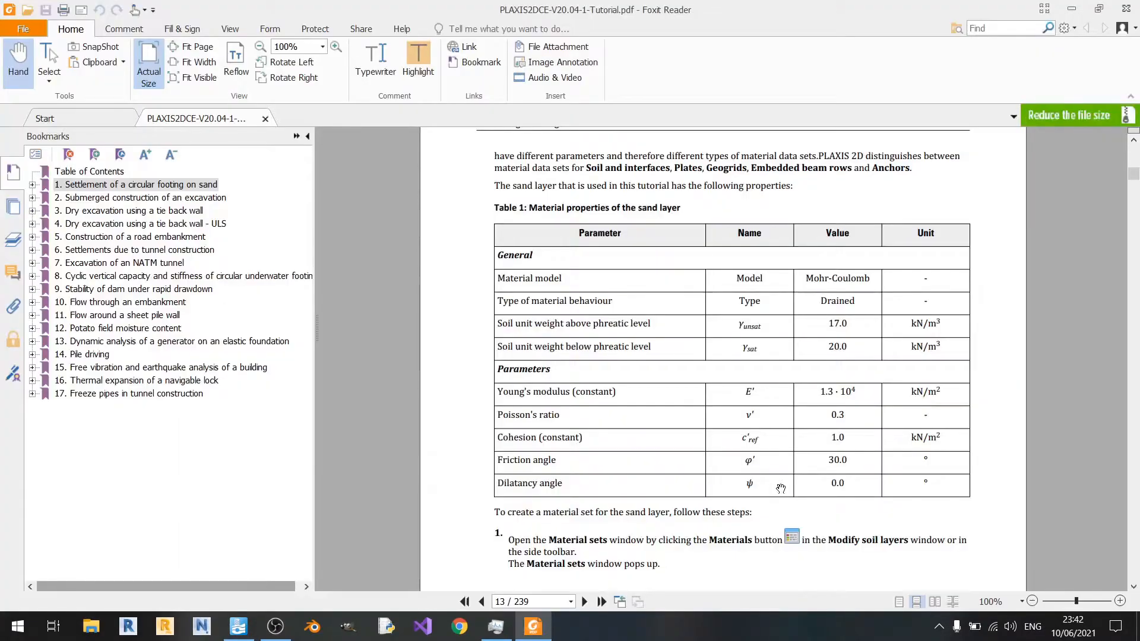
scroll(down, 3)
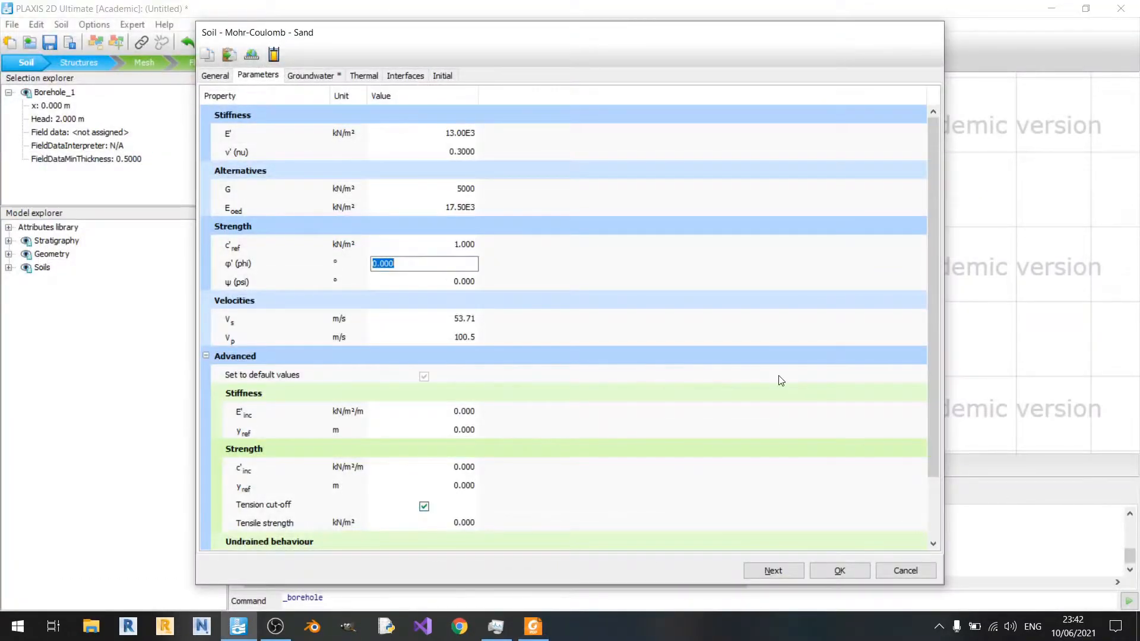
text(30)
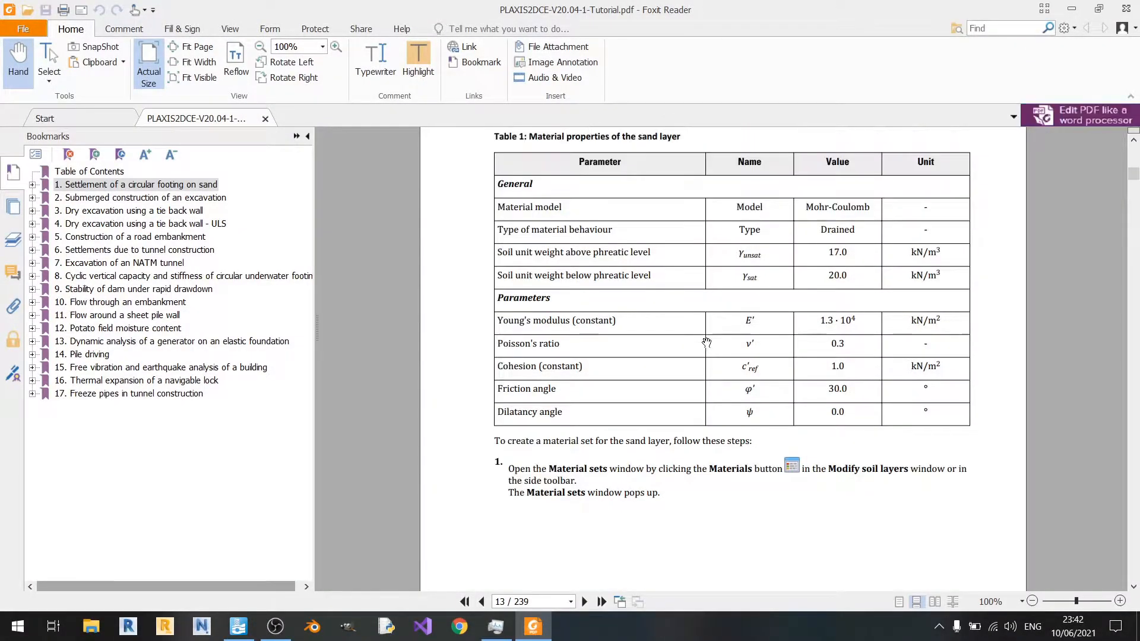
mouse_move(784, 487)
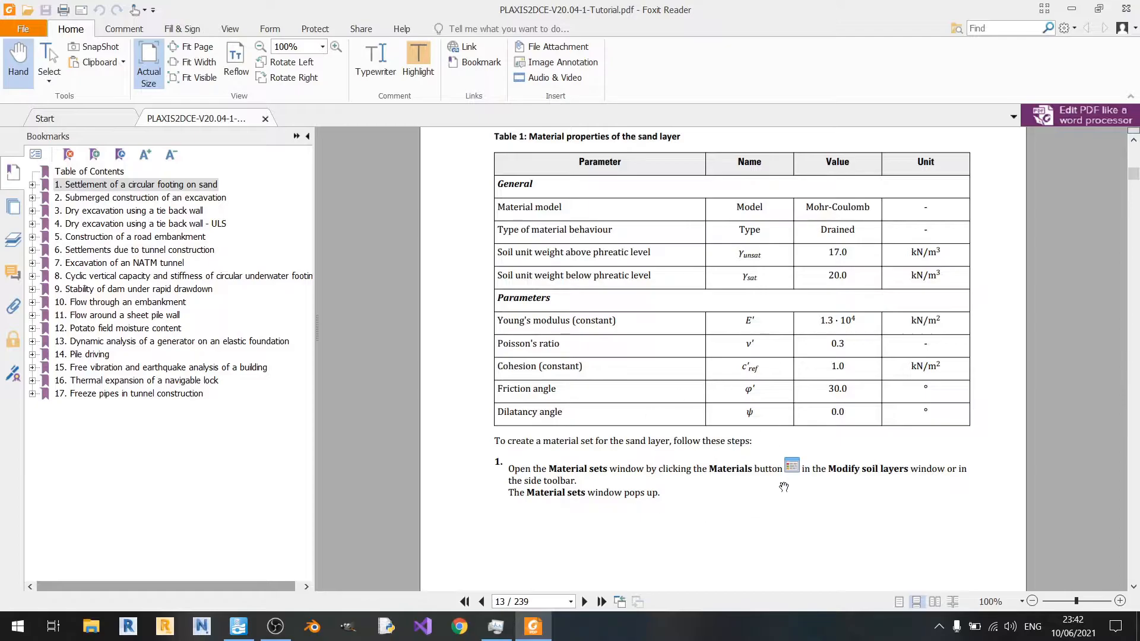
mouse_move(714, 374)
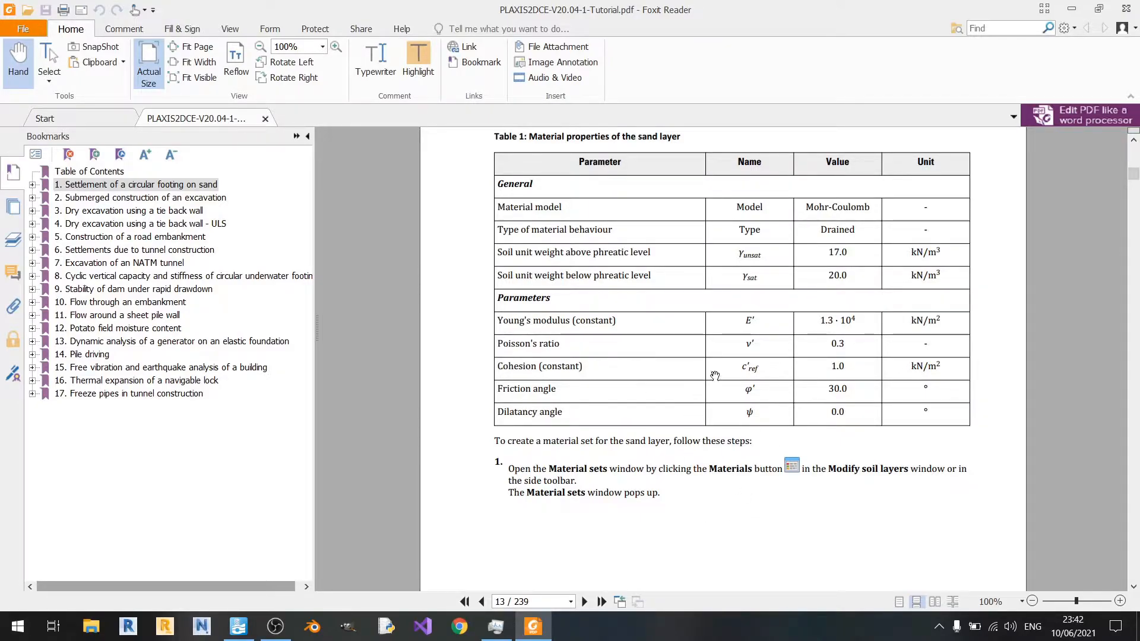
mouse_move(681, 401)
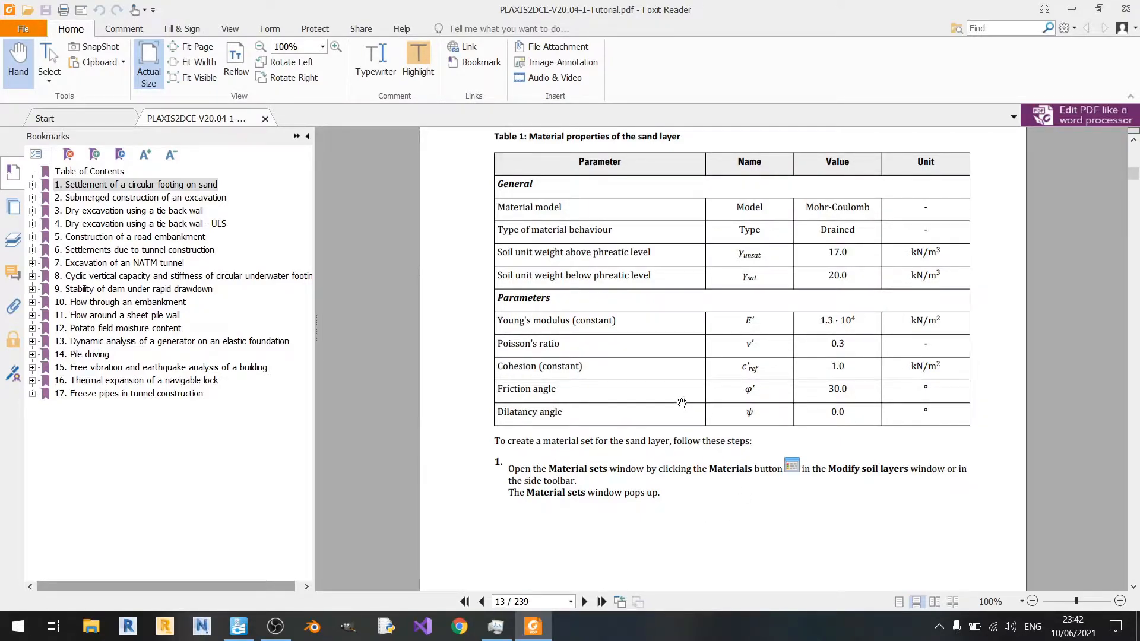
mouse_move(753, 416)
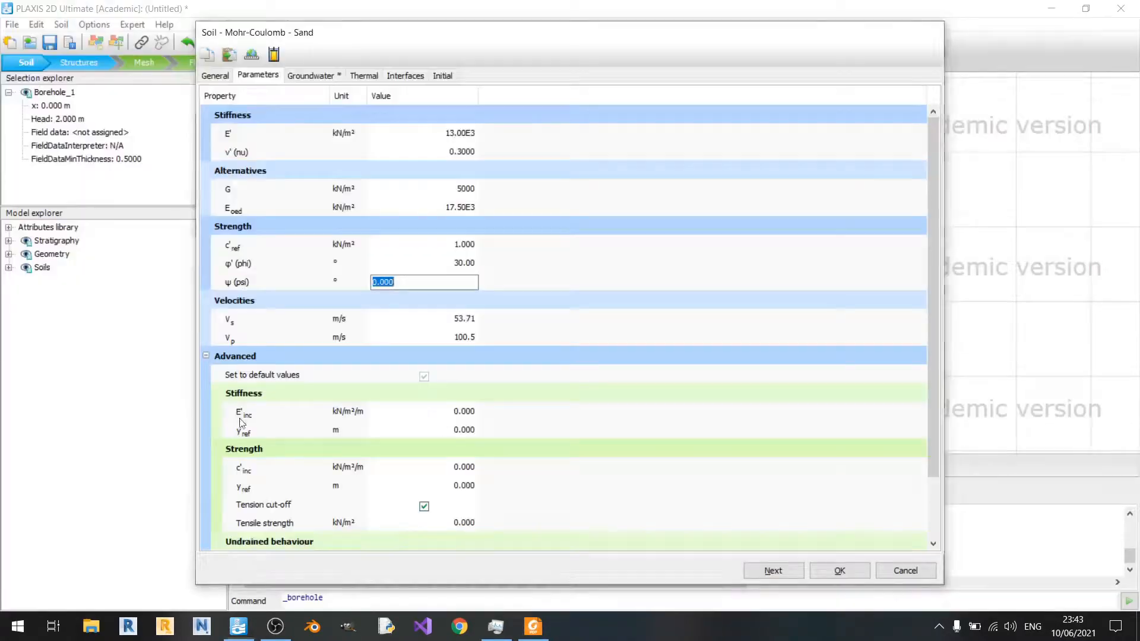
Look up the sand property table in the tutorial again
click(531, 625)
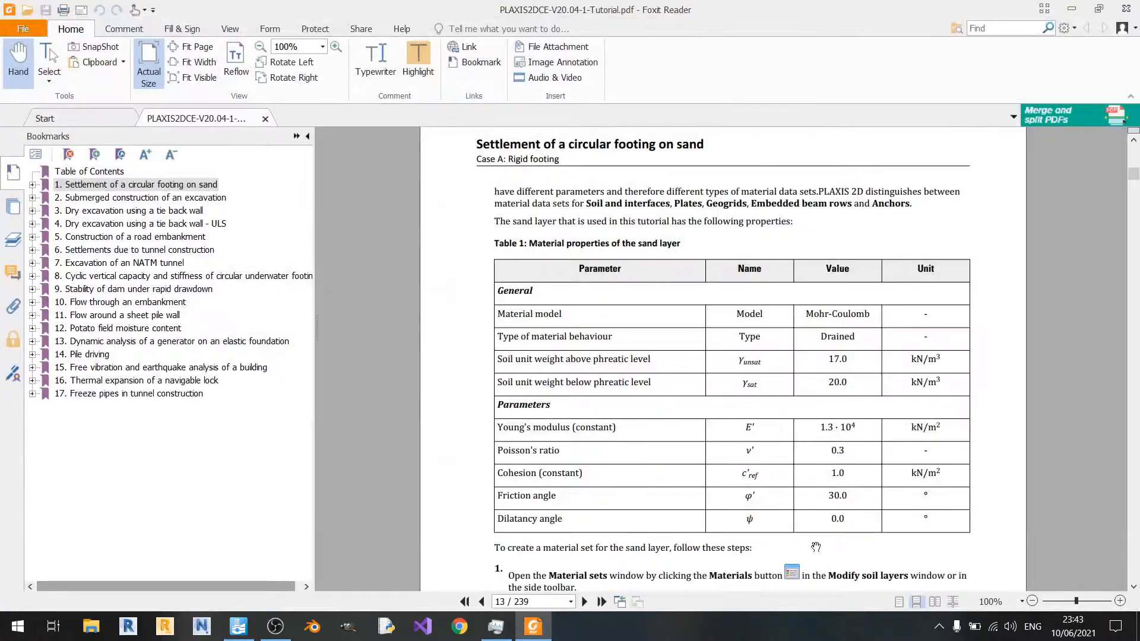
scroll(down, 3)
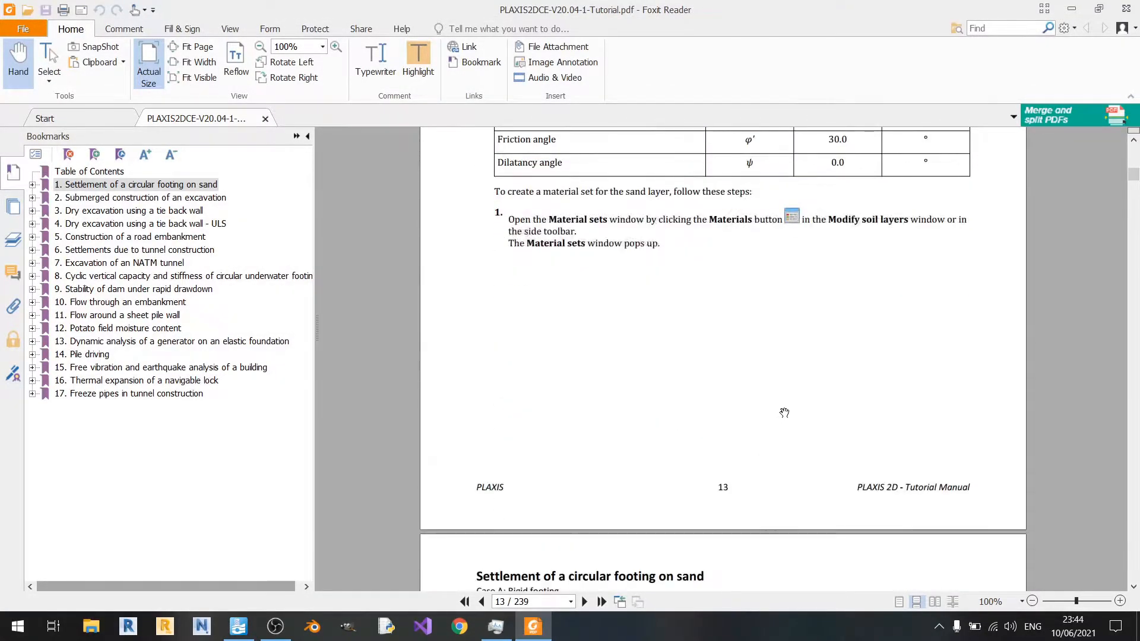
scroll(down, 3)
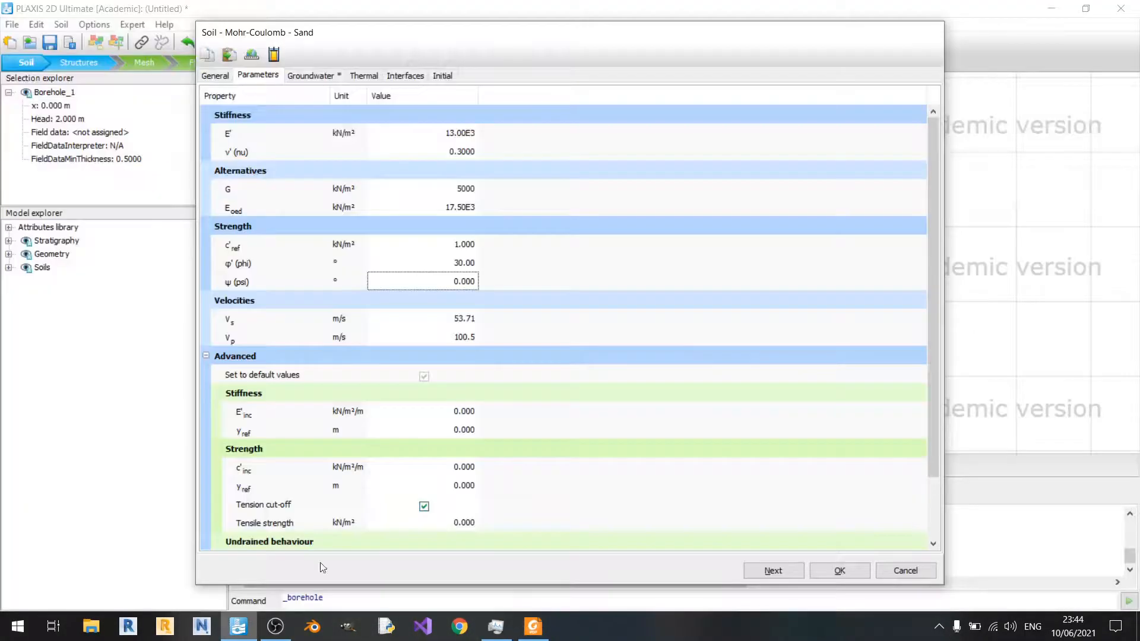
Review the Sand set's groundwater, interface, initial and thermal settings, ending on Groundwater
click(311, 76)
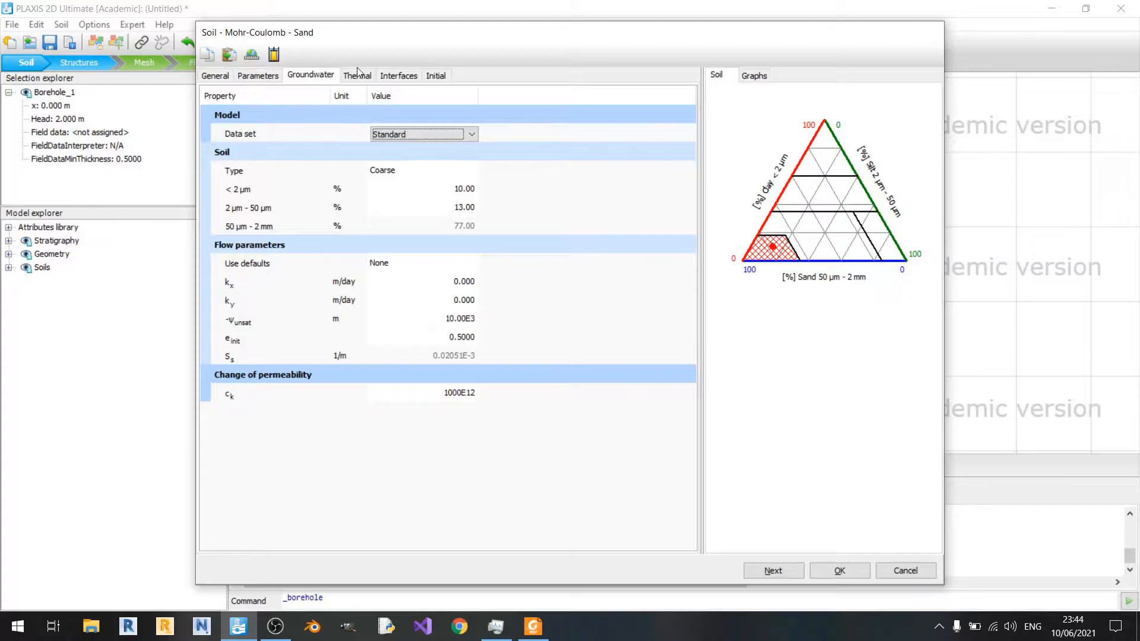
click(398, 74)
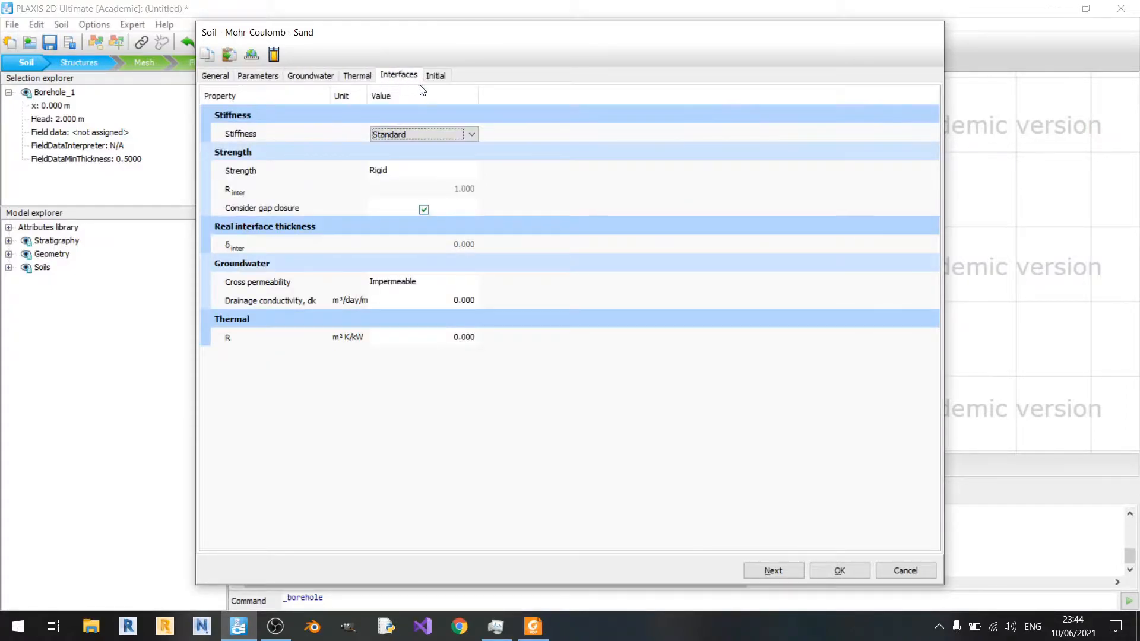
click(435, 75)
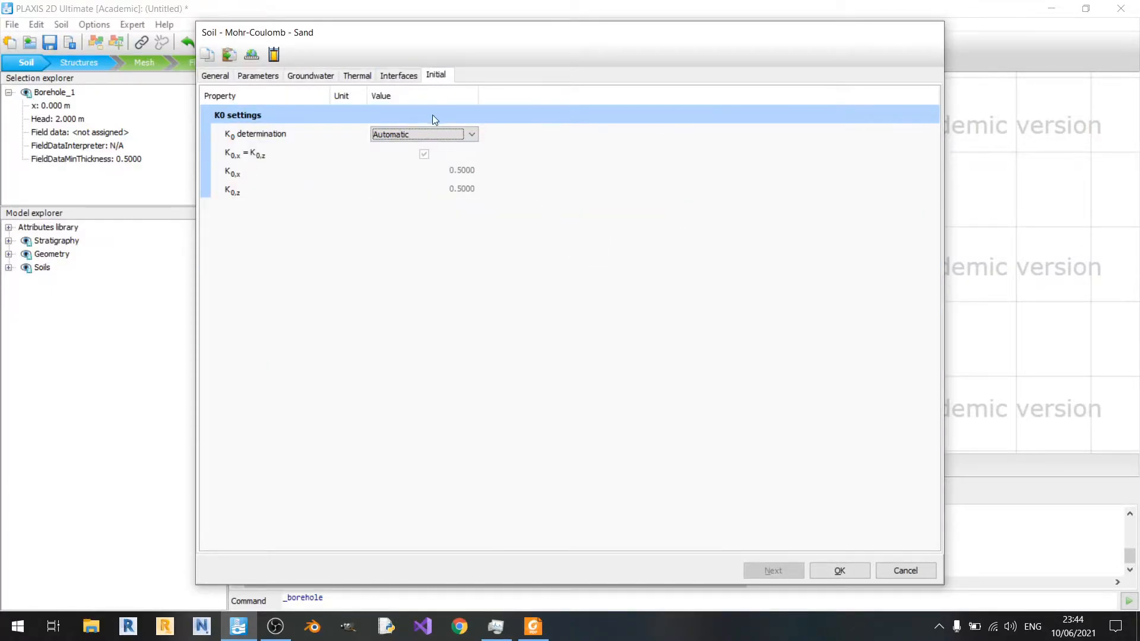
click(399, 75)
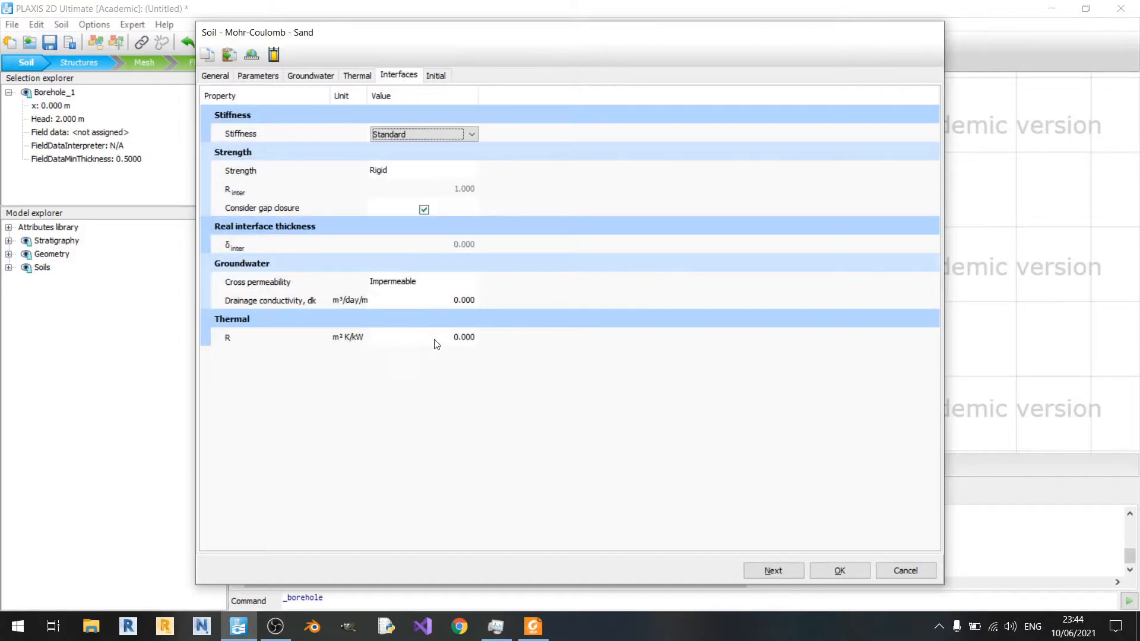
click(356, 74)
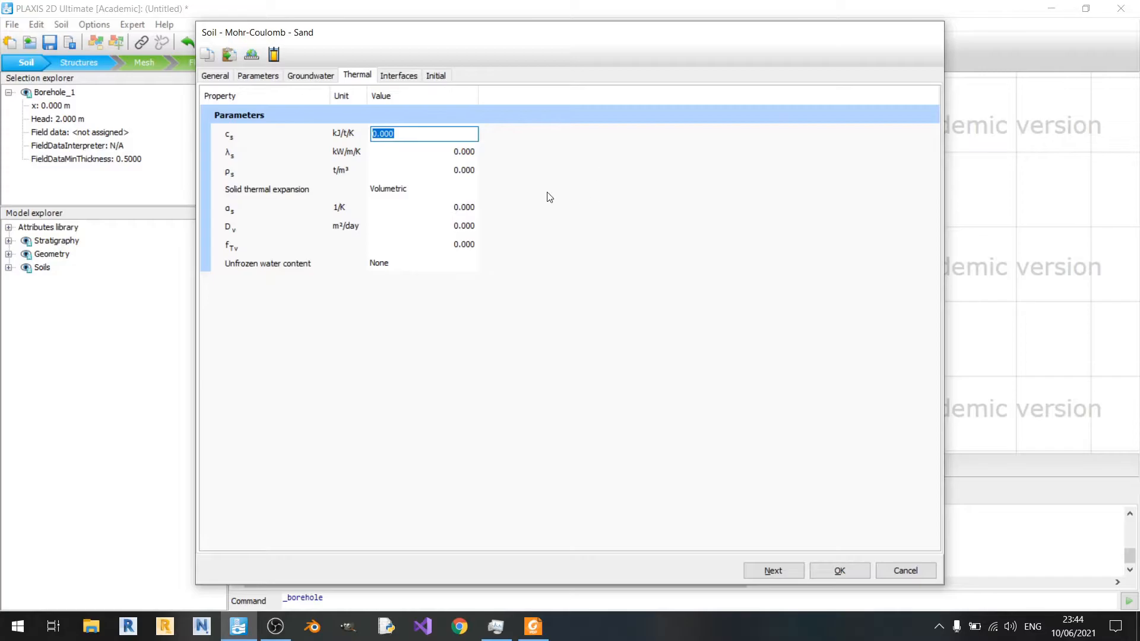
click(311, 76)
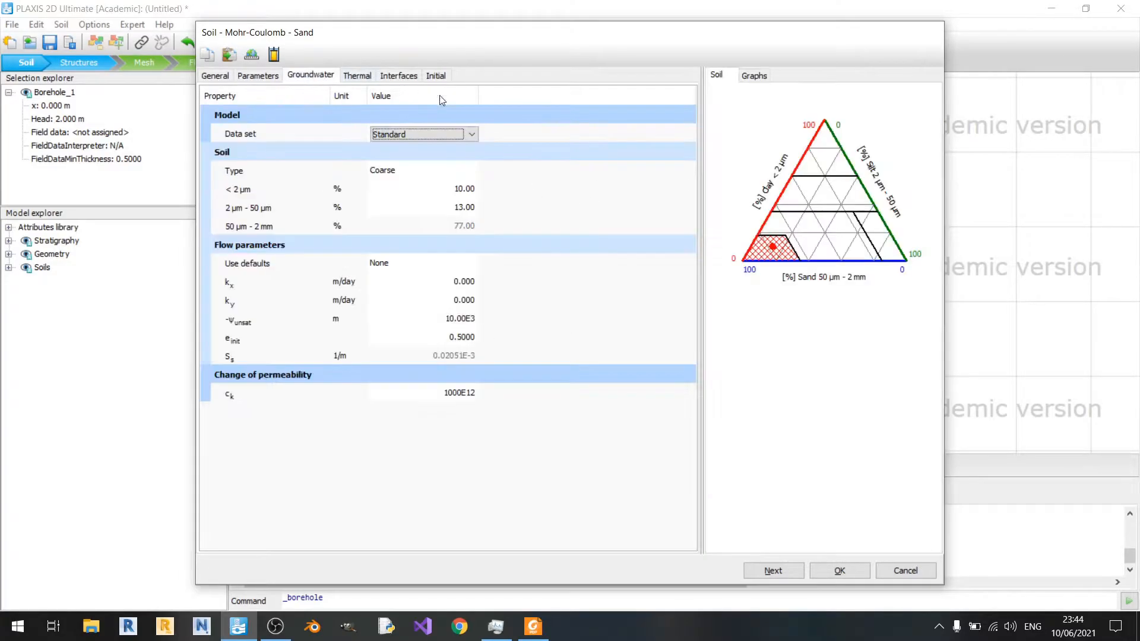
mouse_move(510, 399)
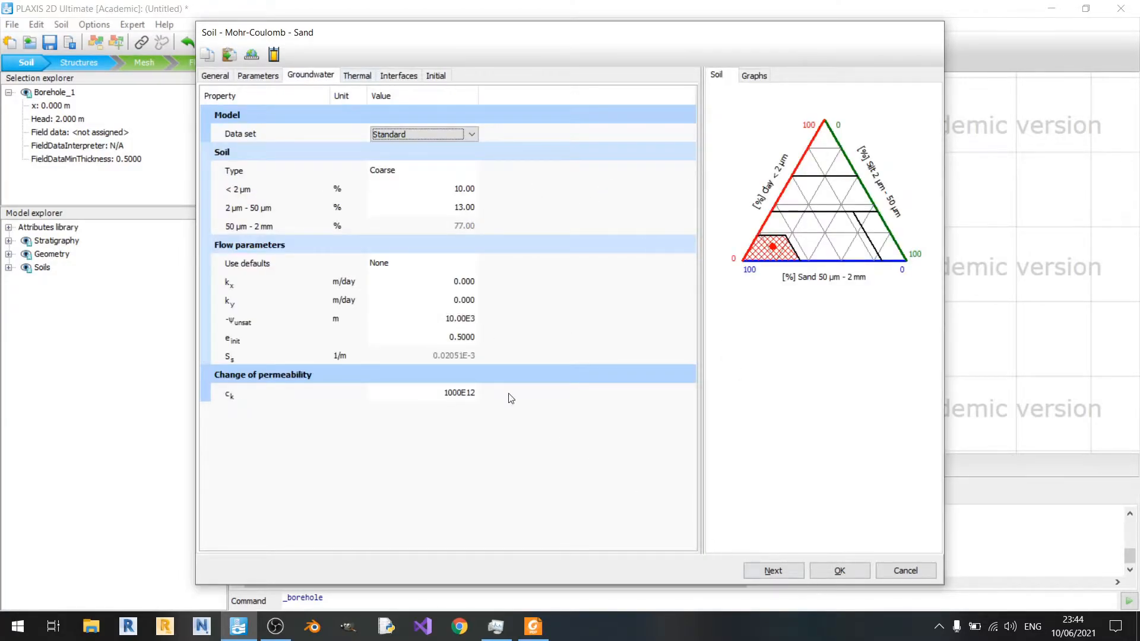
Assign the Sand material to Borehole_1's layer and move on to Structures mode
click(840, 570)
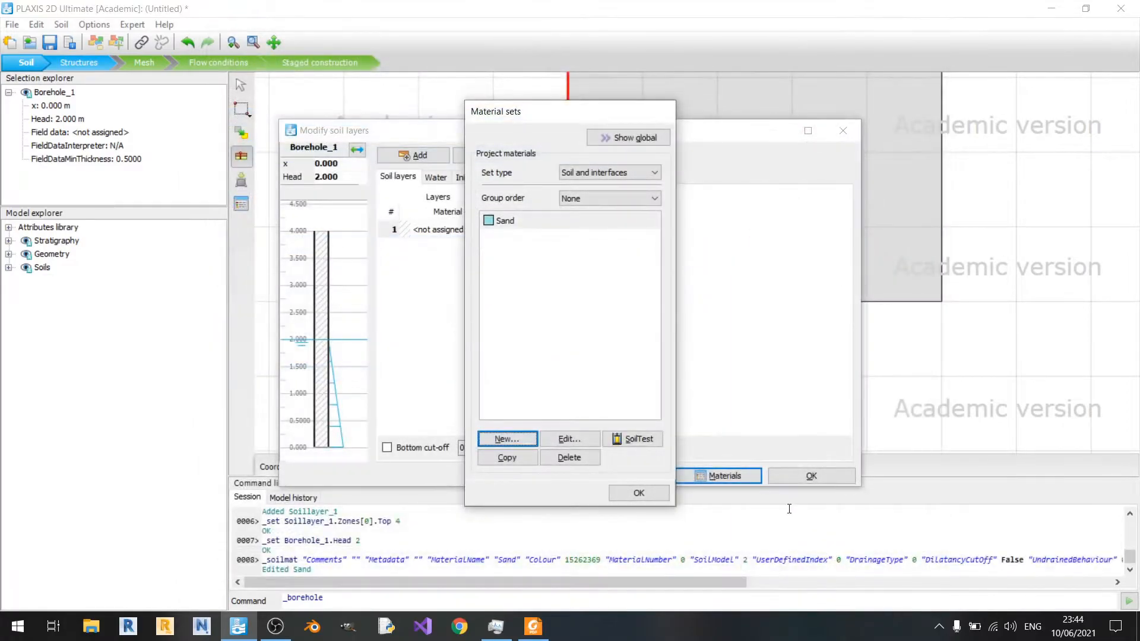
click(637, 492)
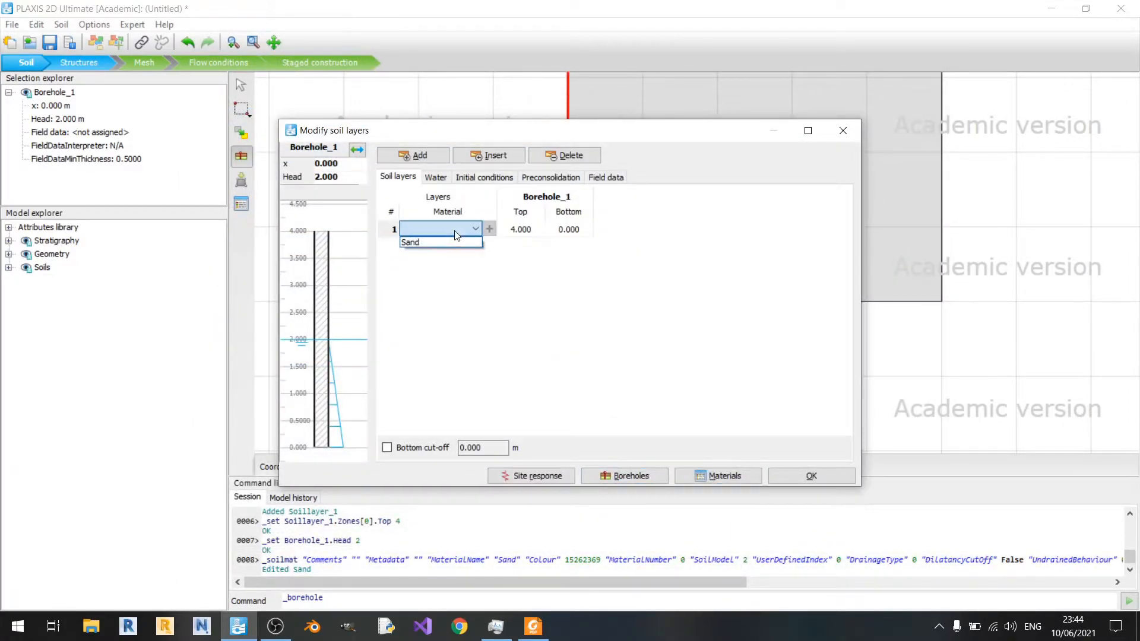
click(410, 242)
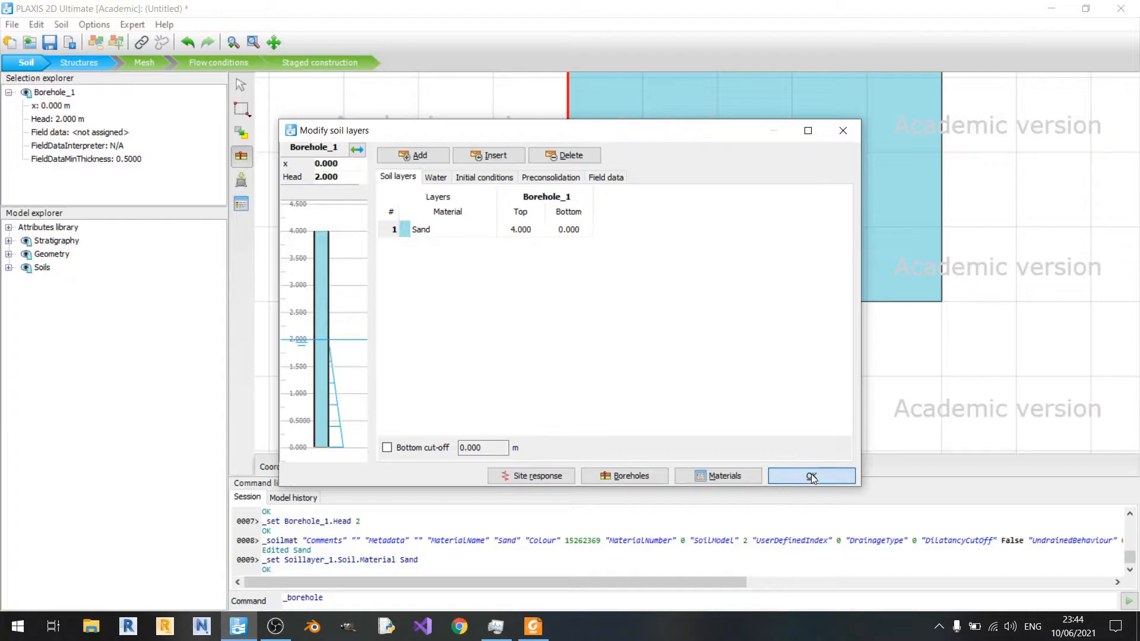
click(812, 476)
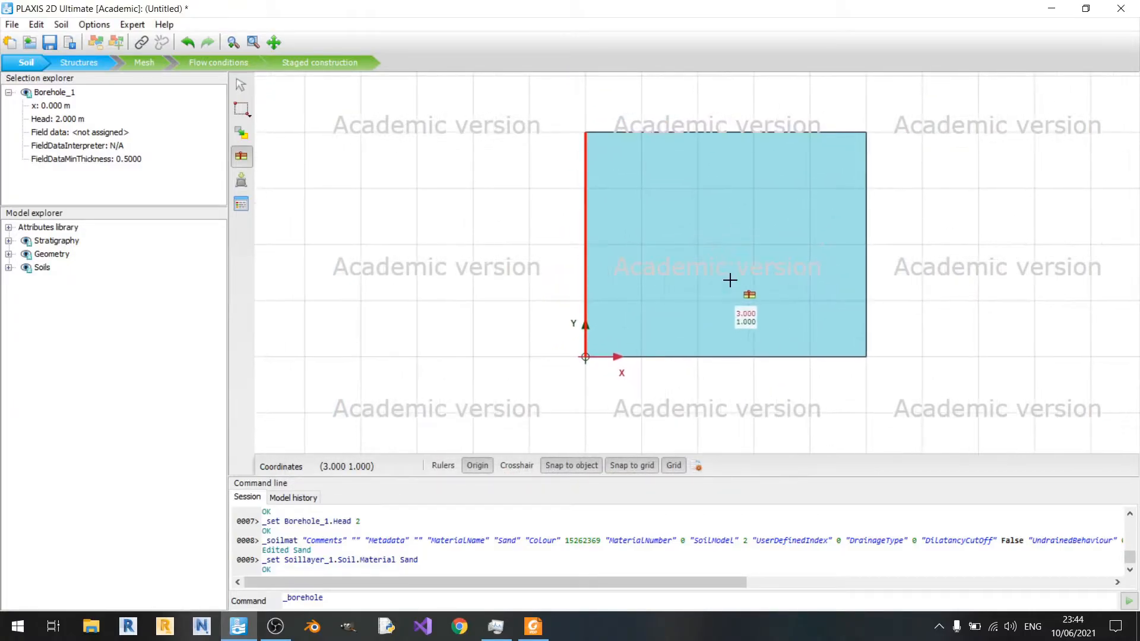
mouse_move(337, 157)
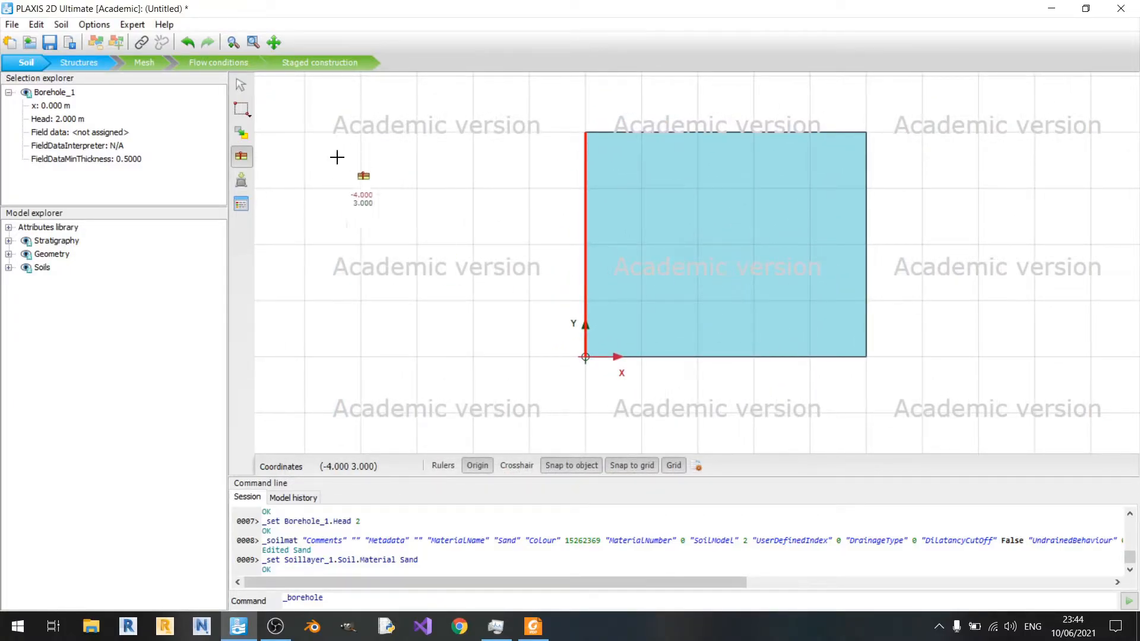
click(78, 62)
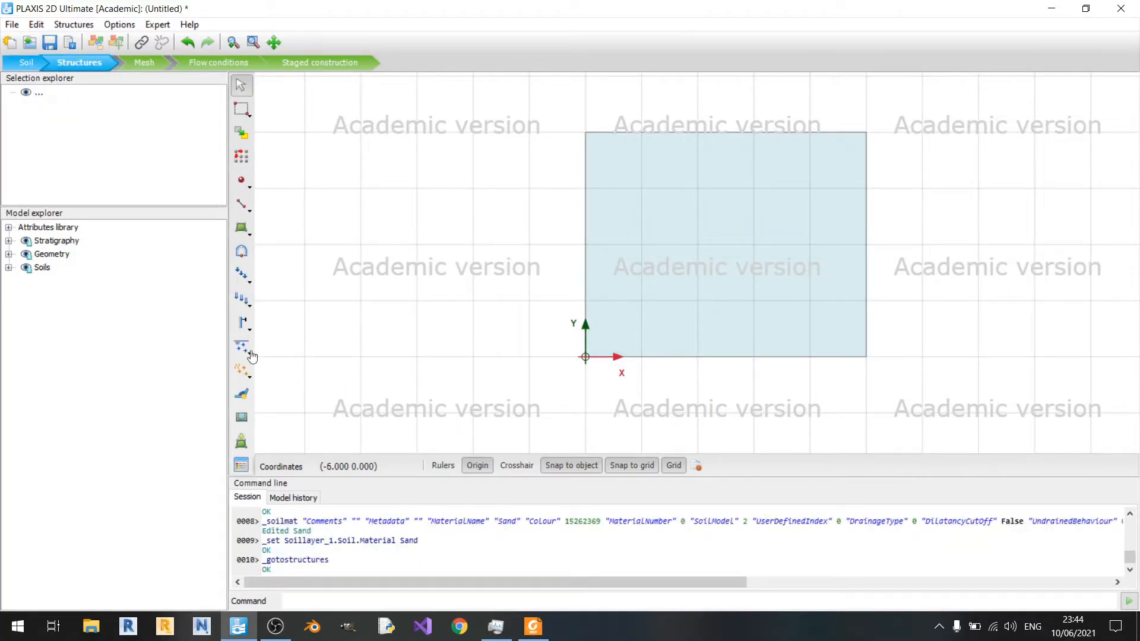
mouse_move(240, 299)
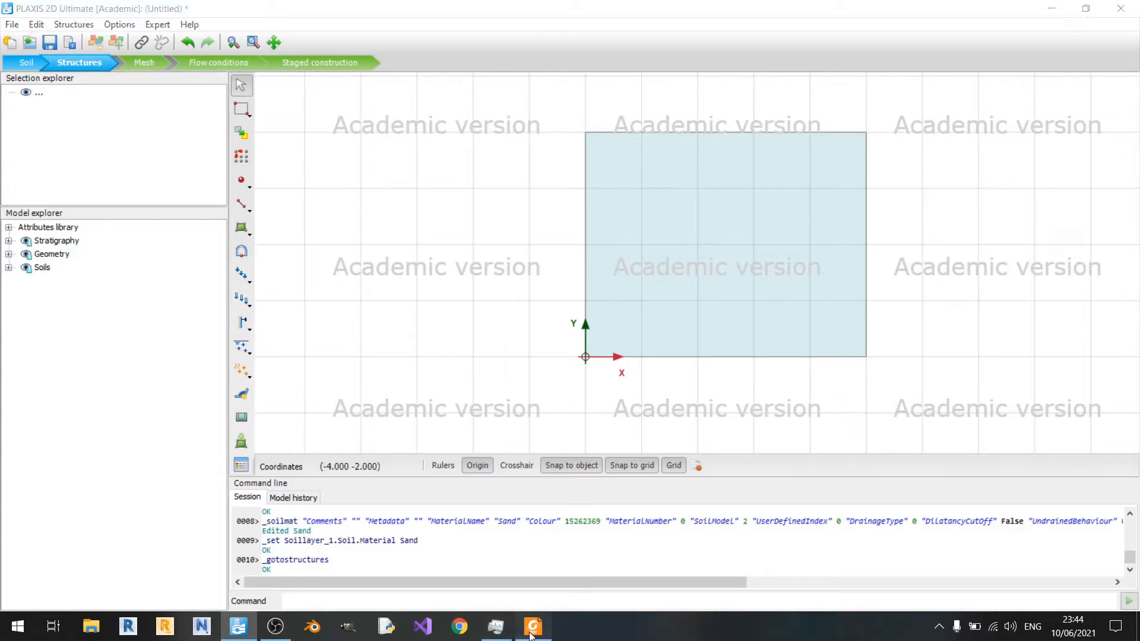
Draw a prescribed line displacement from (0 4) to (1 4) along the top boundary
click(532, 627)
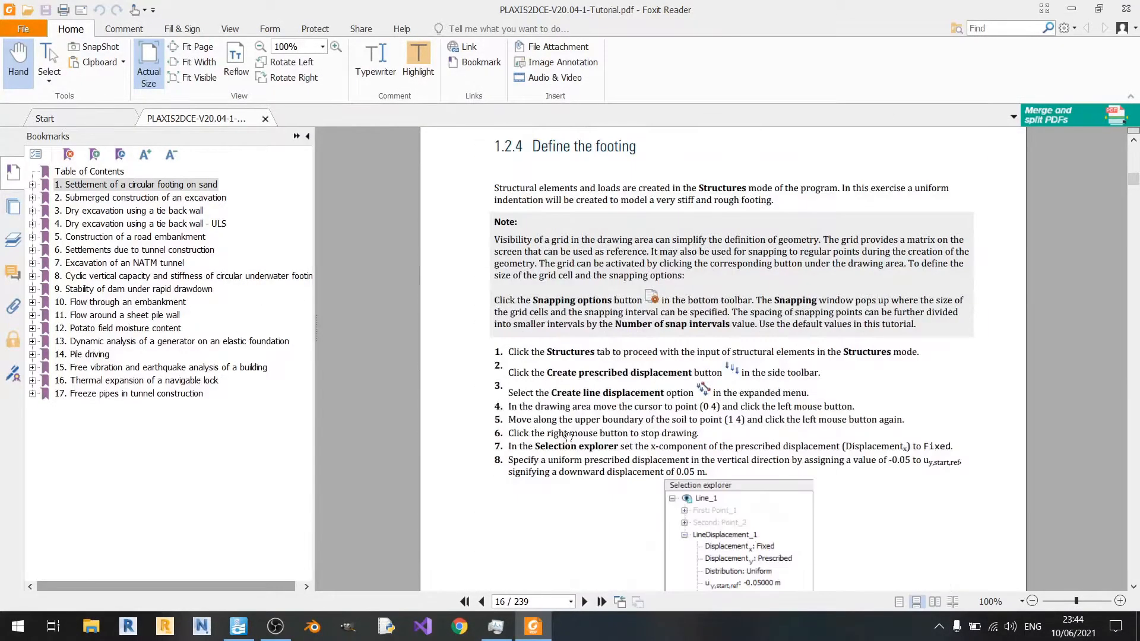
scroll(down, 3)
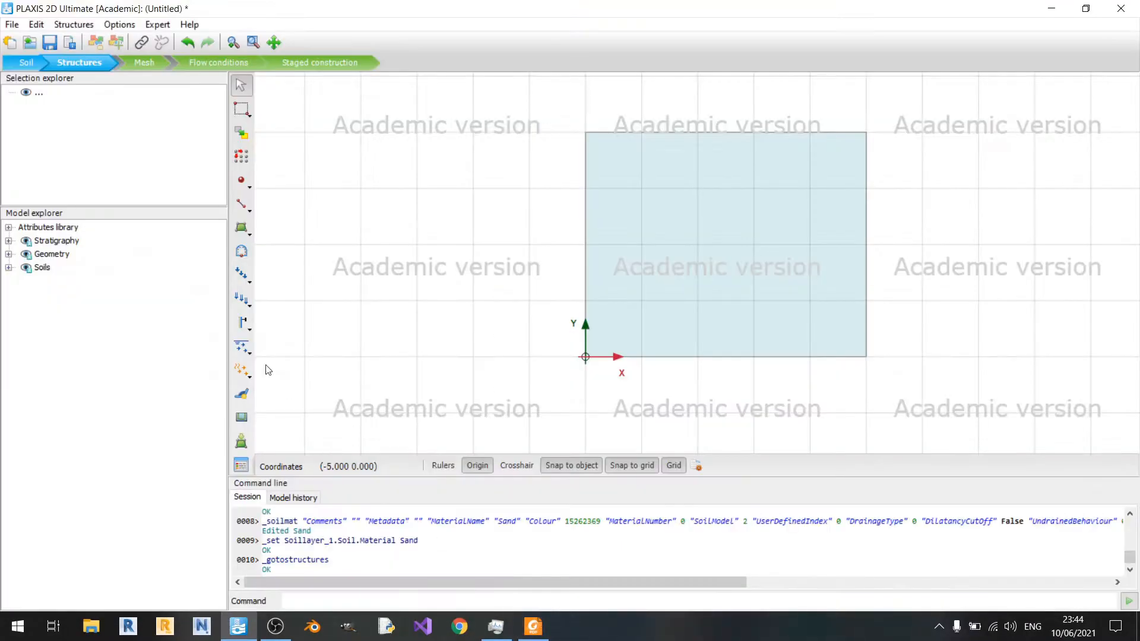
click(240, 299)
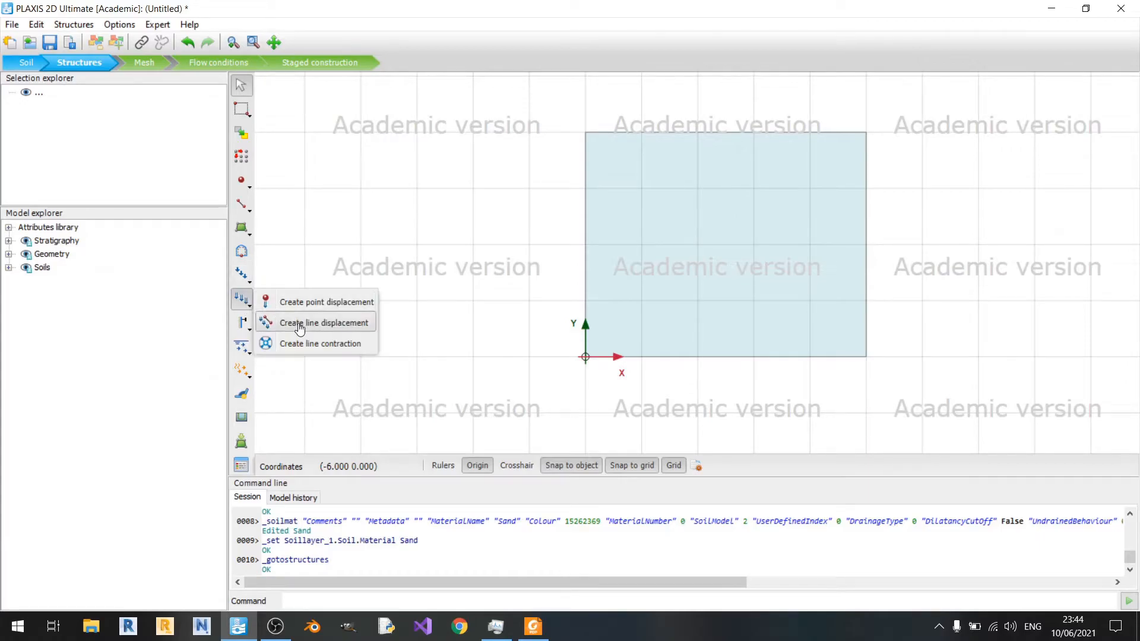
click(324, 323)
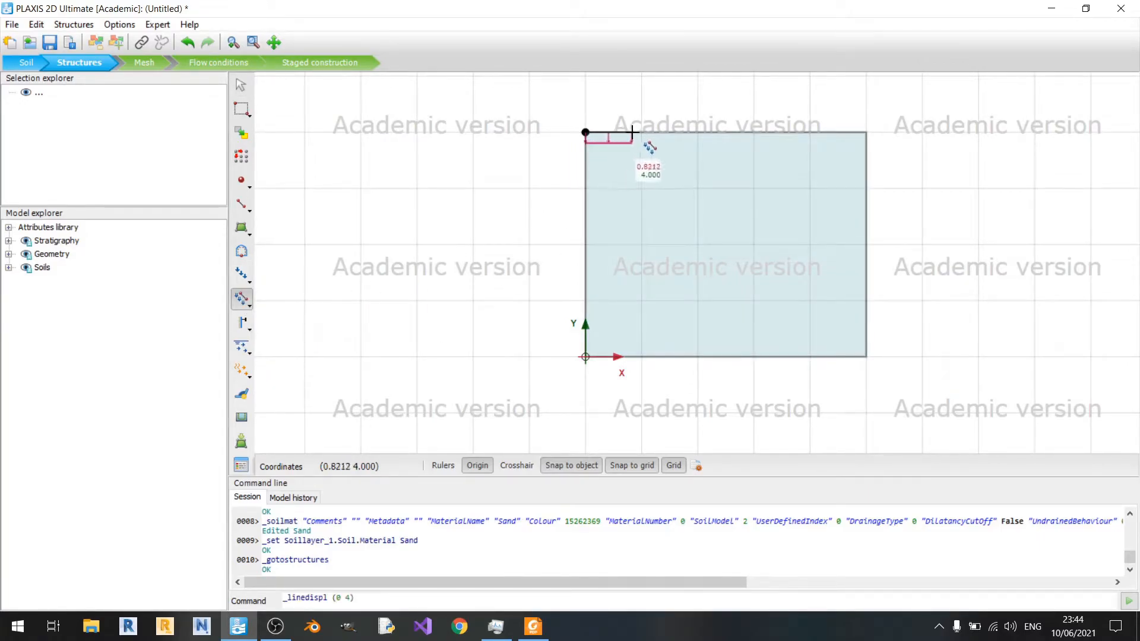
click(639, 133)
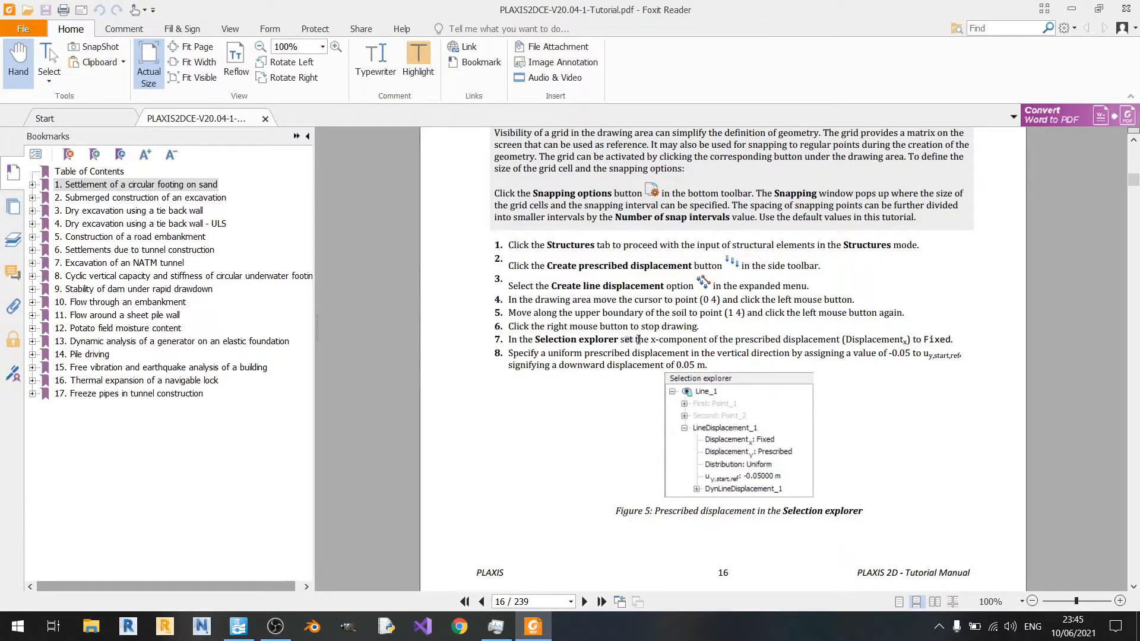
Fix the line displacement's x-component and set u_y,start,ref to -0.05 m
drag(620, 339, 912, 340)
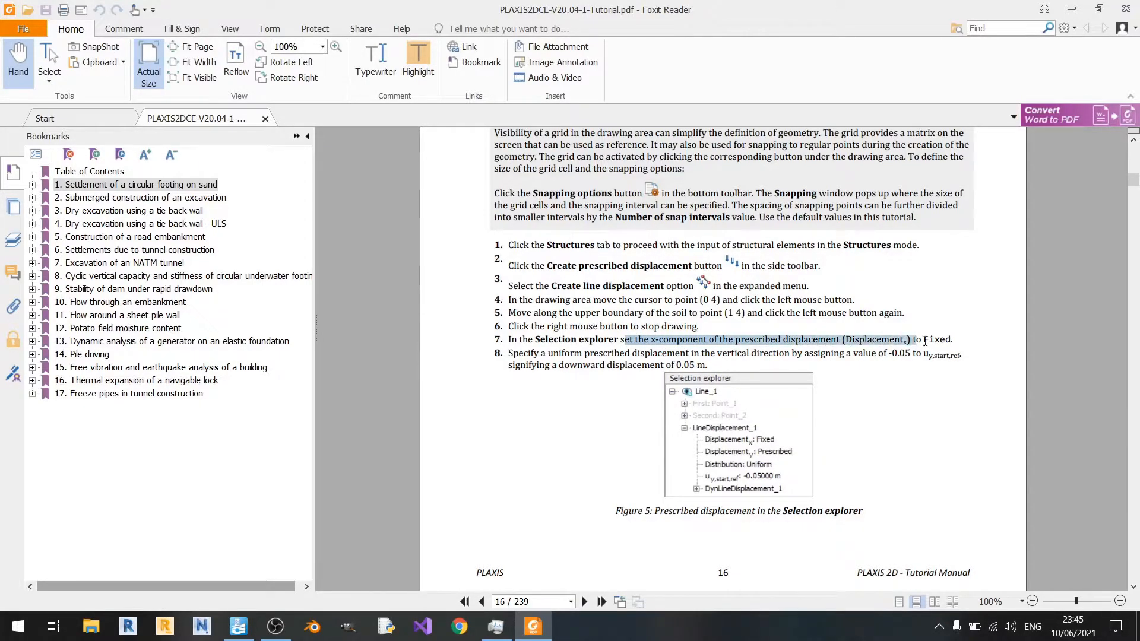
click(237, 627)
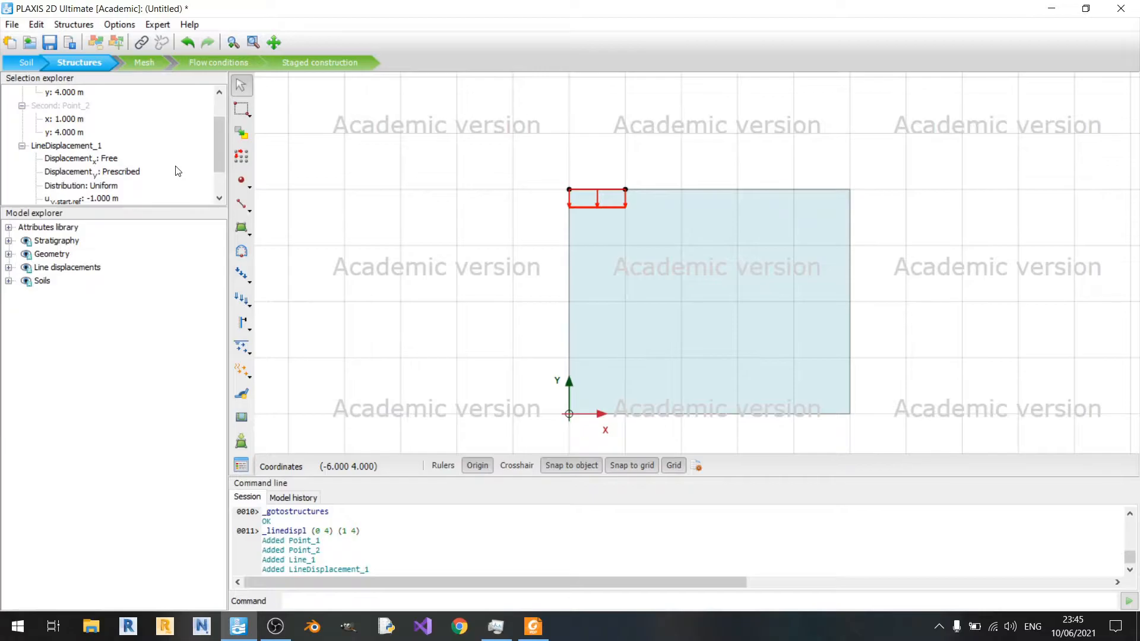
click(148, 159)
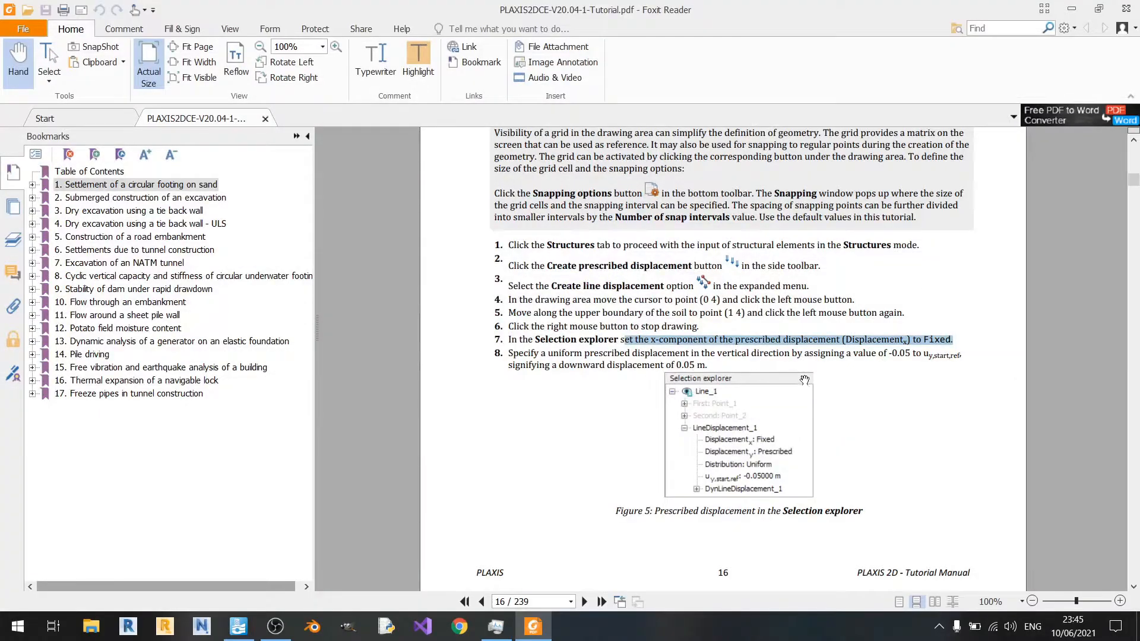
mouse_move(511, 354)
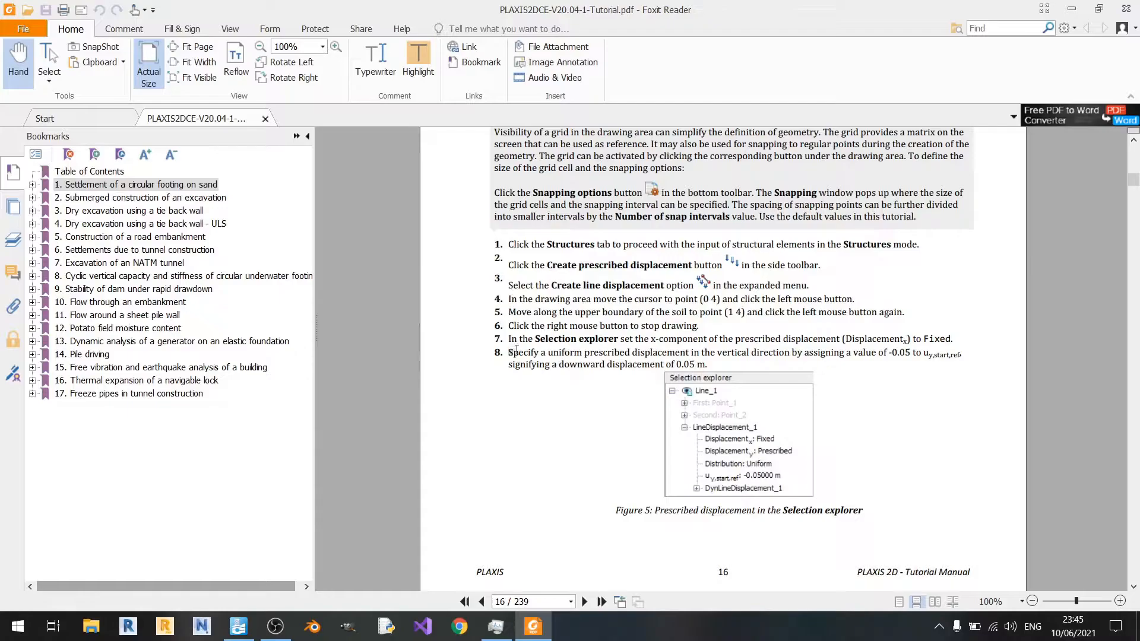
drag(509, 351, 630, 352)
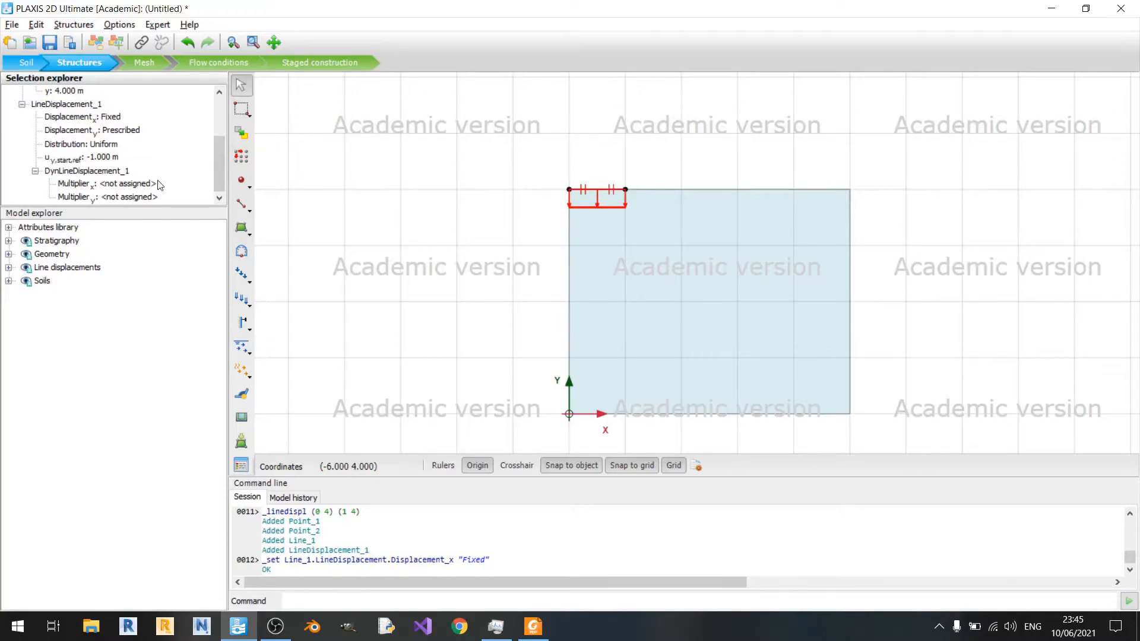
click(101, 157)
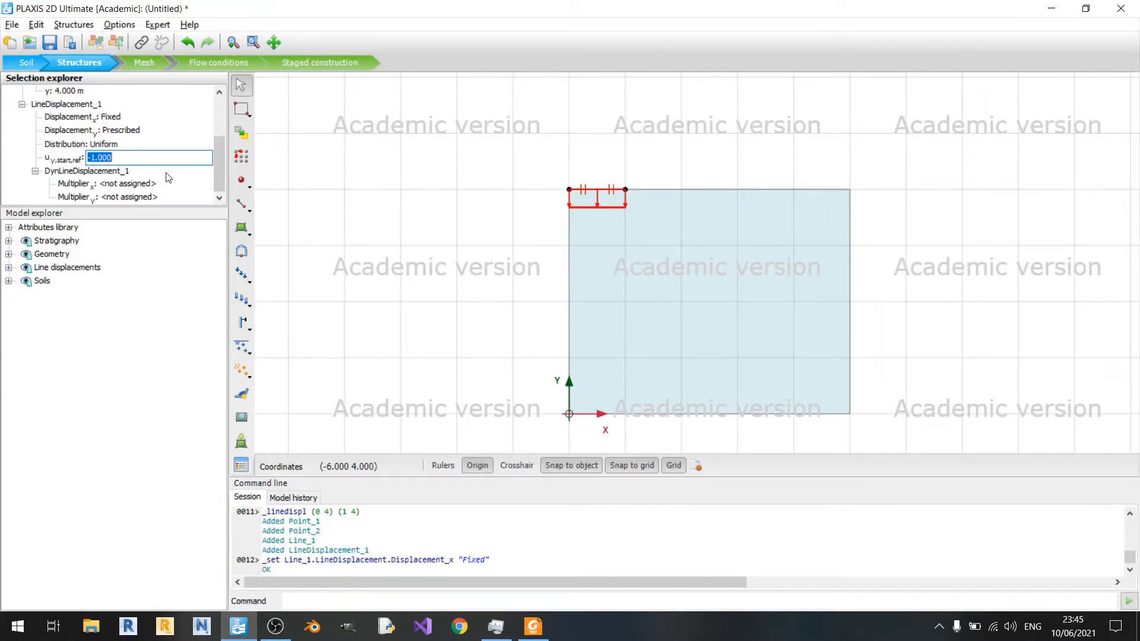
text(-1.000)
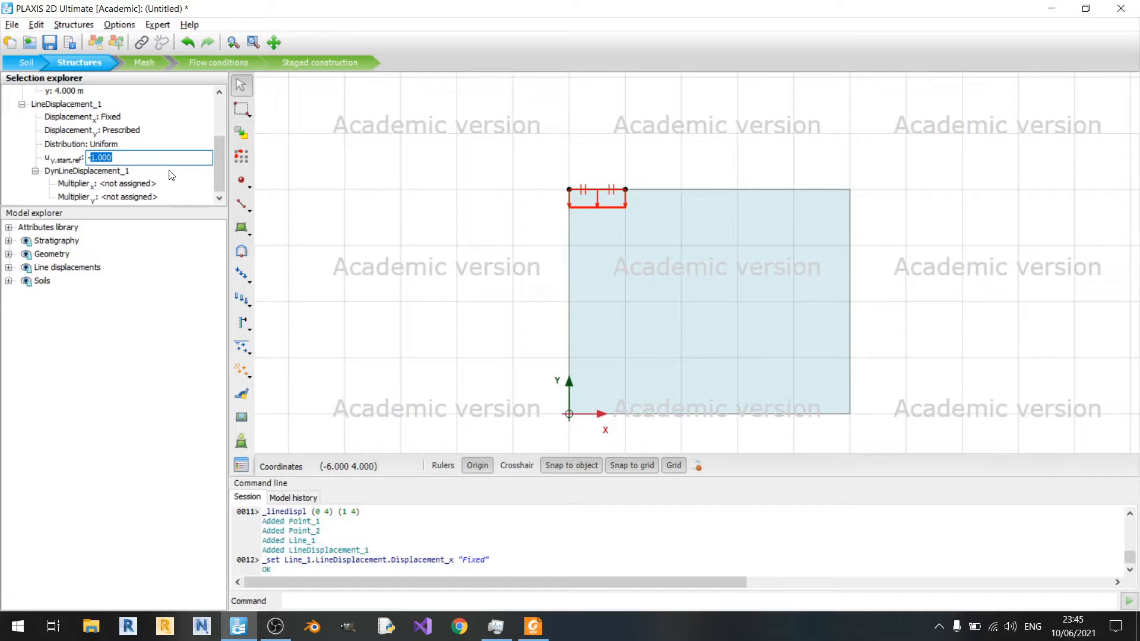
text(-0.05)
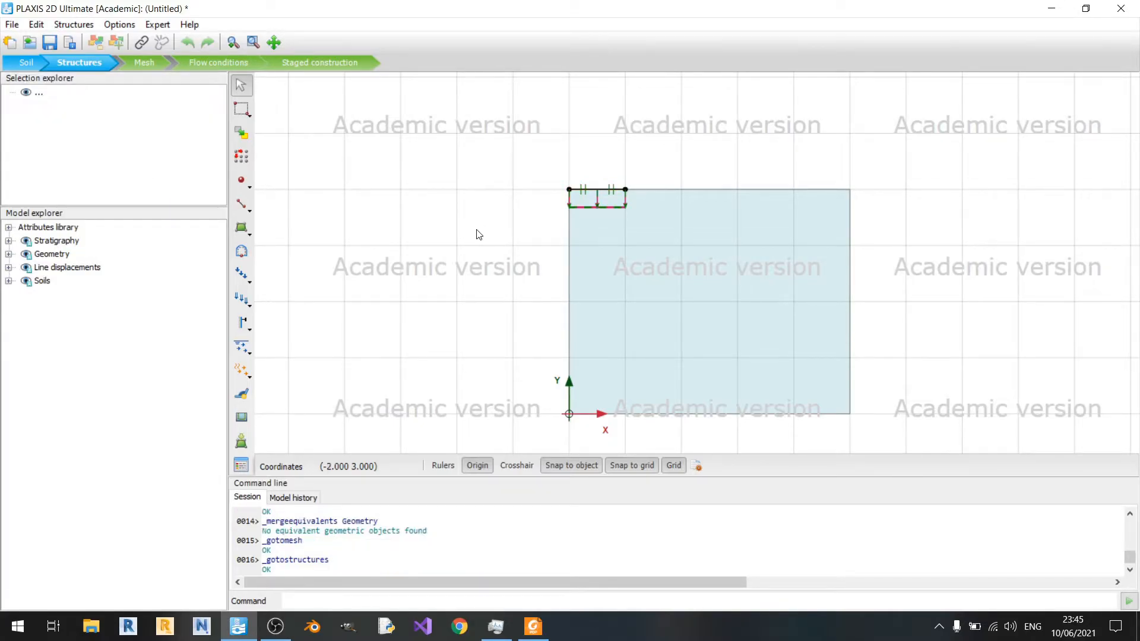
Generate the mesh with Medium element distribution, giving 467 elements
click(145, 62)
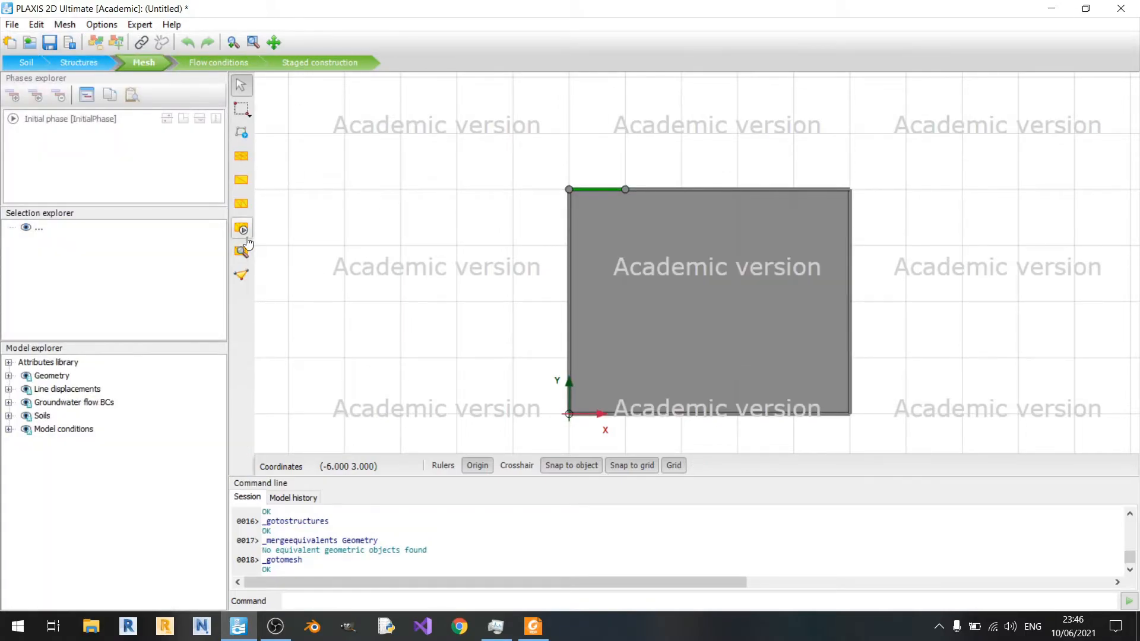
mouse_move(241, 229)
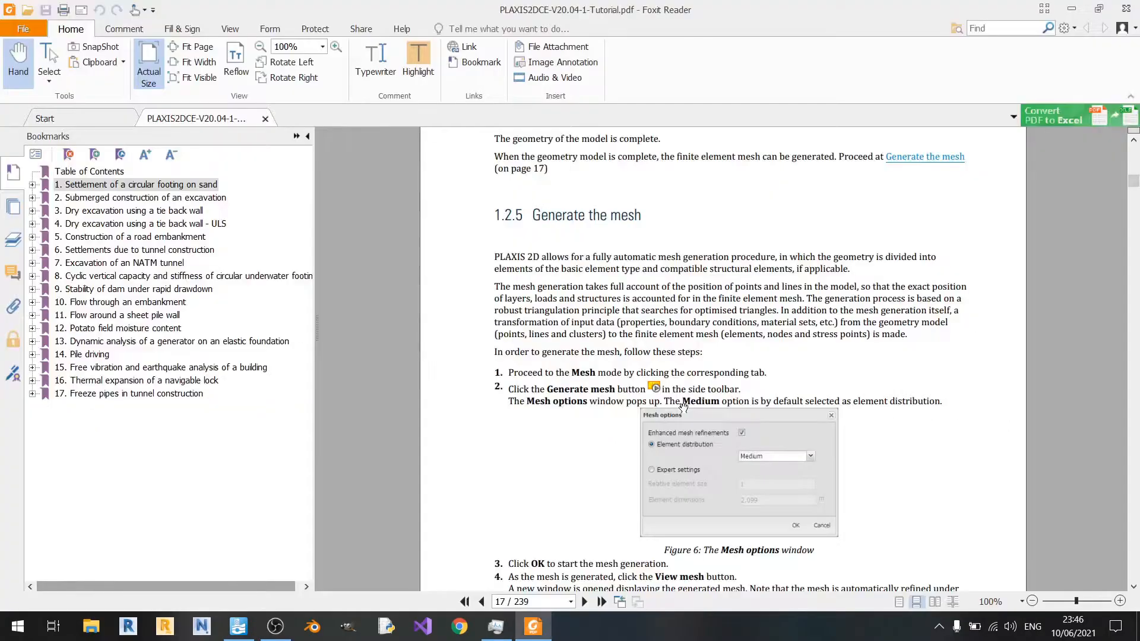
mouse_move(782, 498)
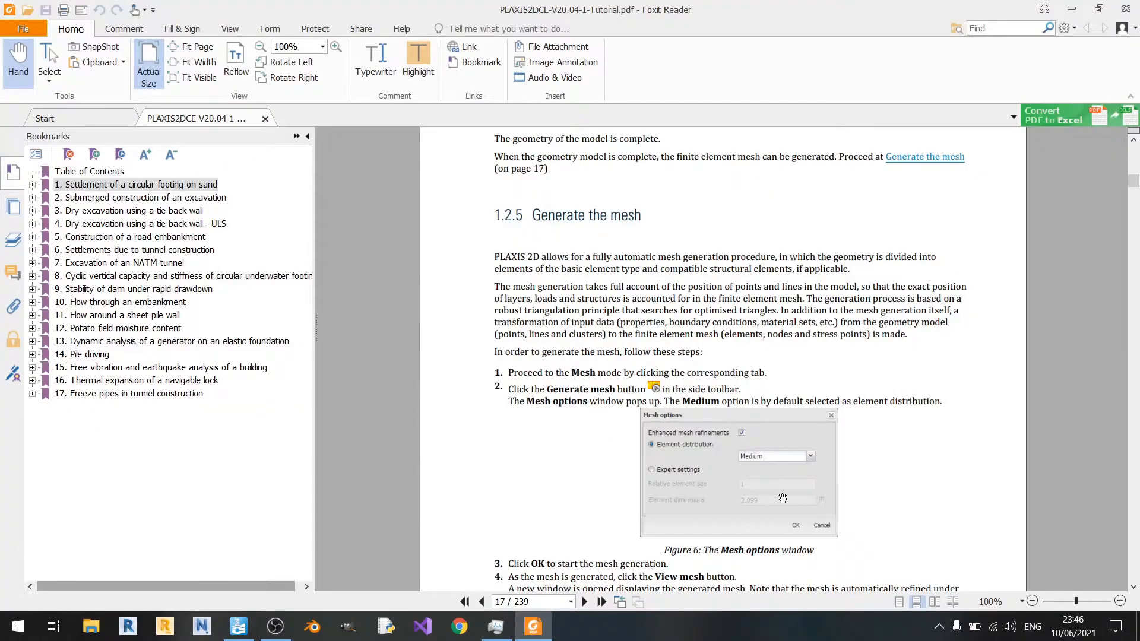
mouse_move(750, 492)
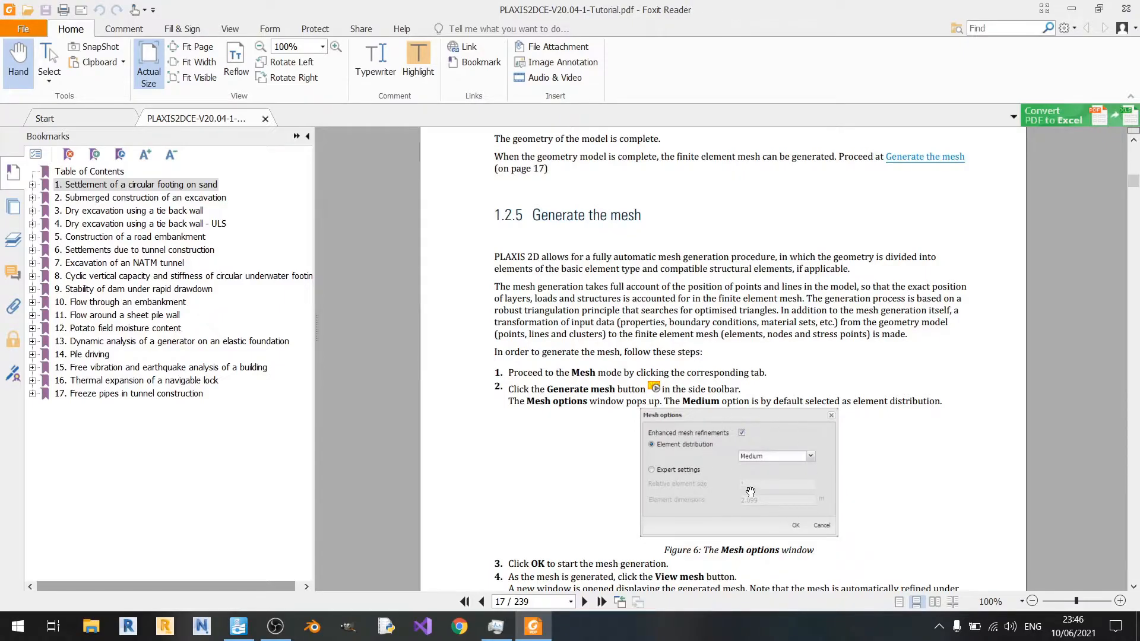
mouse_move(762, 498)
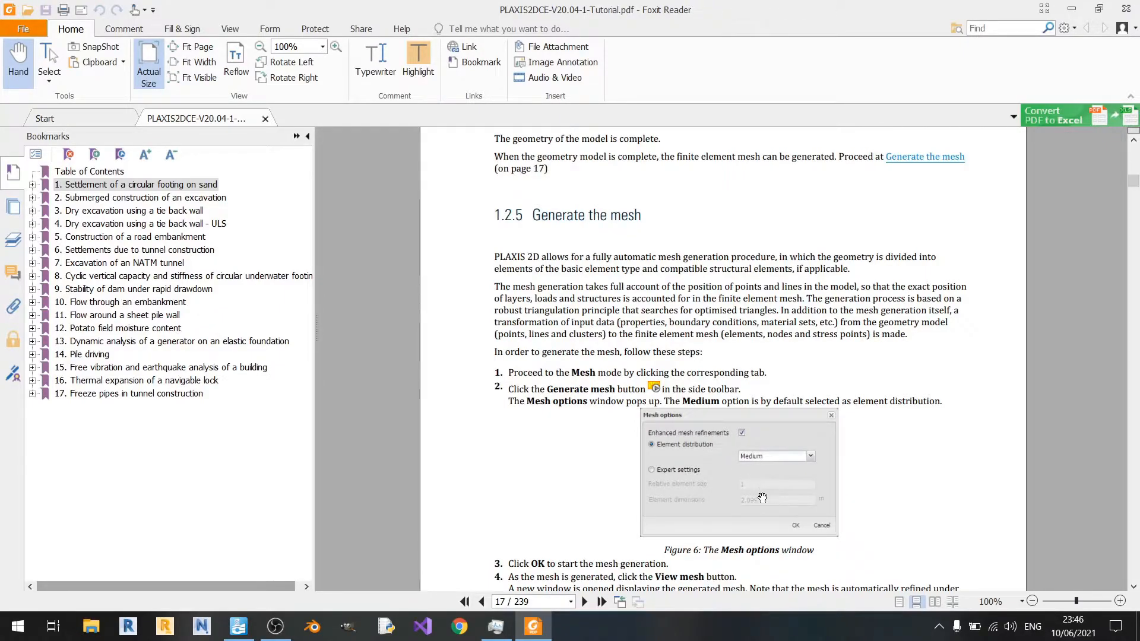
scroll(down, 3)
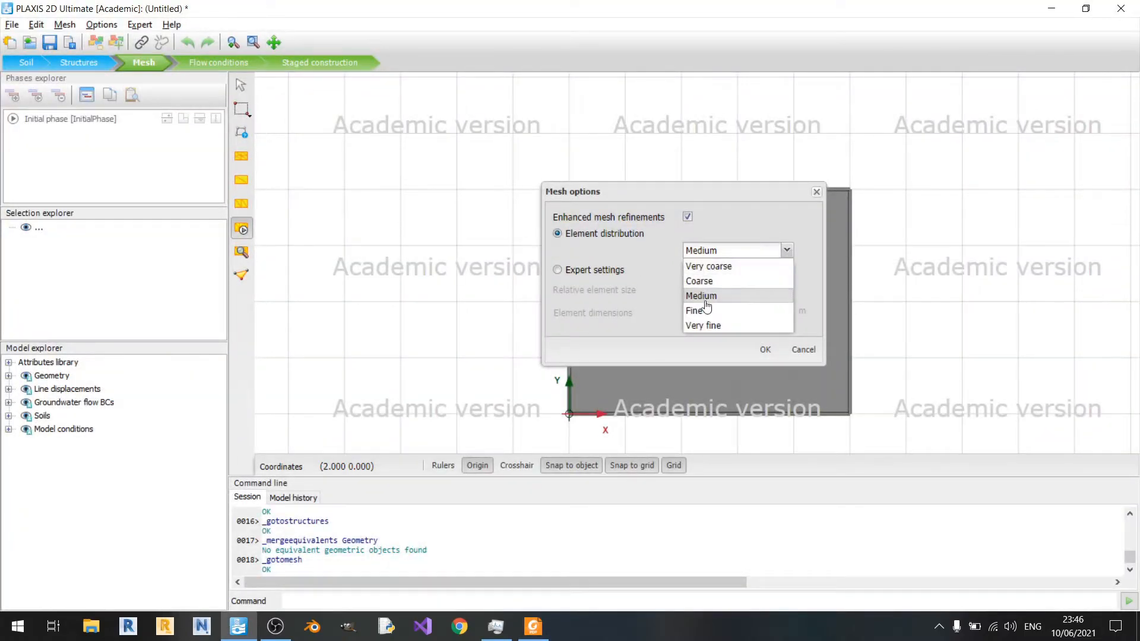
click(700, 295)
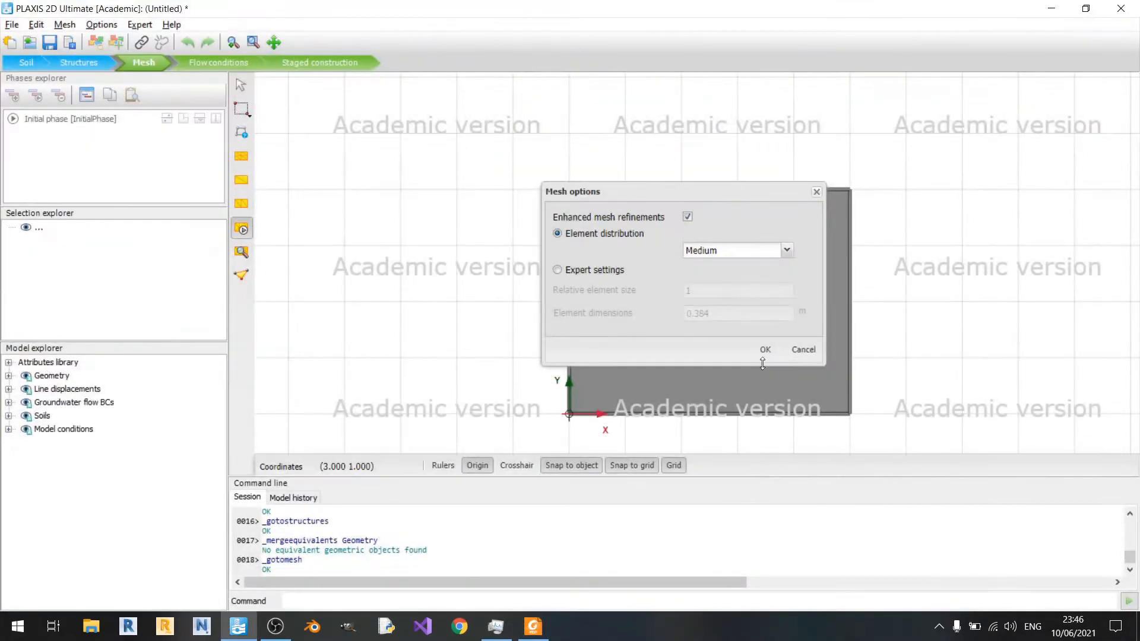
click(764, 349)
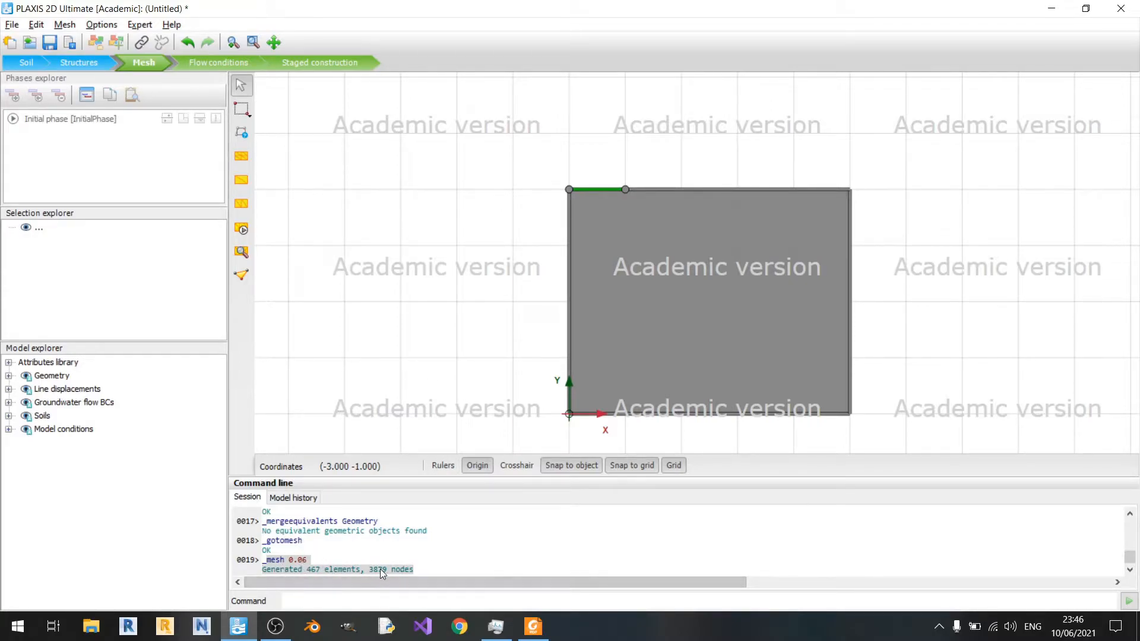
mouse_move(447, 506)
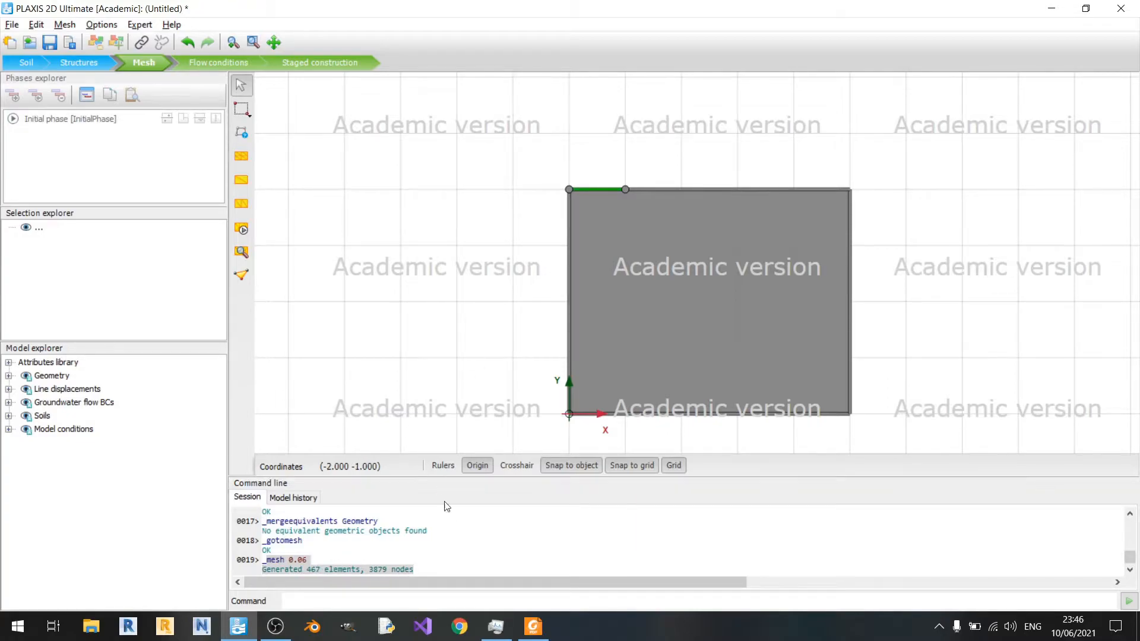
mouse_move(420, 279)
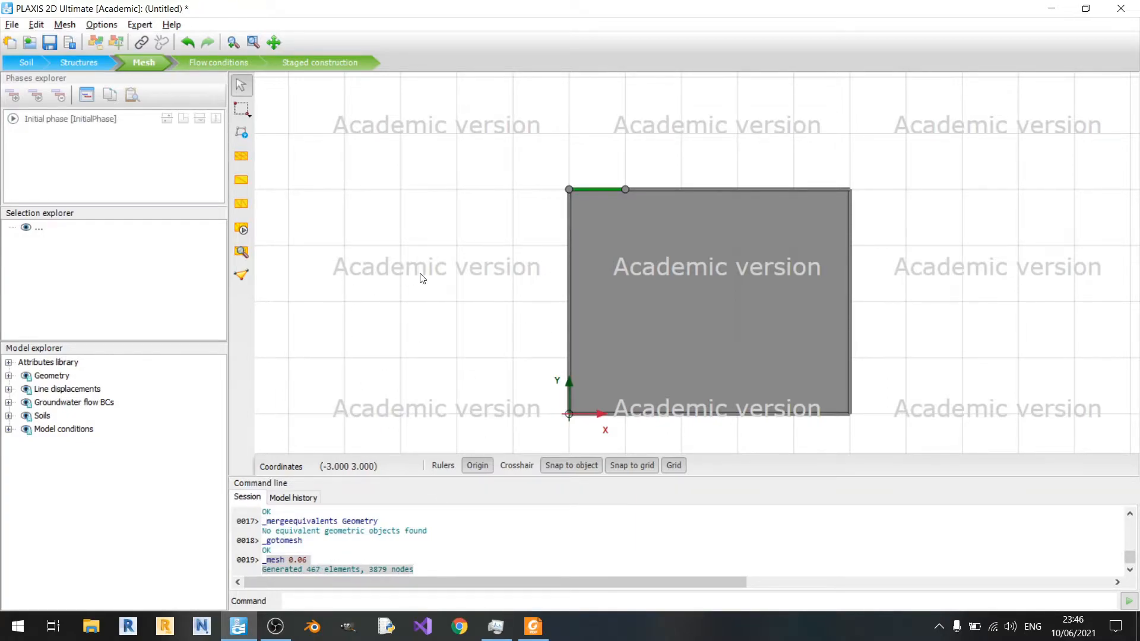
mouse_move(223, 83)
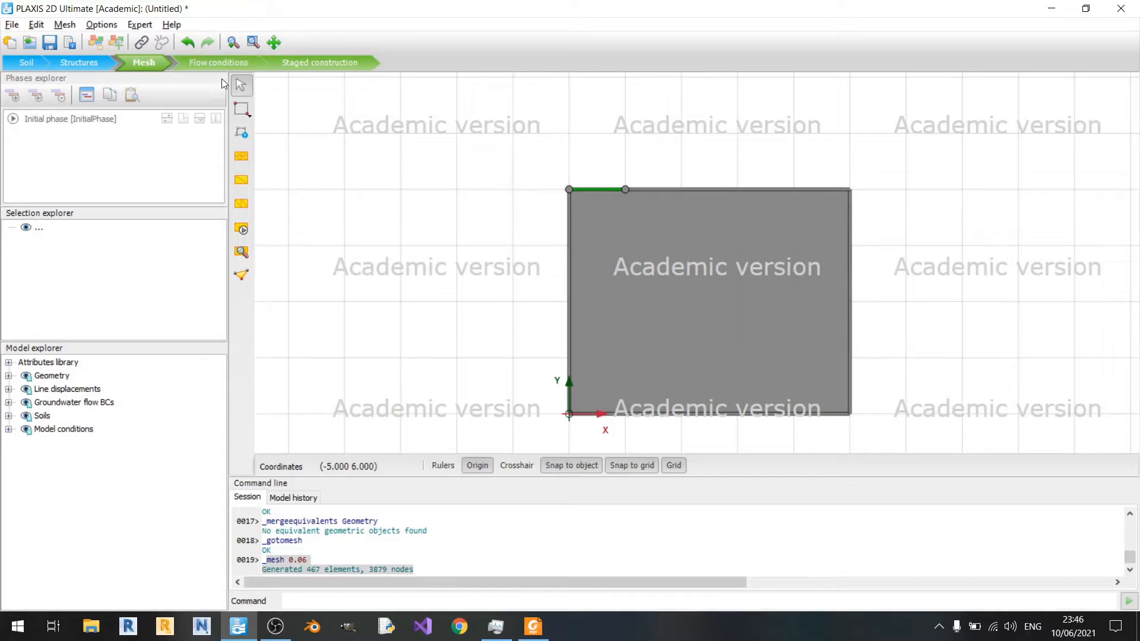
mouse_move(509, 374)
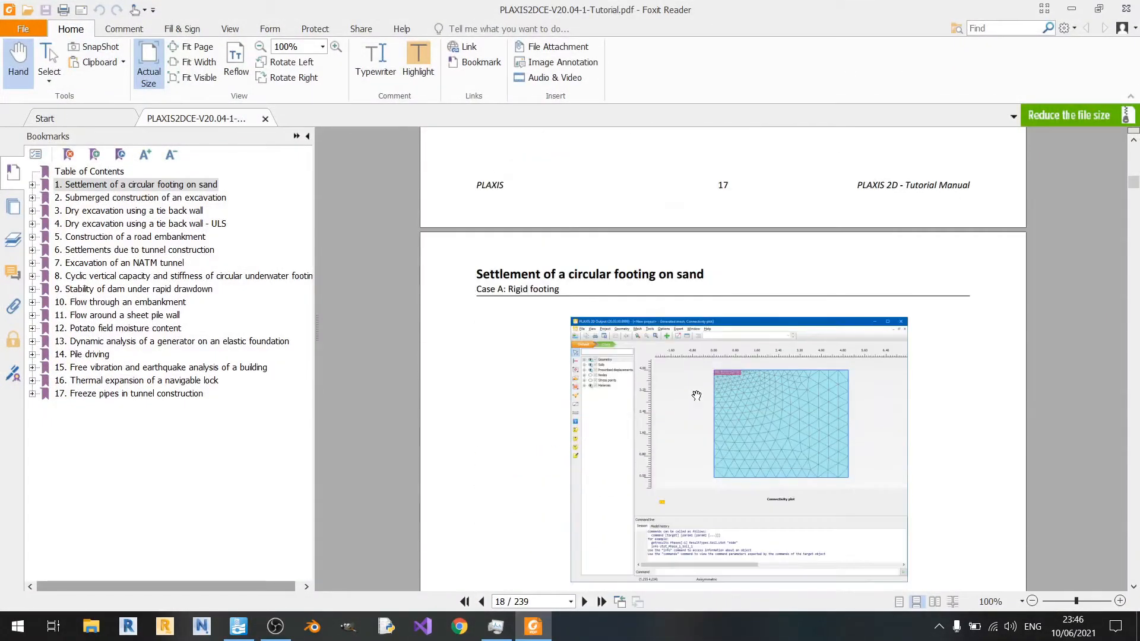
Move the model into Staged construction mode while checking the tutorial
scroll(down, 3)
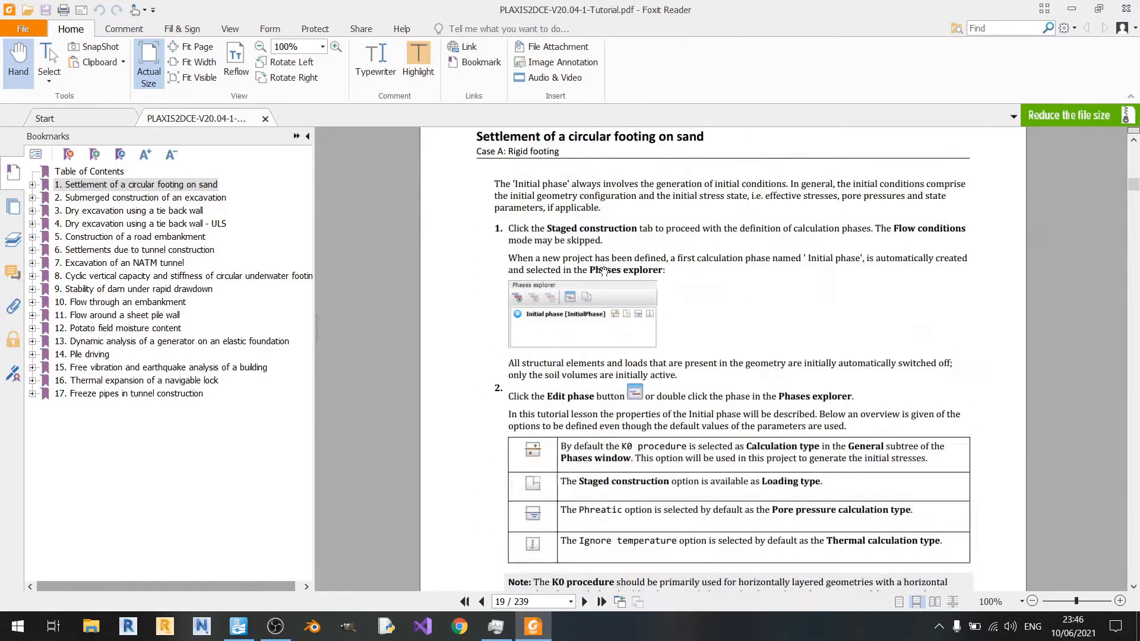
click(238, 626)
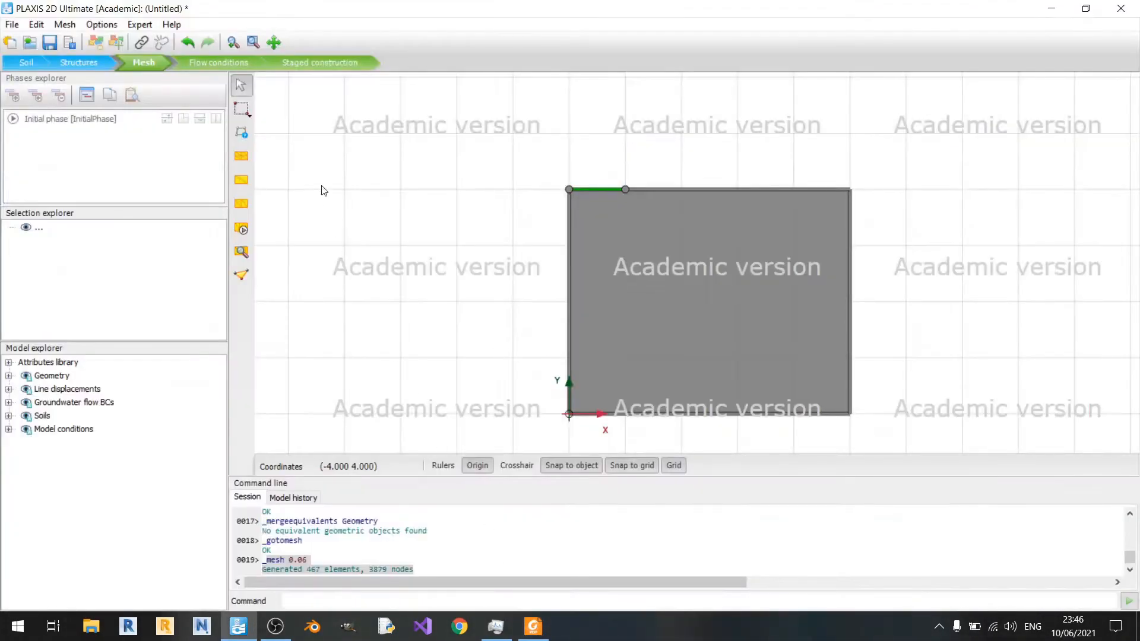
click(321, 62)
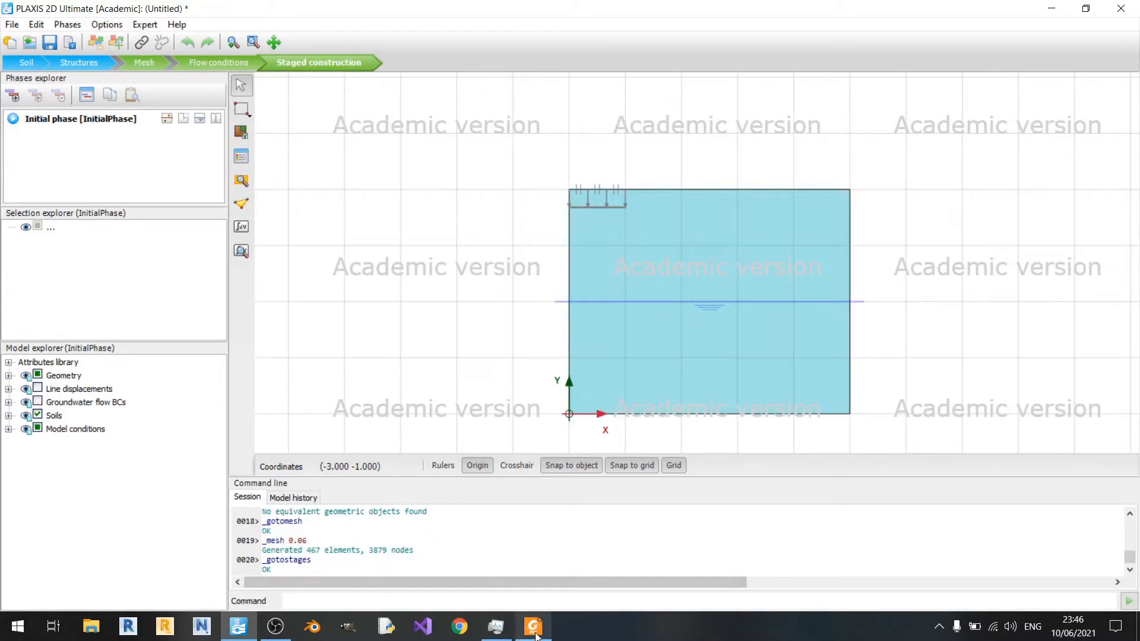
click(531, 625)
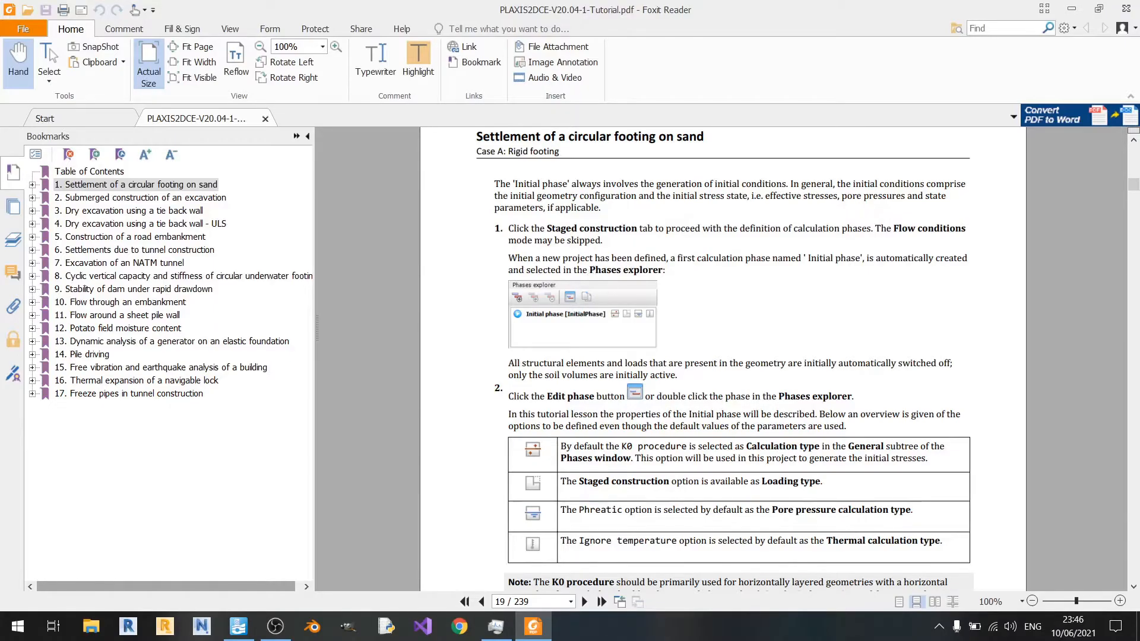
click(237, 626)
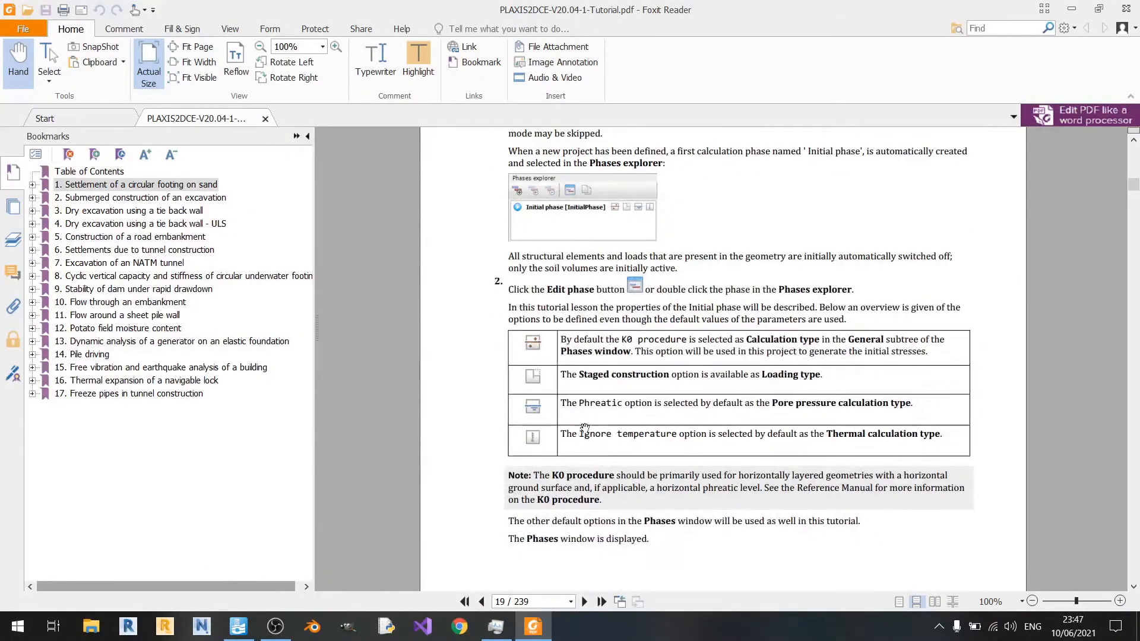
mouse_move(742, 370)
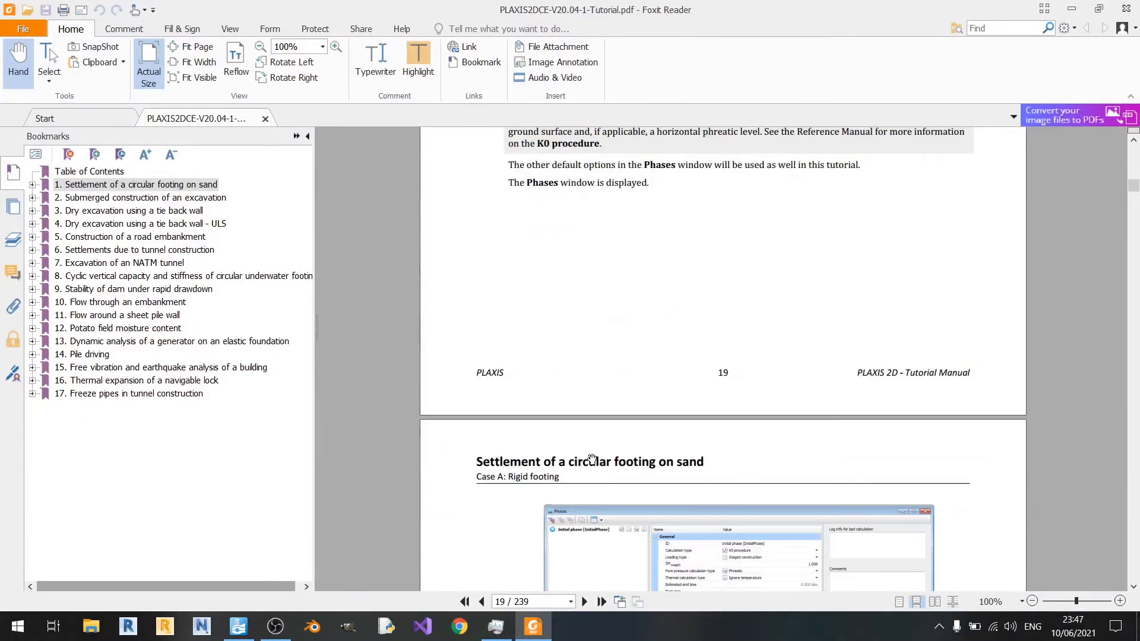
Scroll the tutorial down to the Phase 1: Footing section
scroll(down, 3)
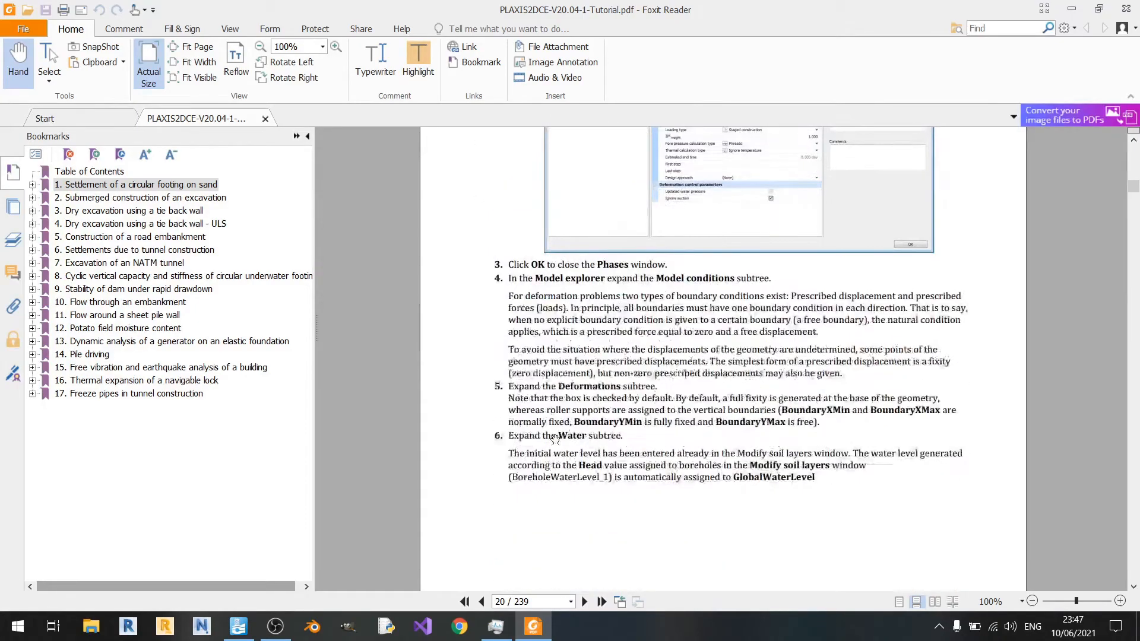
scroll(down, 3)
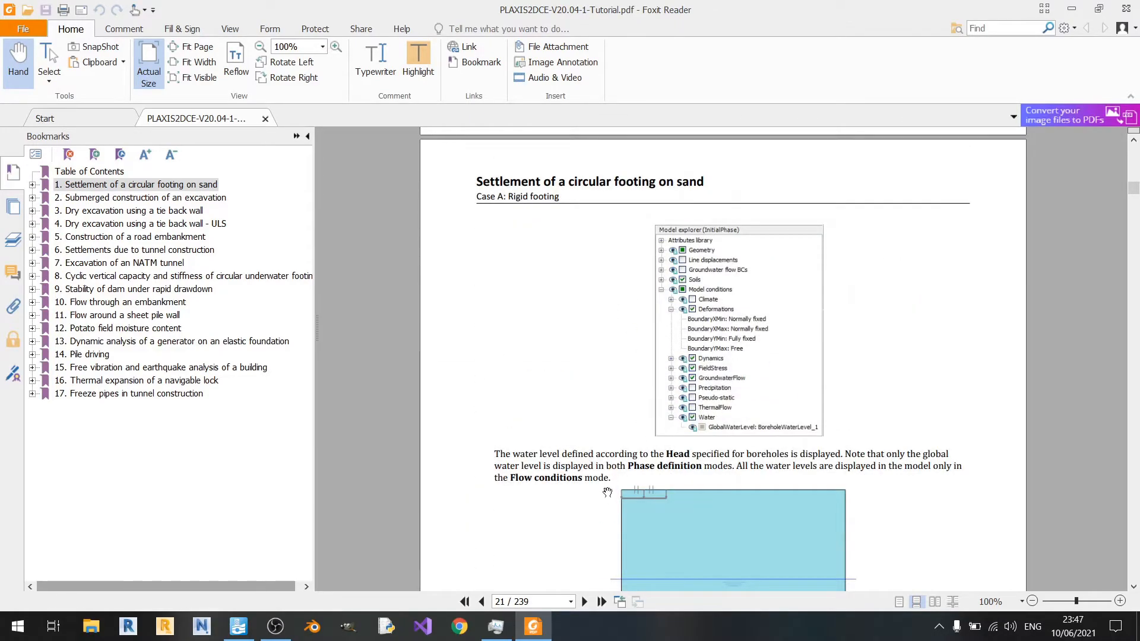
scroll(down, 3)
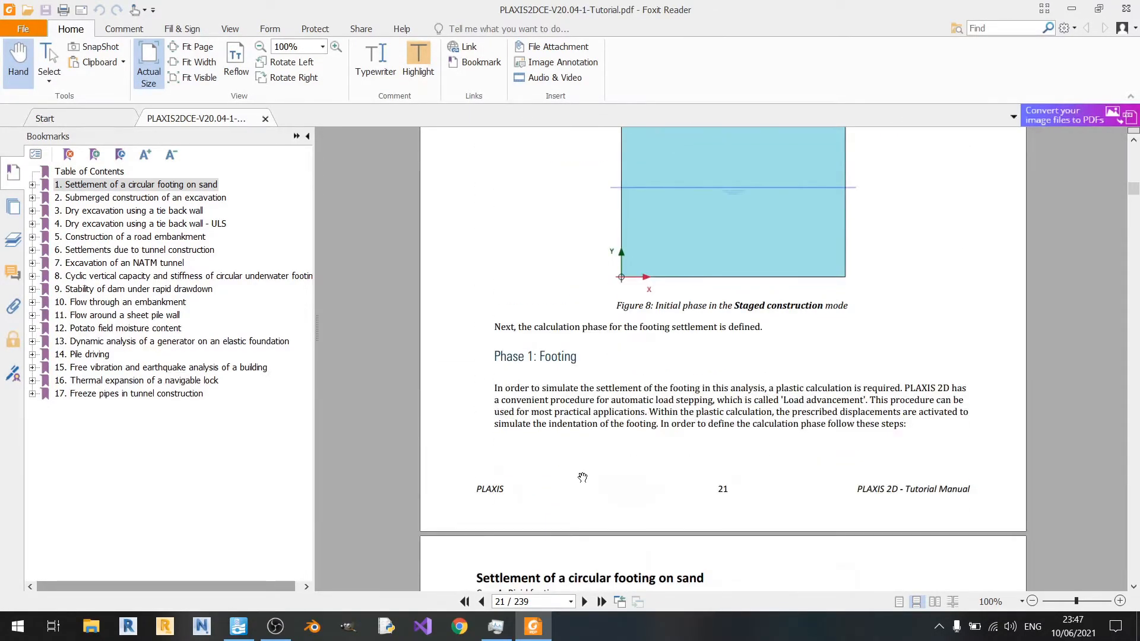
scroll(down, 3)
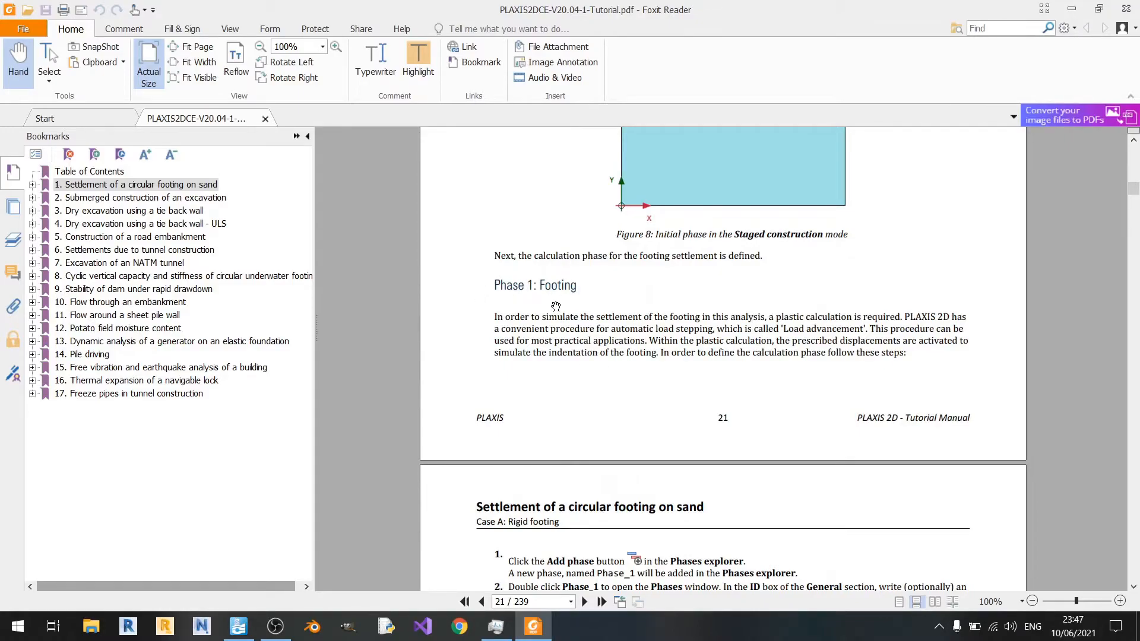
scroll(down, 3)
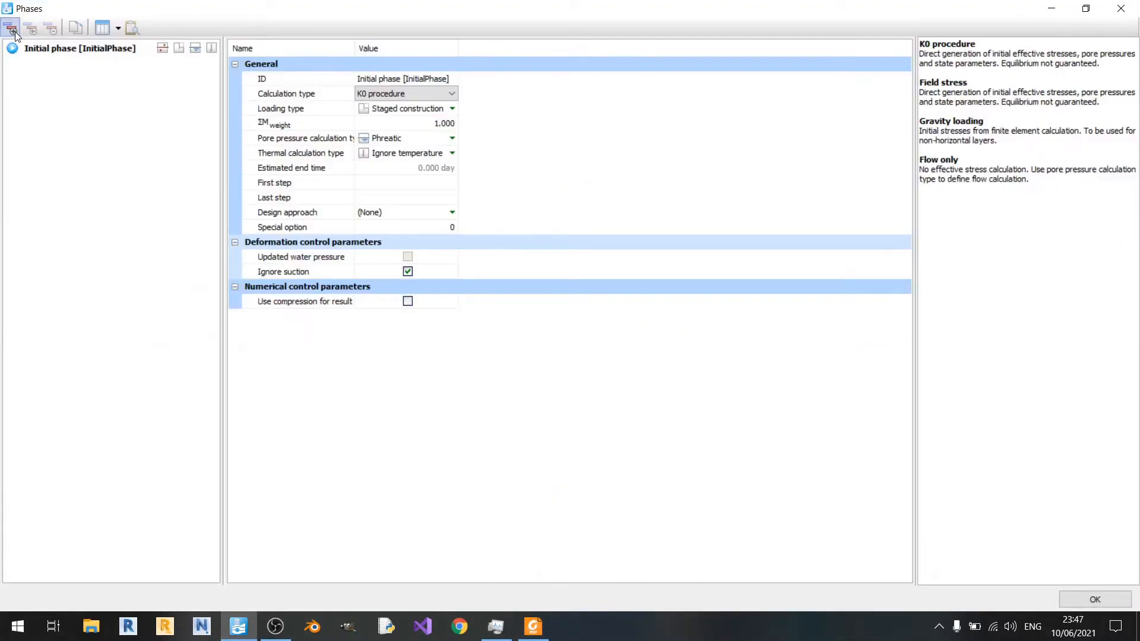
Add Phase_1 as a plastic calculation from the initial phase and accept the Phases settings
click(11, 29)
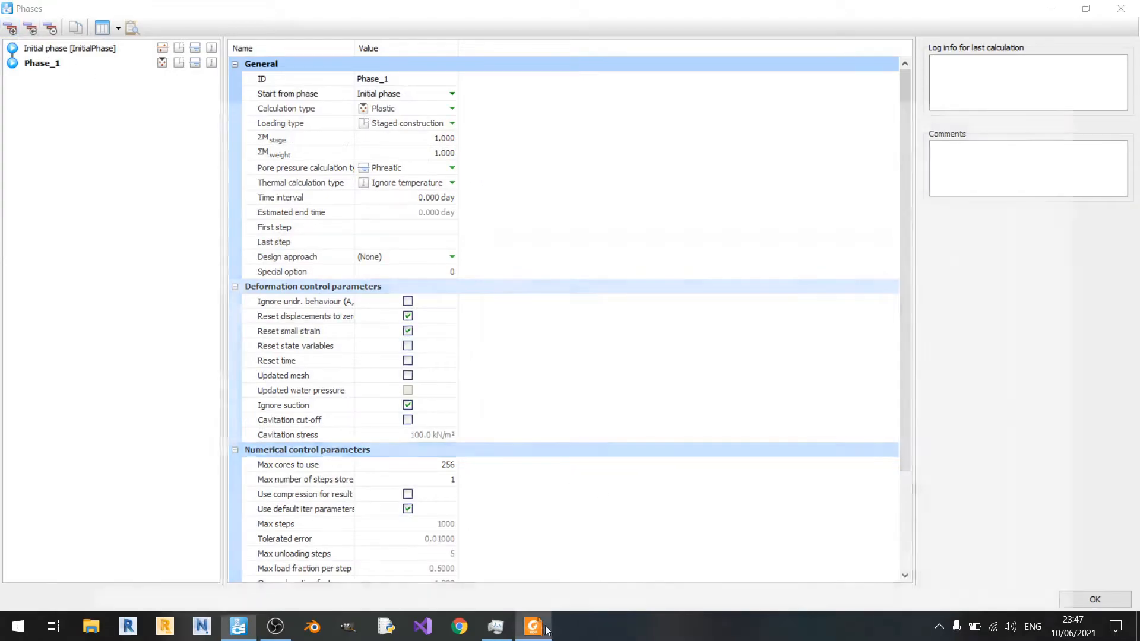
click(532, 627)
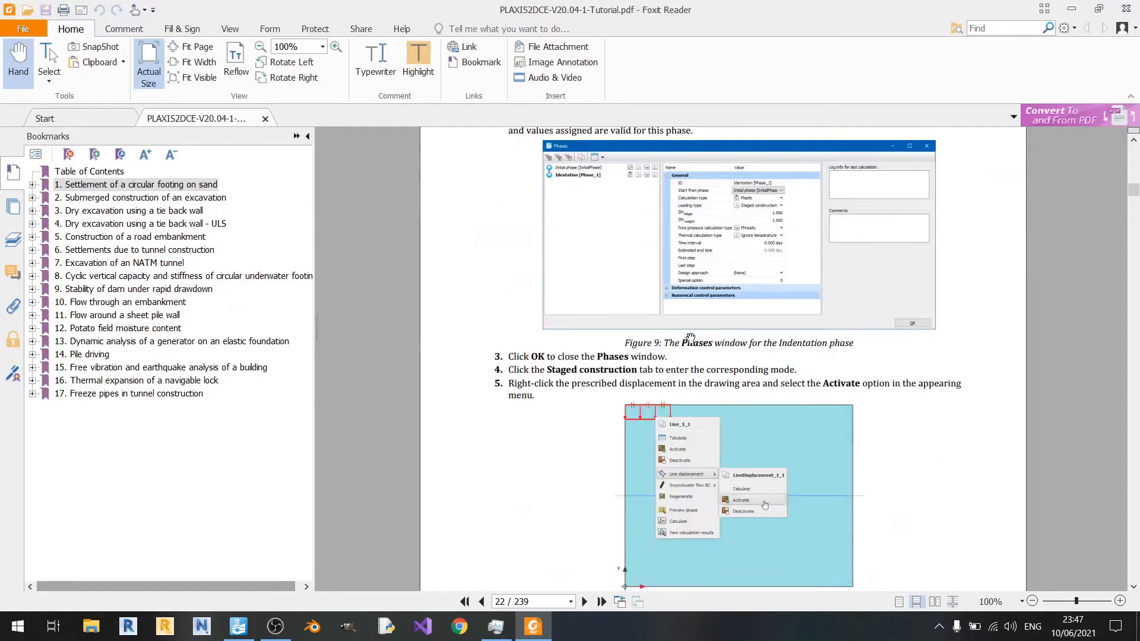
scroll(up, 3)
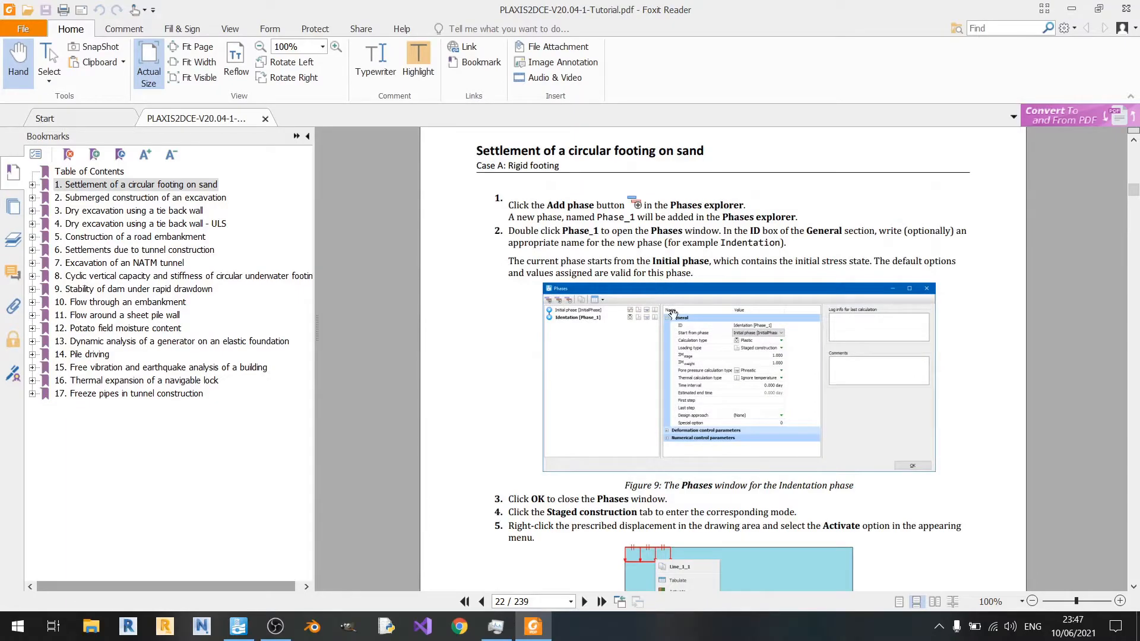
mouse_move(798, 349)
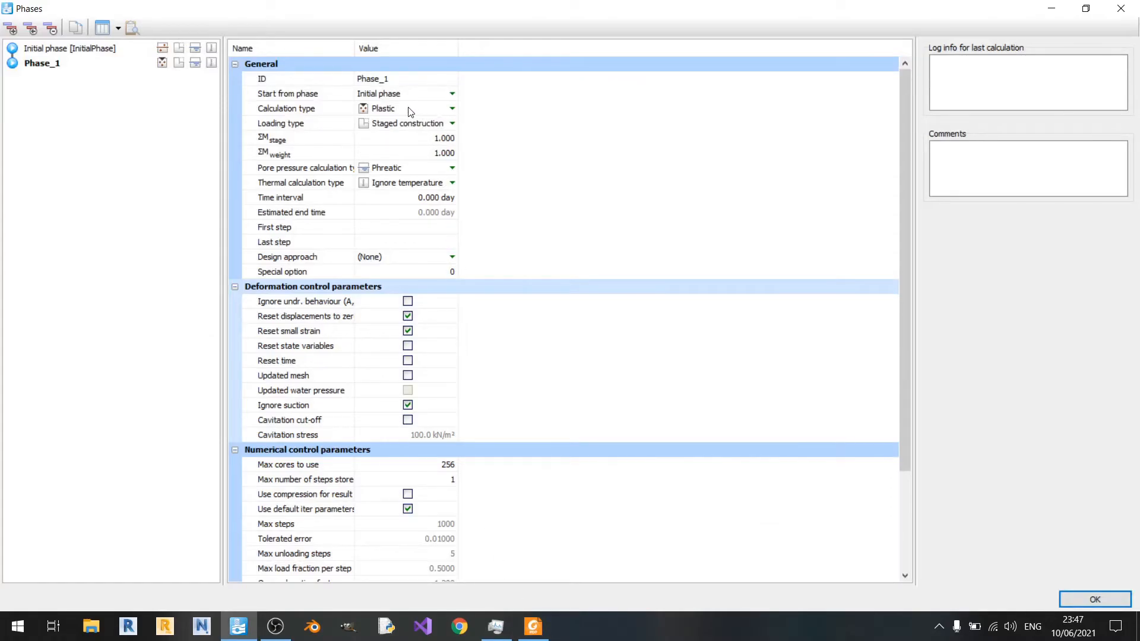
mouse_move(413, 137)
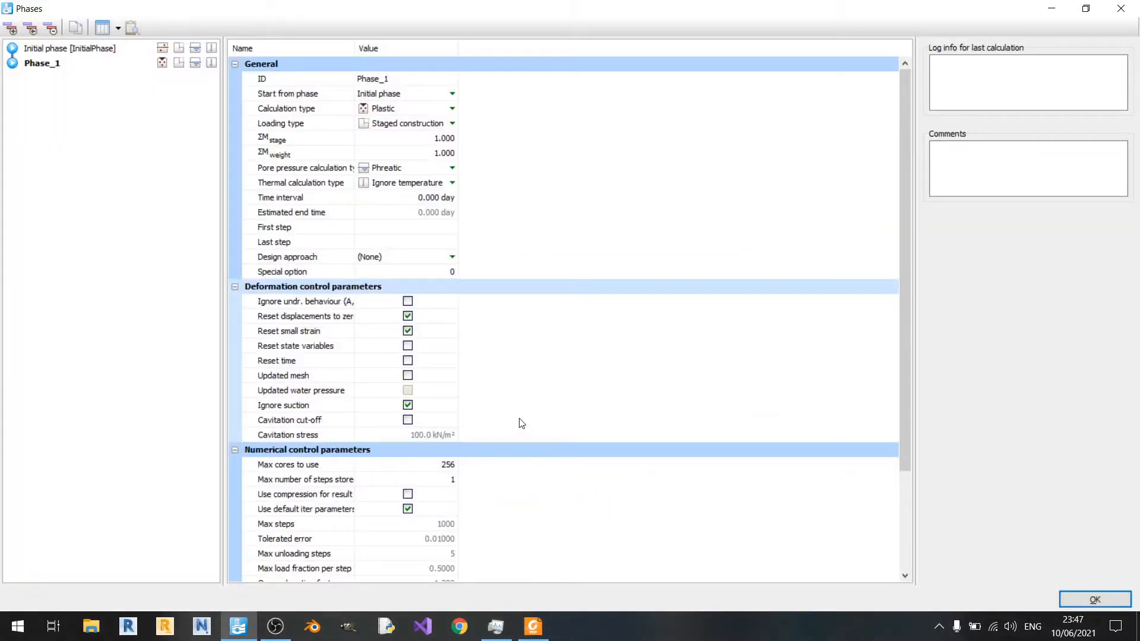
click(1094, 599)
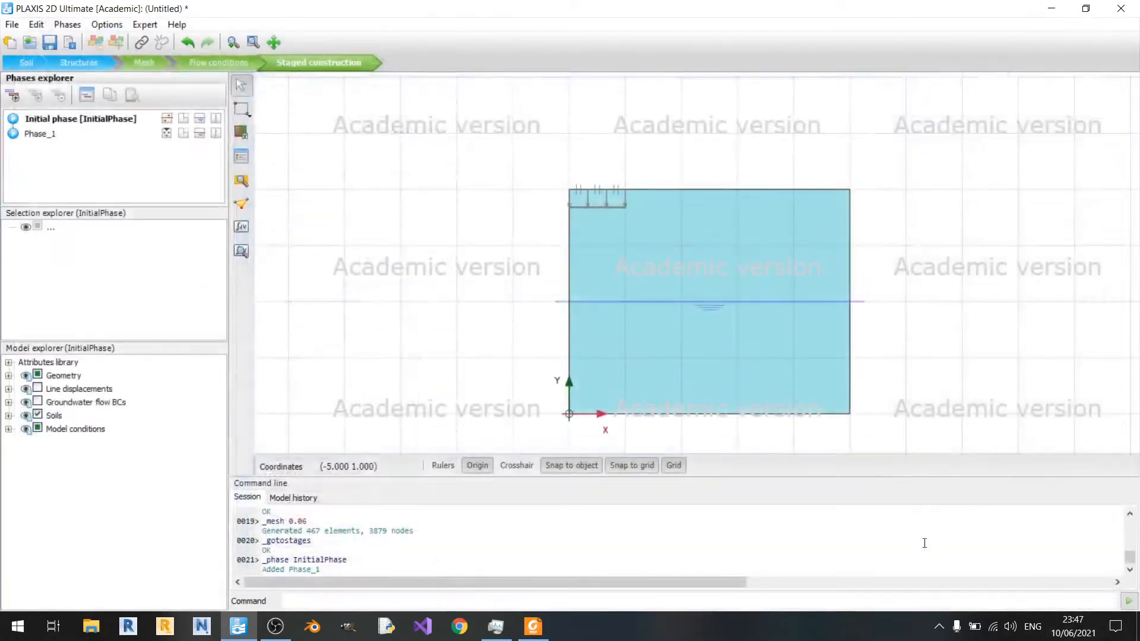
Make Phase_1 current with the line displacement activated, then return to the tutorial
click(40, 133)
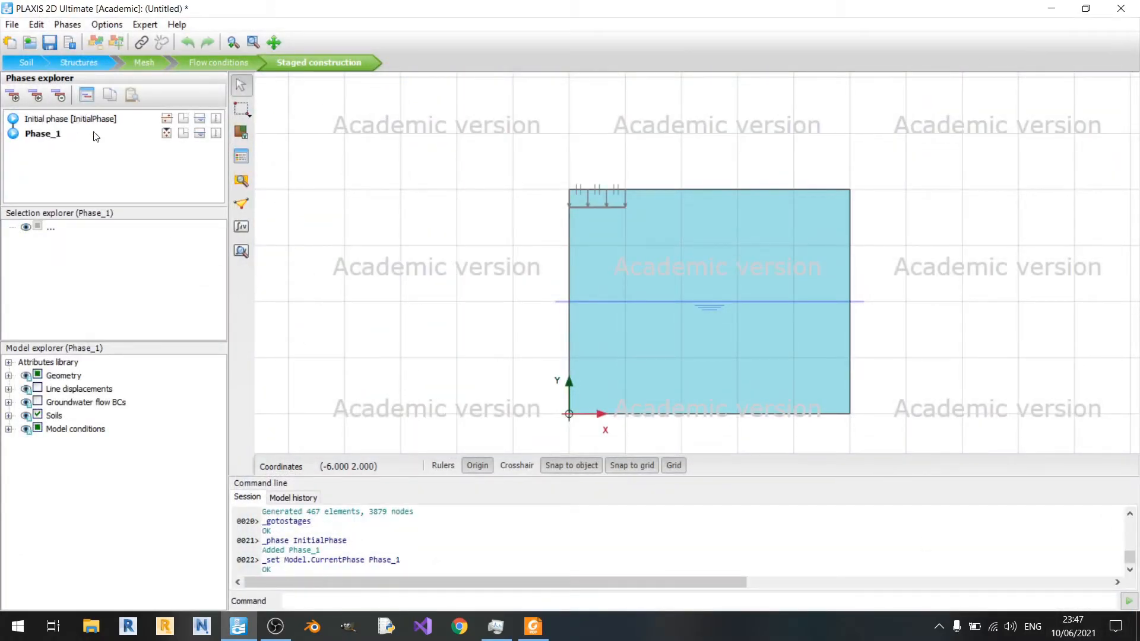
mouse_move(240, 132)
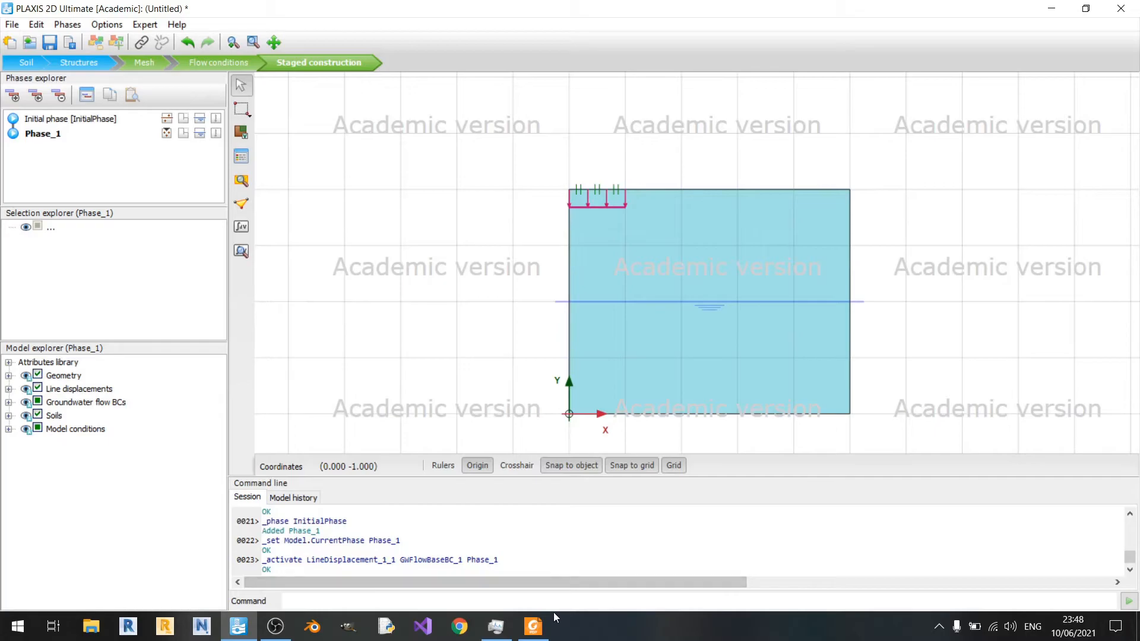
click(532, 626)
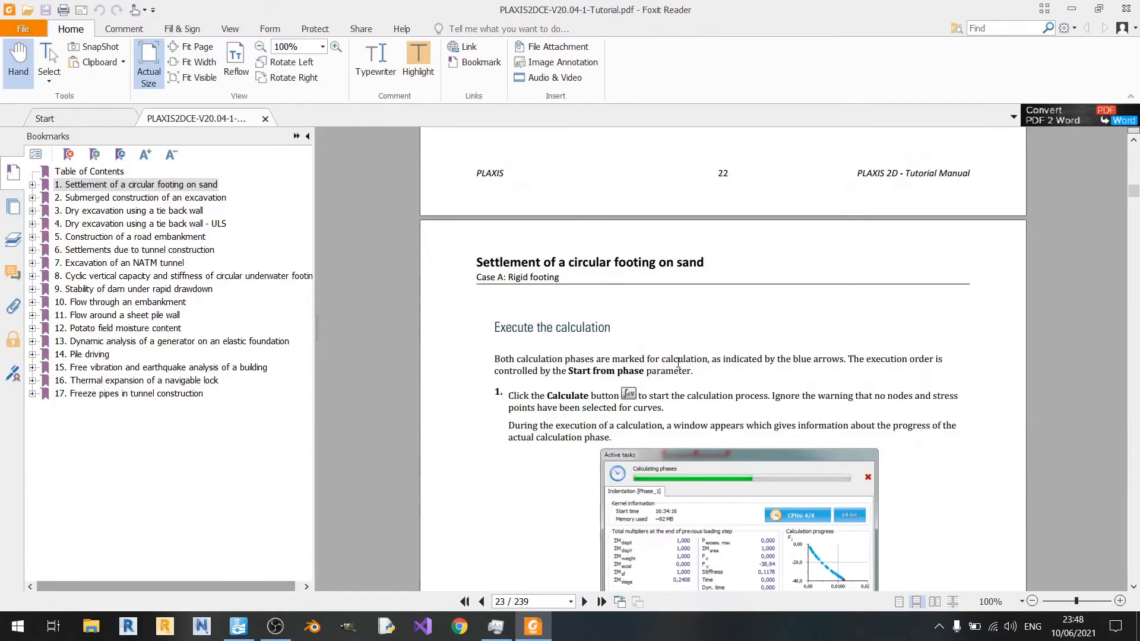
Read the tutorial's Calculate and warning-ignore steps, then return to the PLAXIS model
scroll(down, 3)
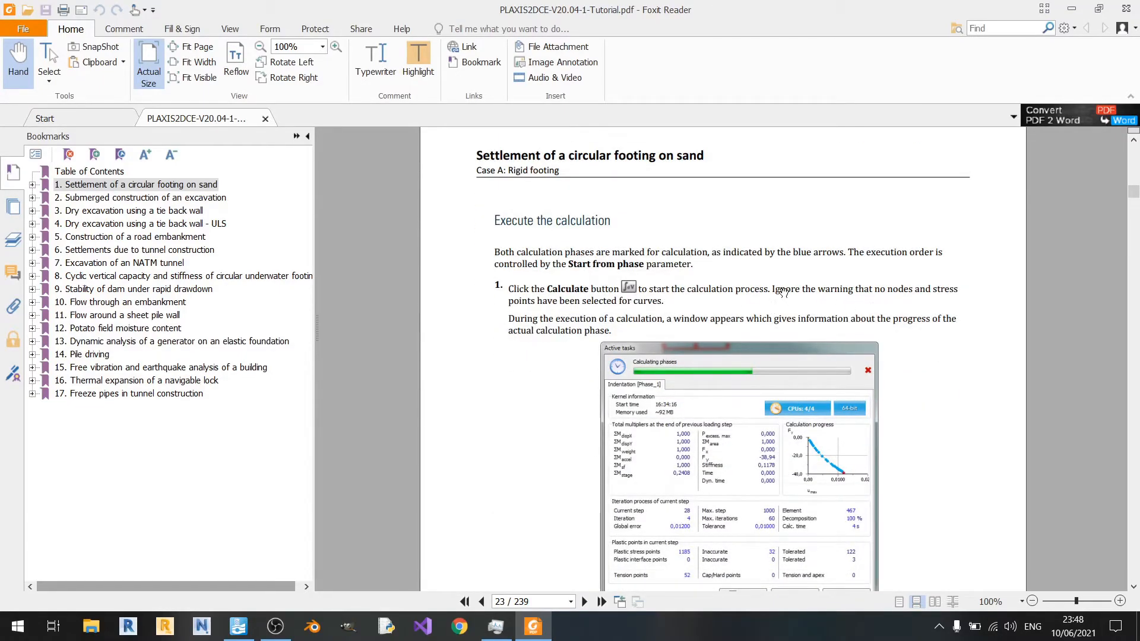
drag(771, 289, 856, 288)
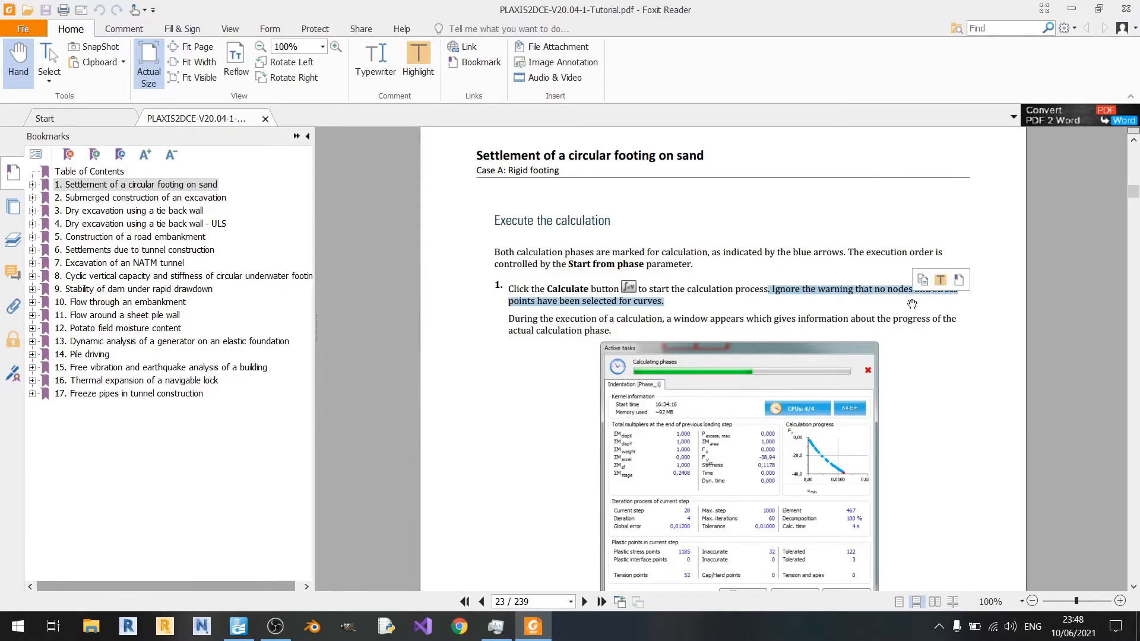
scroll(down, 3)
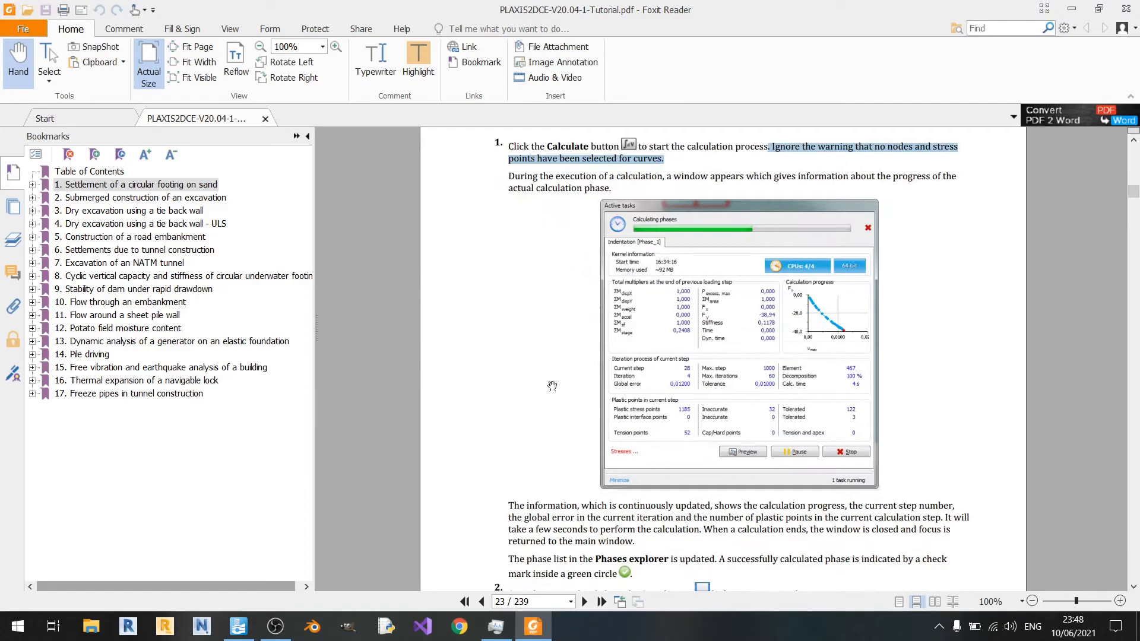
mouse_move(643, 304)
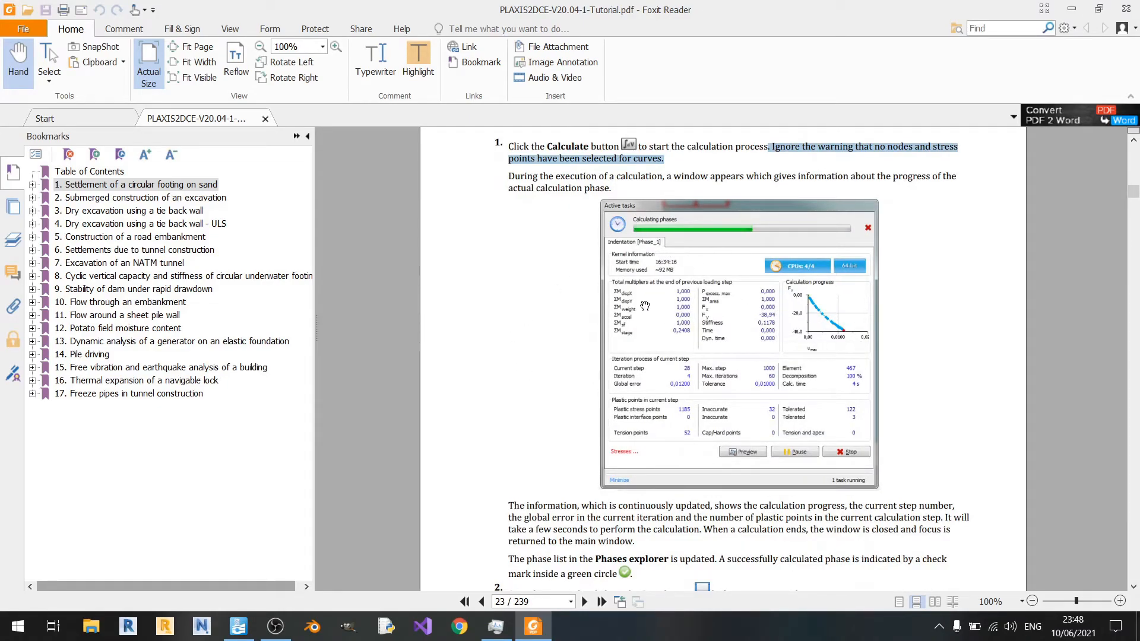
mouse_move(921, 323)
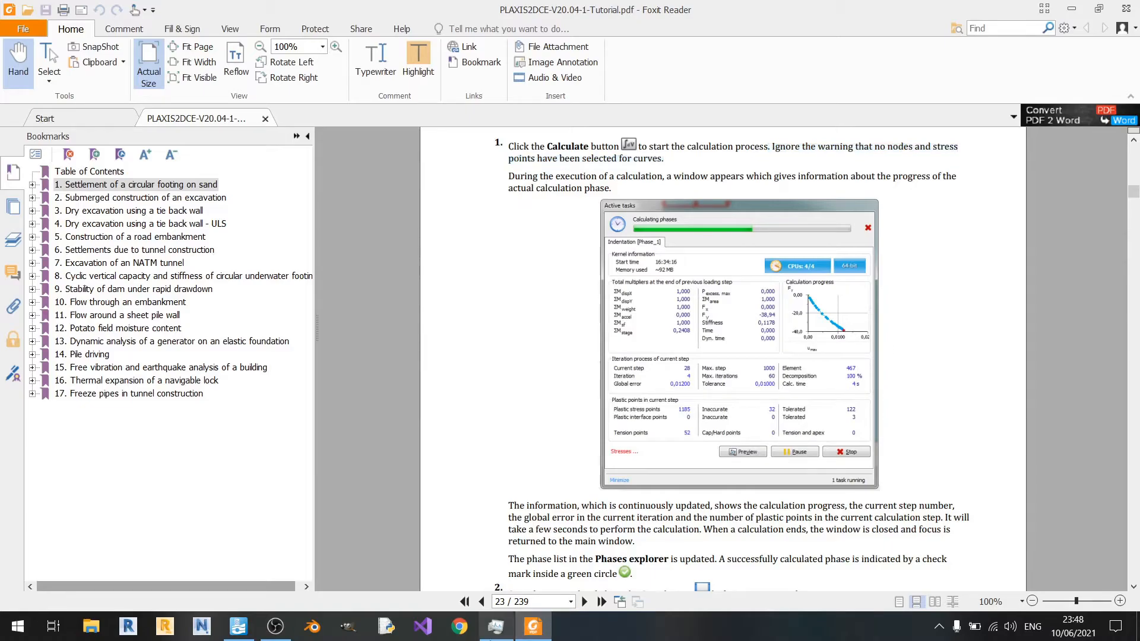
click(238, 626)
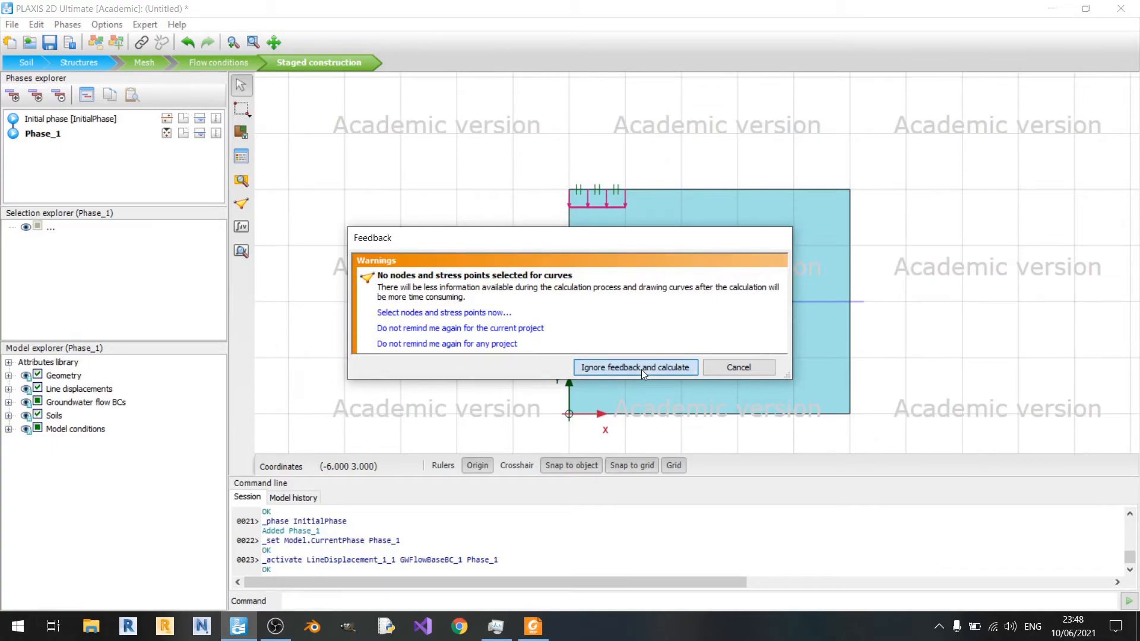
Ignore the curve-points feedback warning and calculate both phases successfully
click(635, 368)
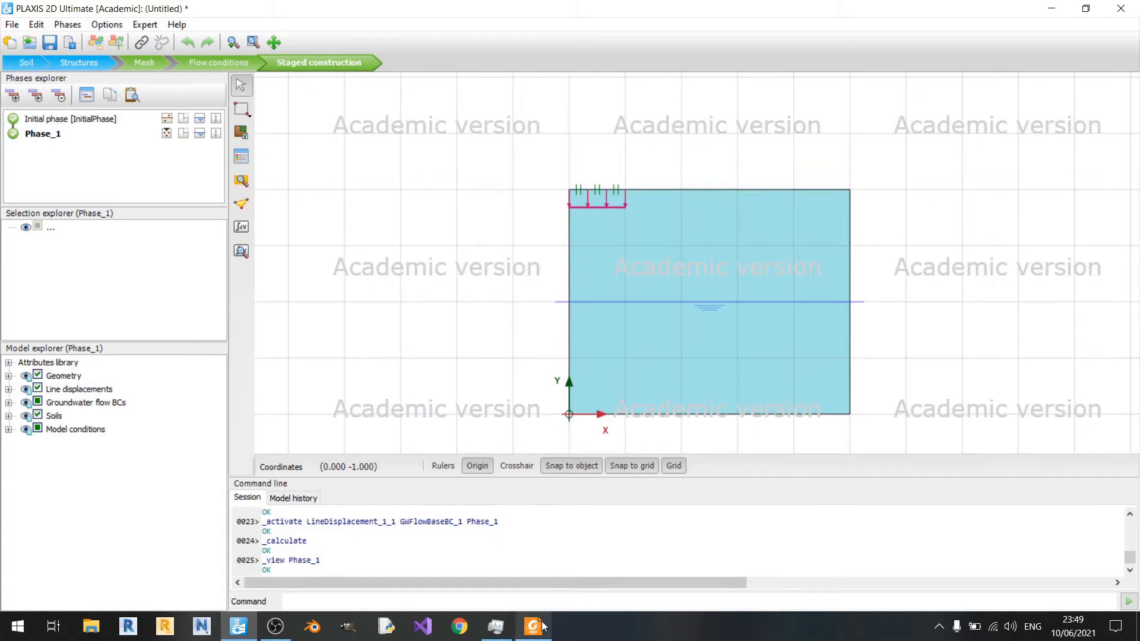
click(534, 625)
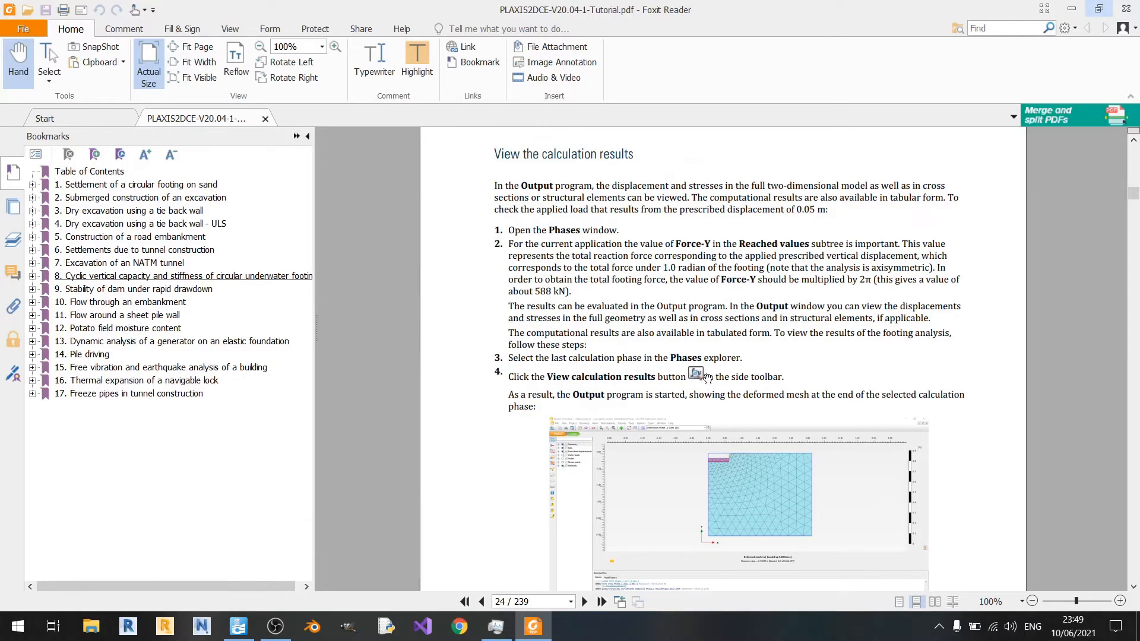
mouse_move(698, 388)
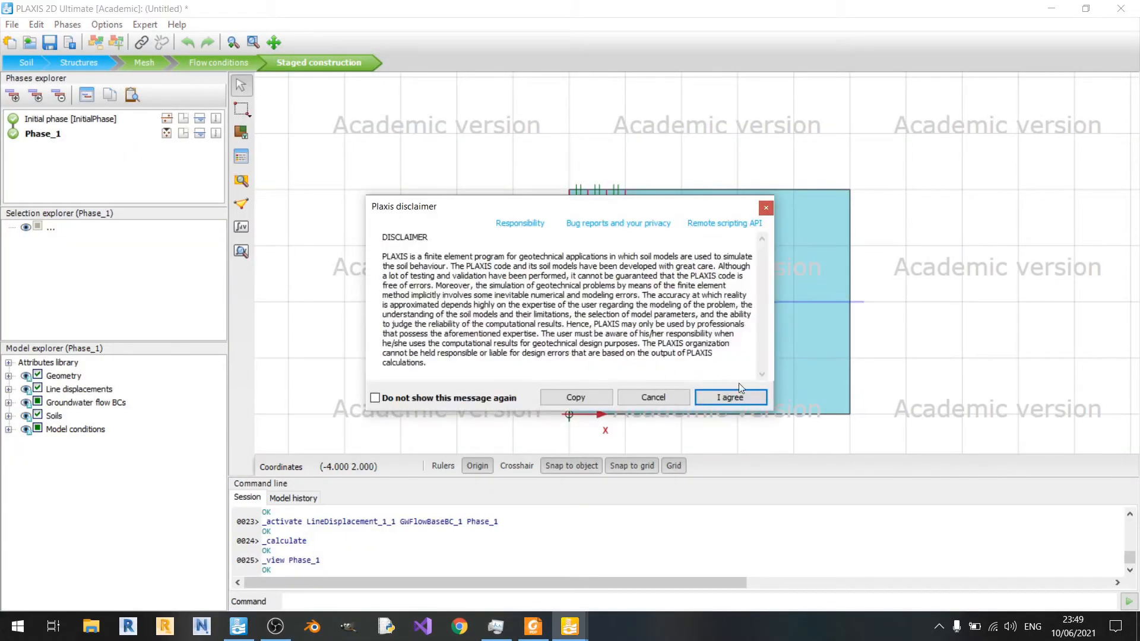
Accept the Output disclaimer to show Phase_1's deformed mesh and list deformation result types
click(532, 626)
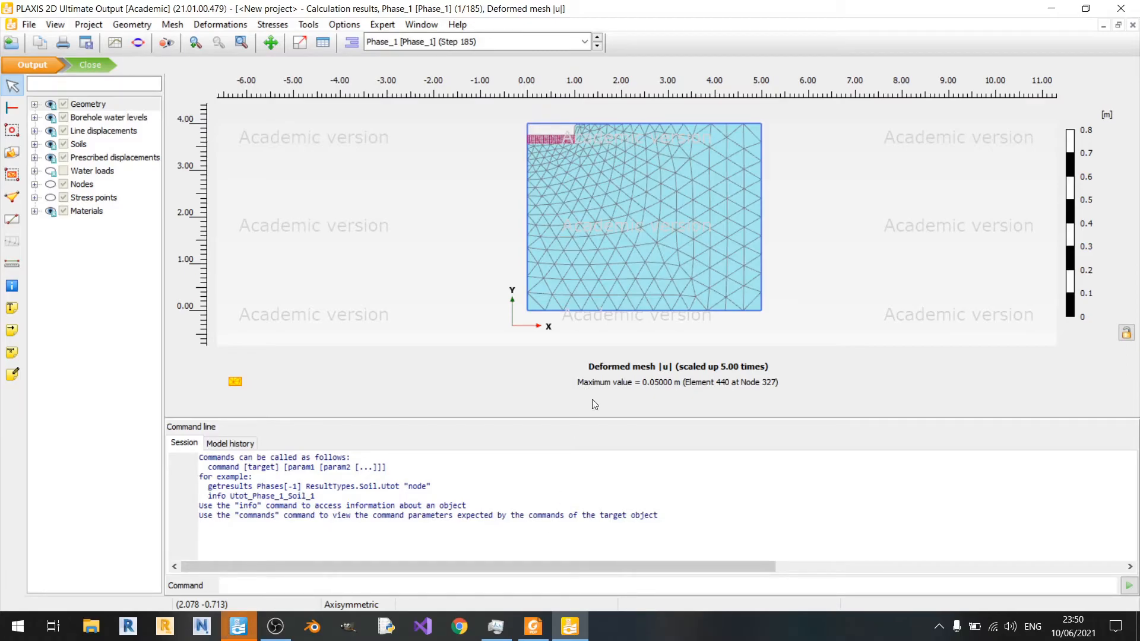
mouse_move(662, 393)
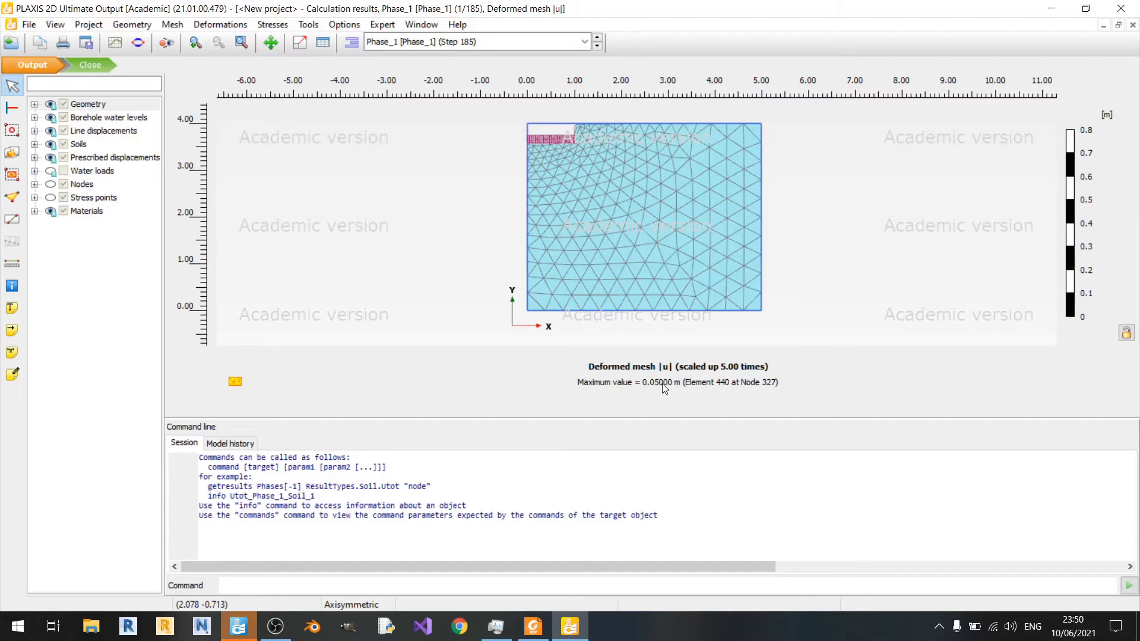
mouse_move(655, 388)
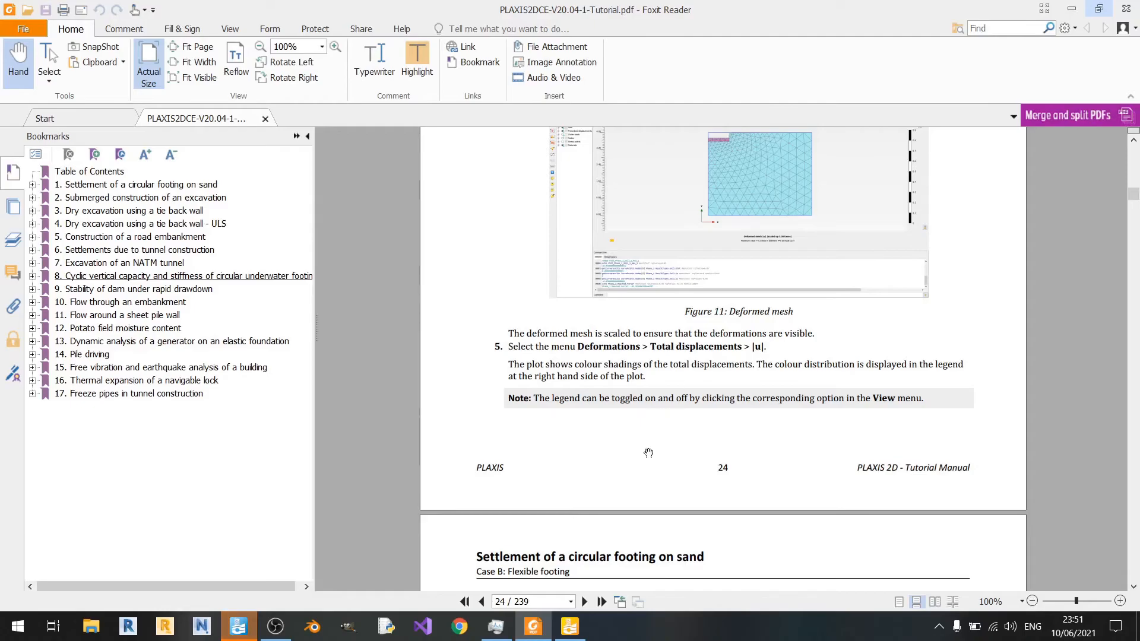
click(221, 24)
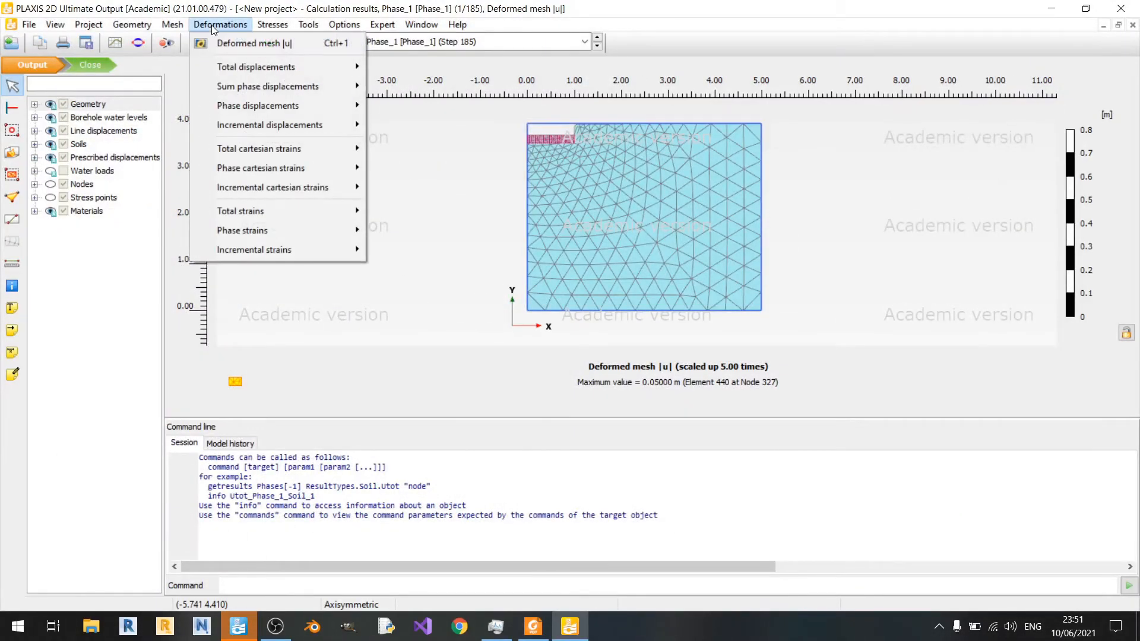
mouse_move(254, 67)
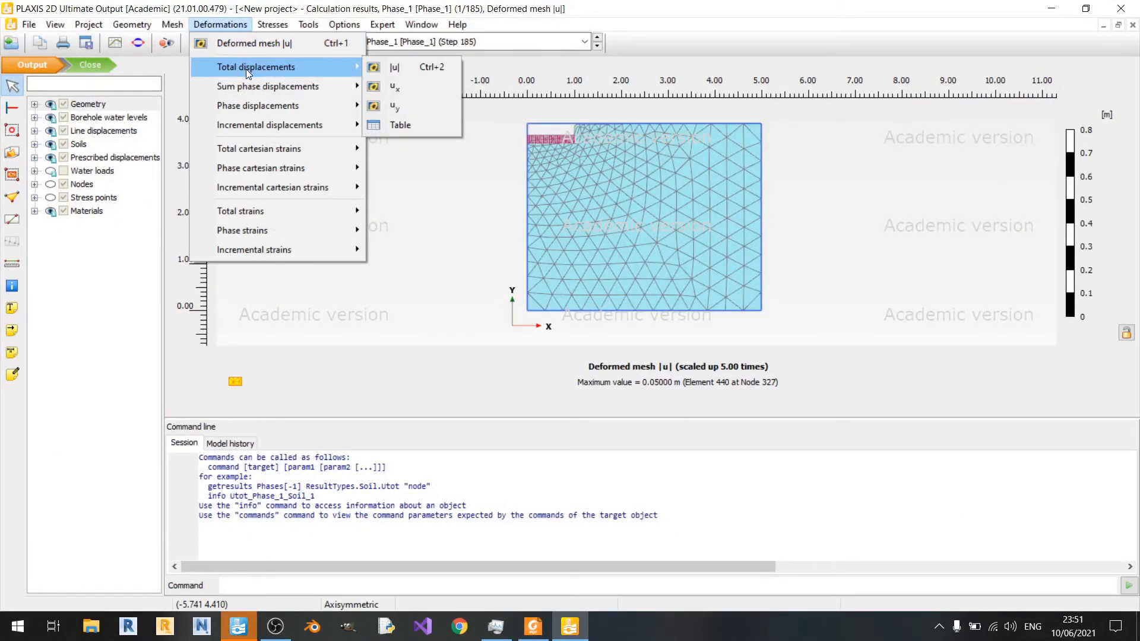
mouse_move(394, 70)
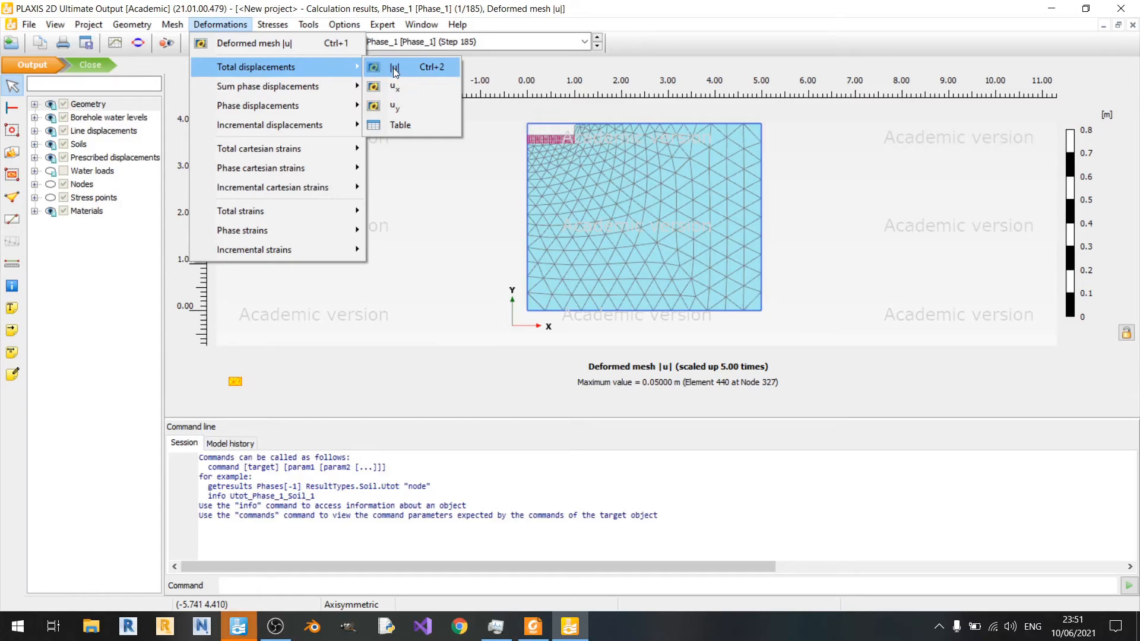
Plot total displacements |u| as labelled contour lines indexed 0.00 to 48.00
click(394, 66)
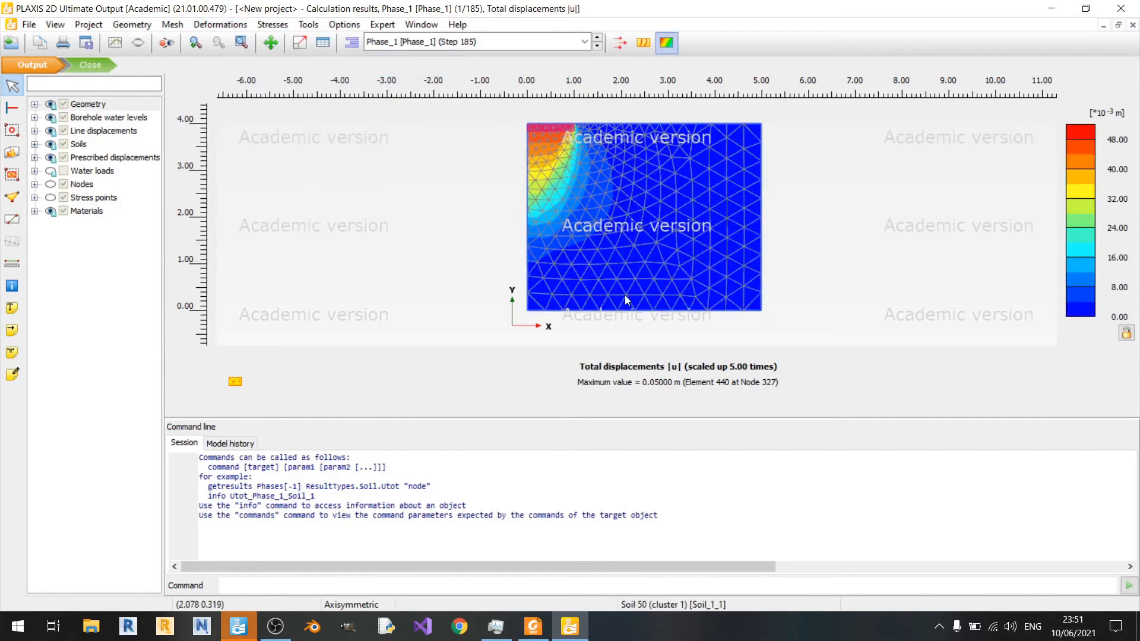
mouse_move(578, 212)
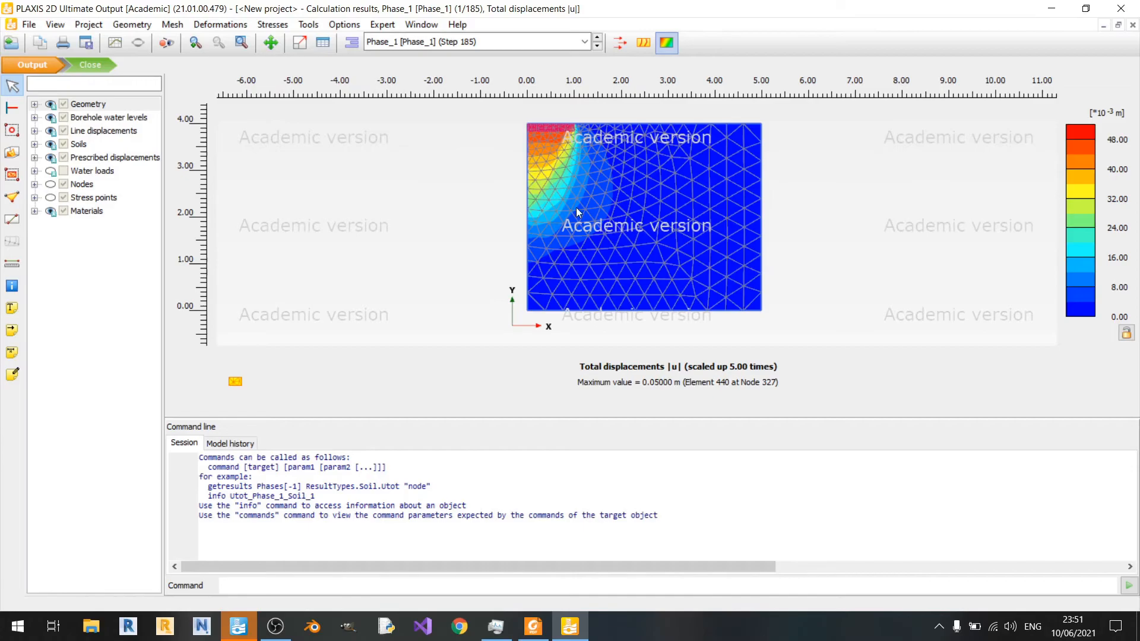
mouse_move(796, 132)
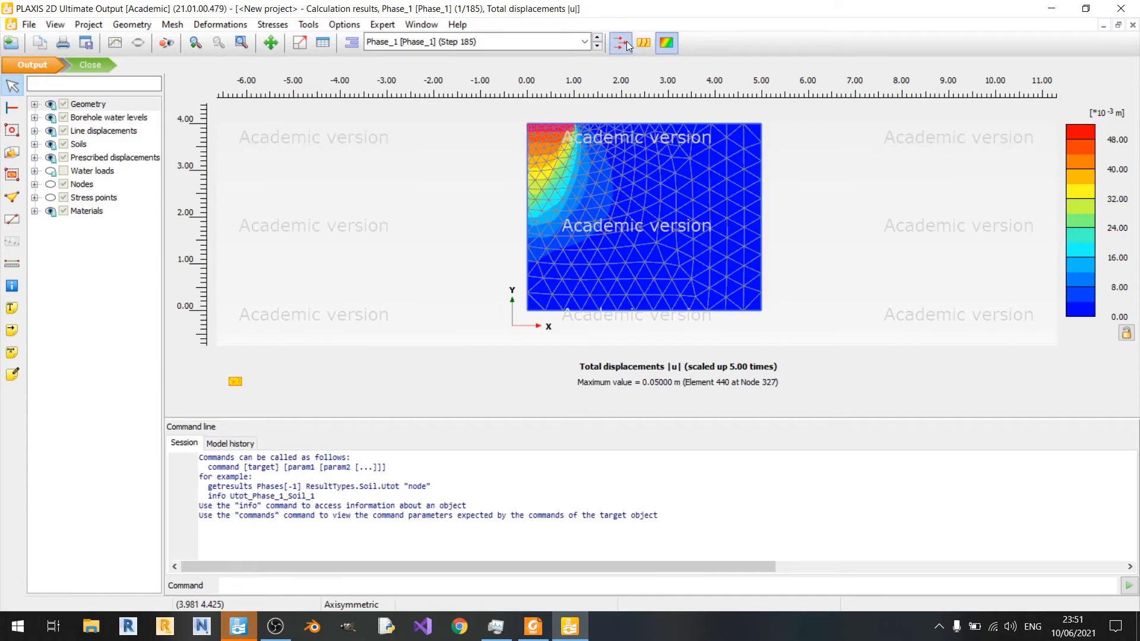
click(642, 43)
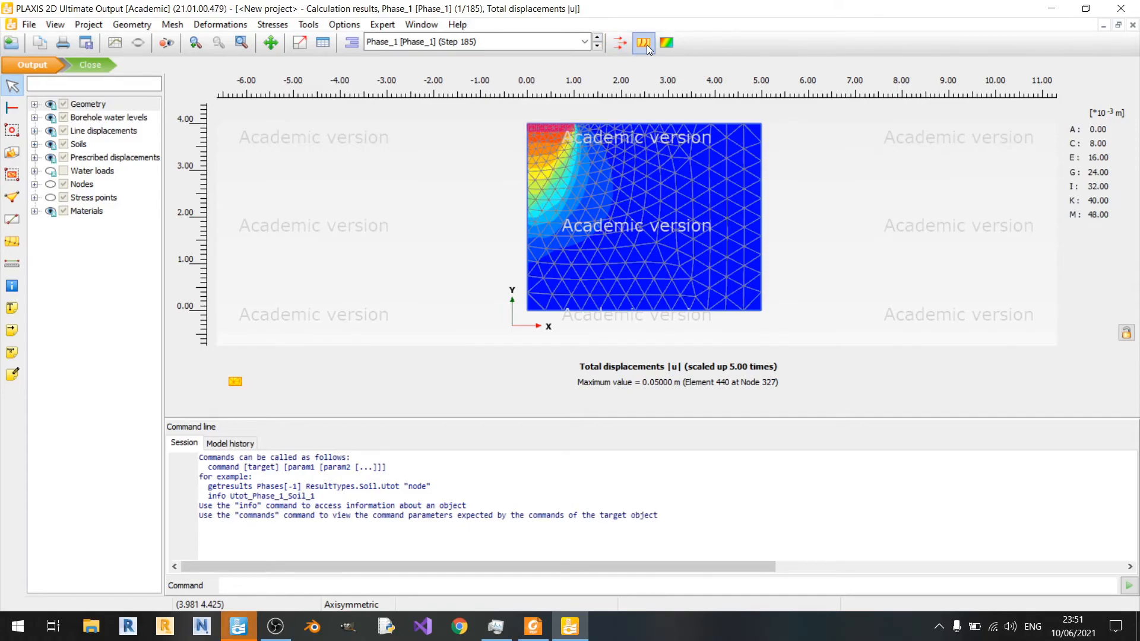
Show |u| as arrows at nodes, then switch back to colour shadings and return to the plot
click(618, 42)
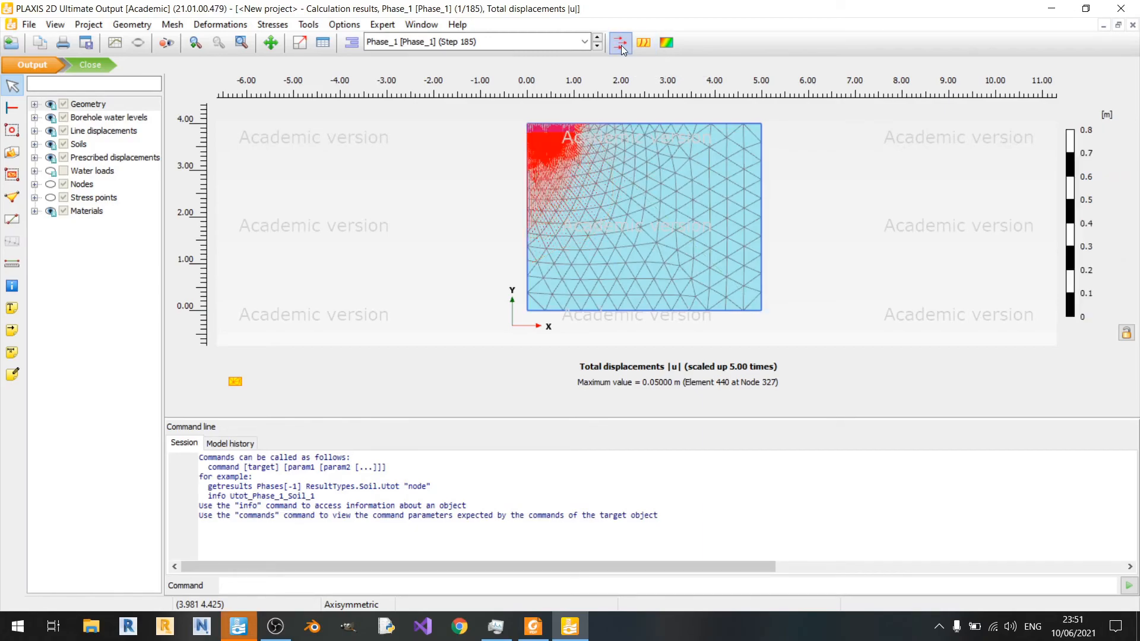
mouse_move(619, 42)
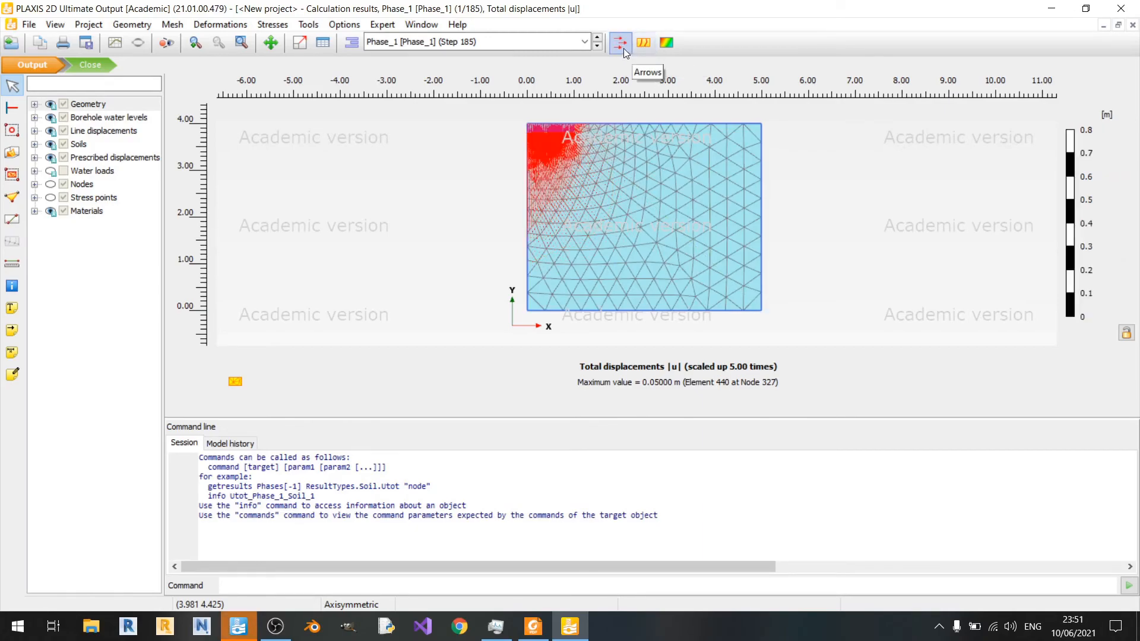
click(664, 42)
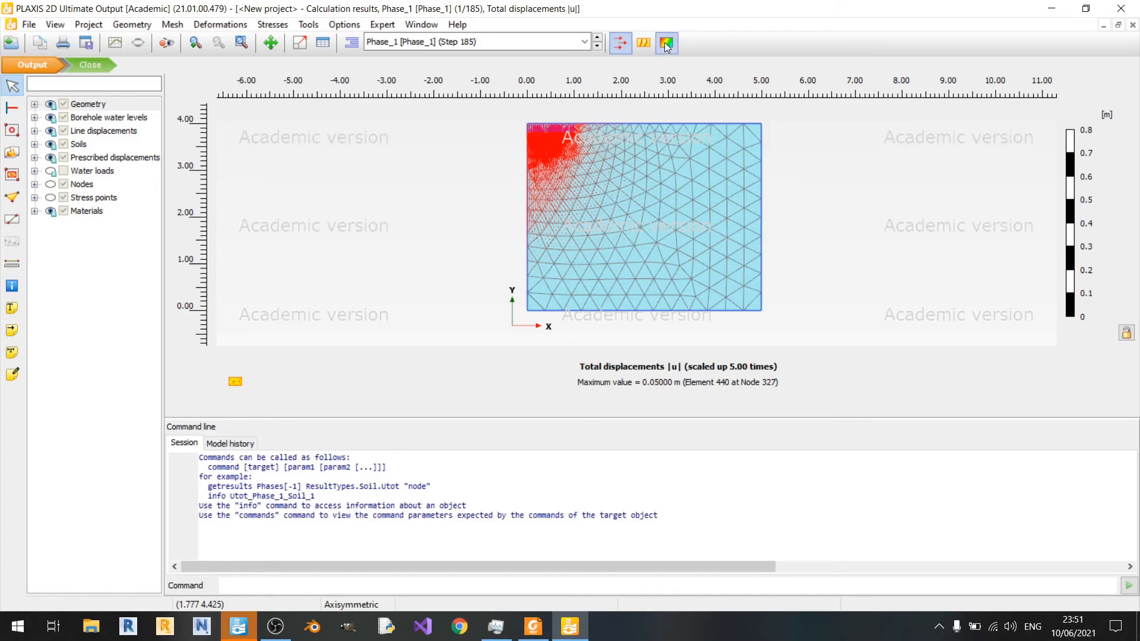
click(665, 43)
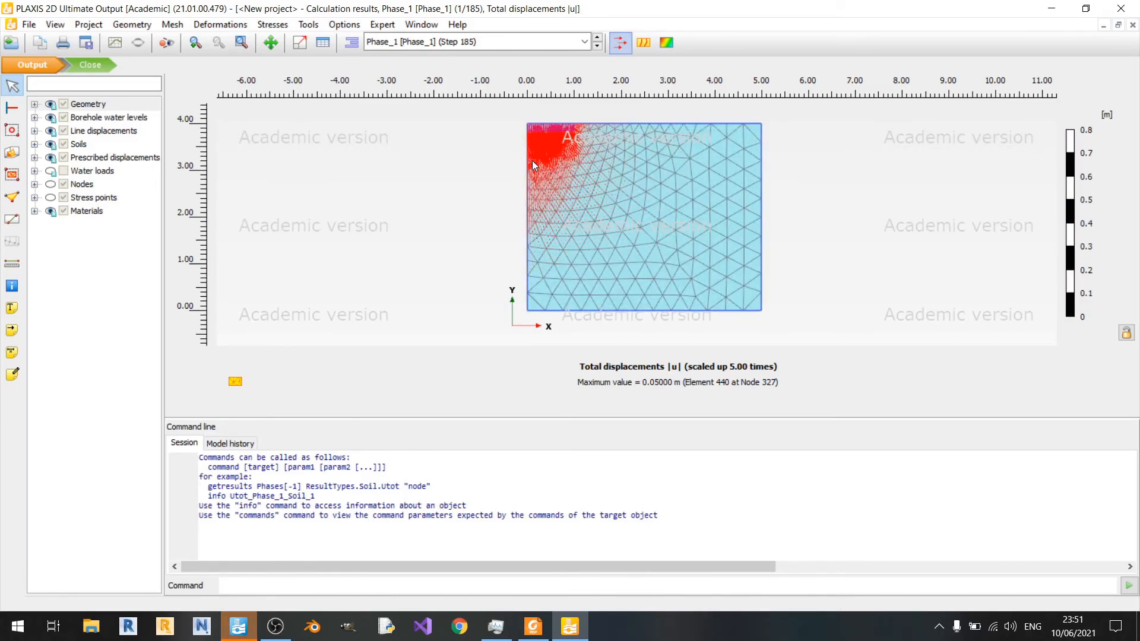
click(665, 42)
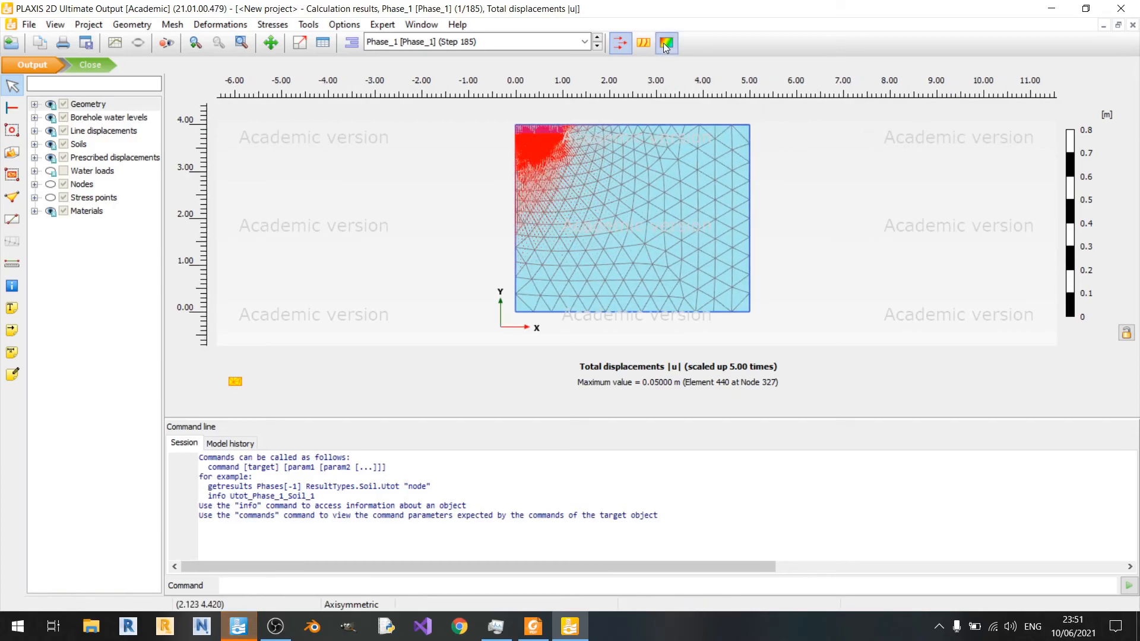
click(666, 43)
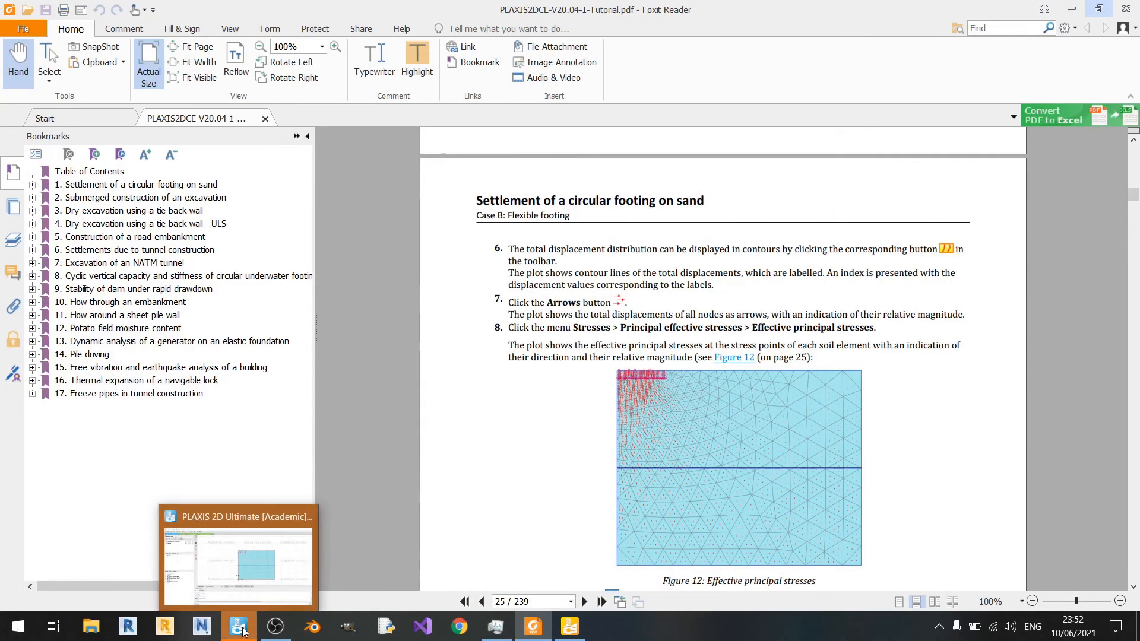
click(237, 625)
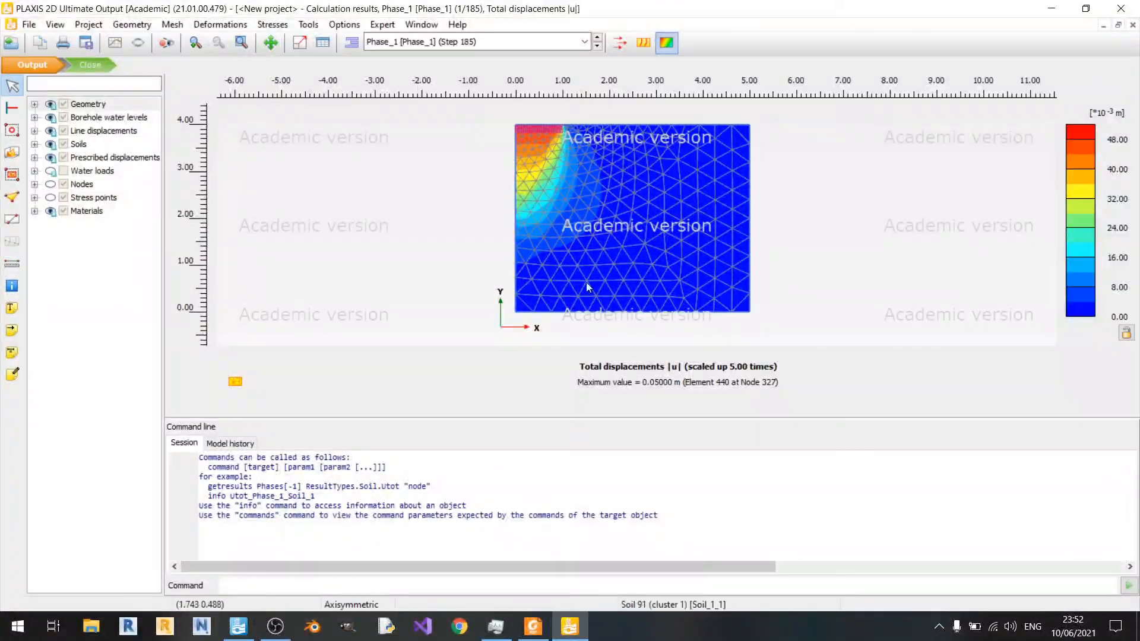
mouse_move(694, 197)
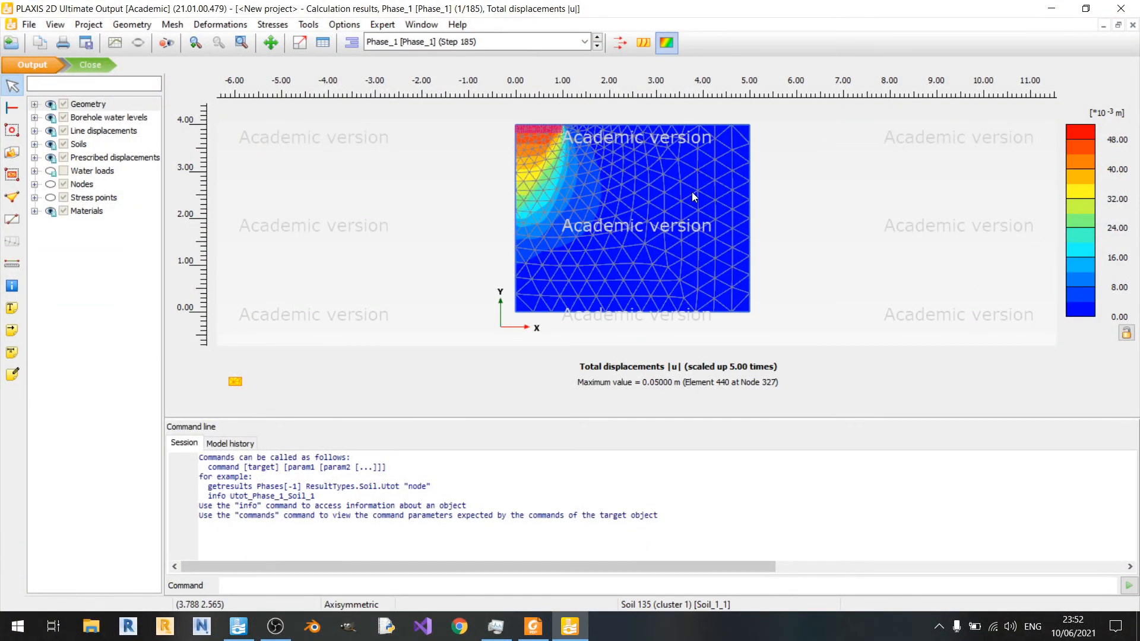
mouse_move(706, 211)
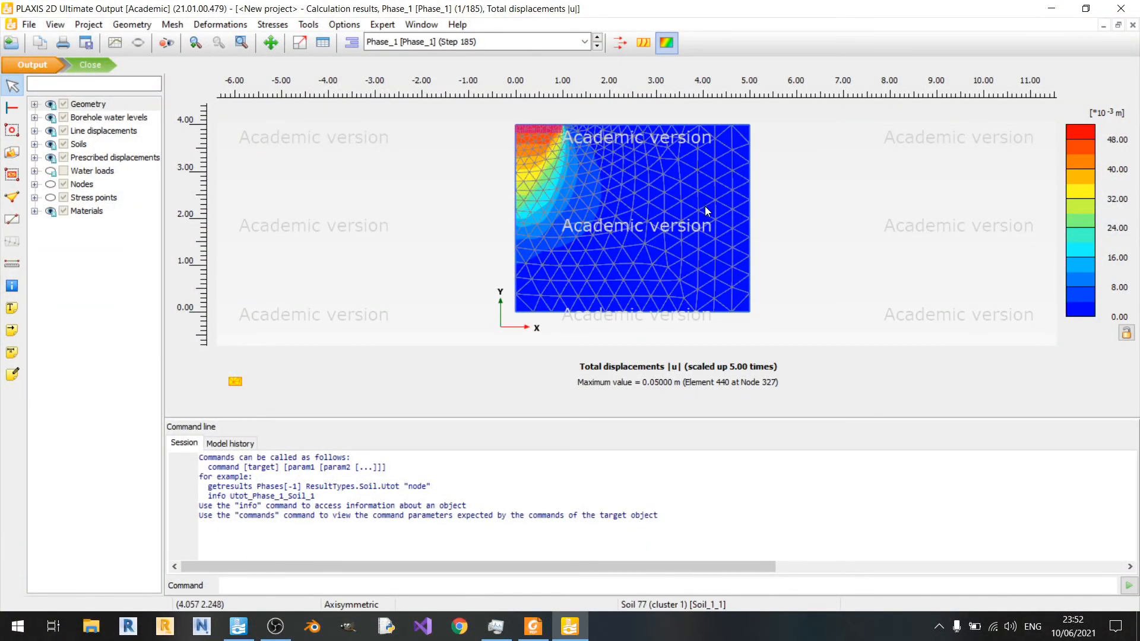